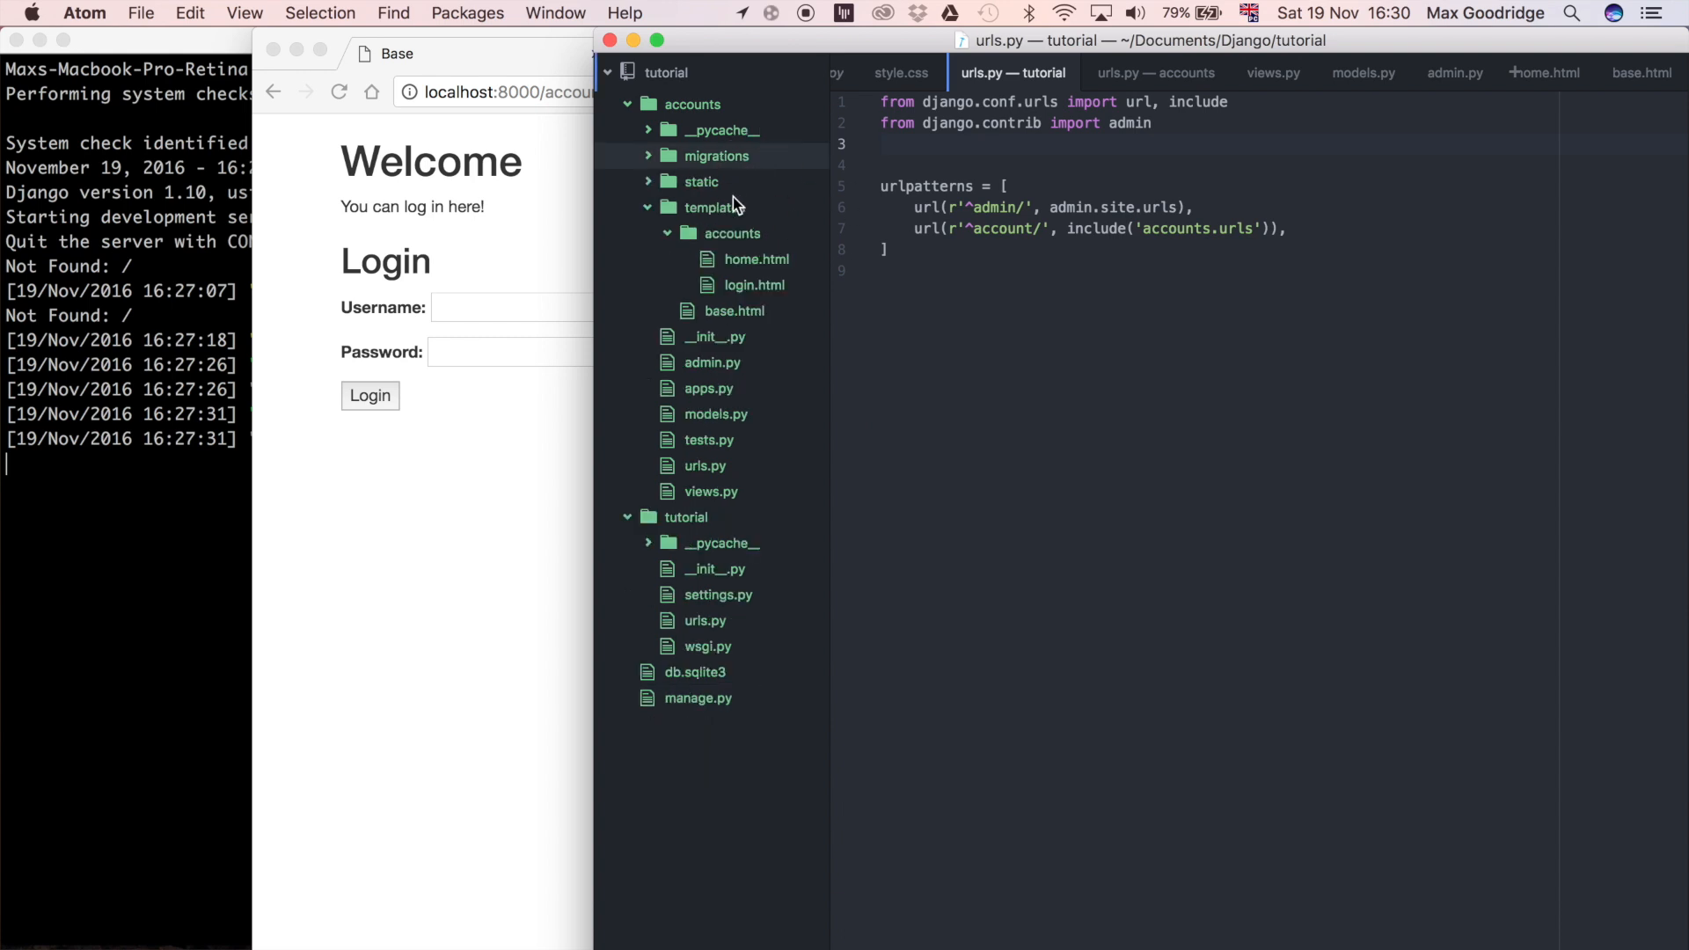
mouse_move(707, 289)
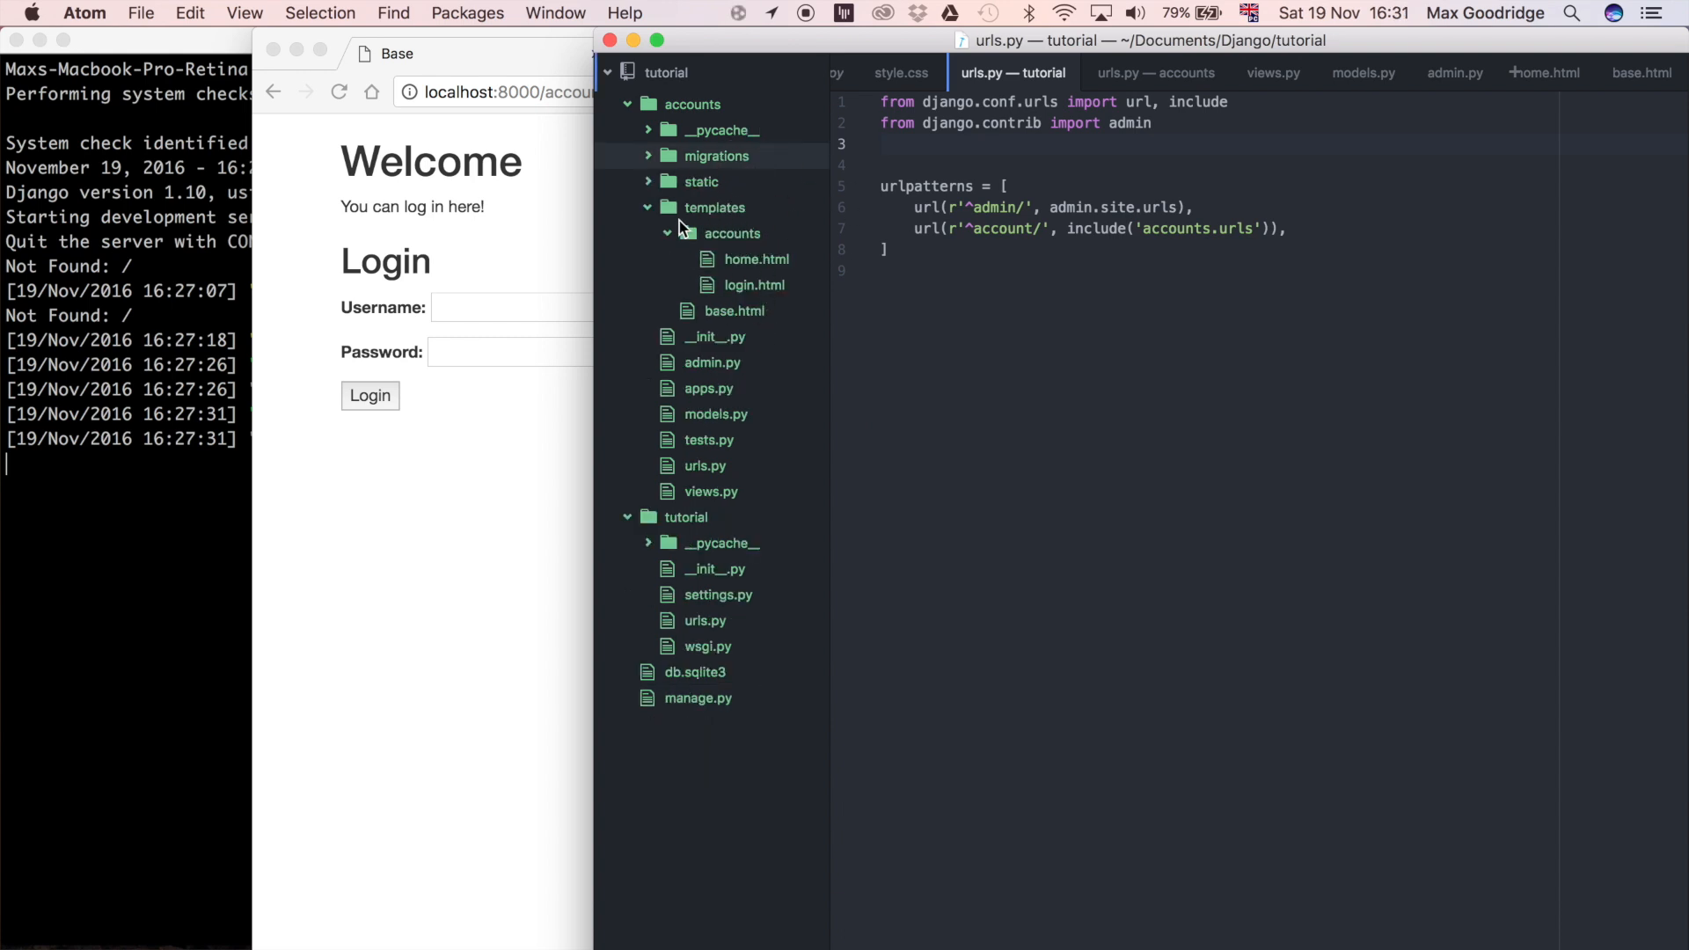
mouse_move(720, 270)
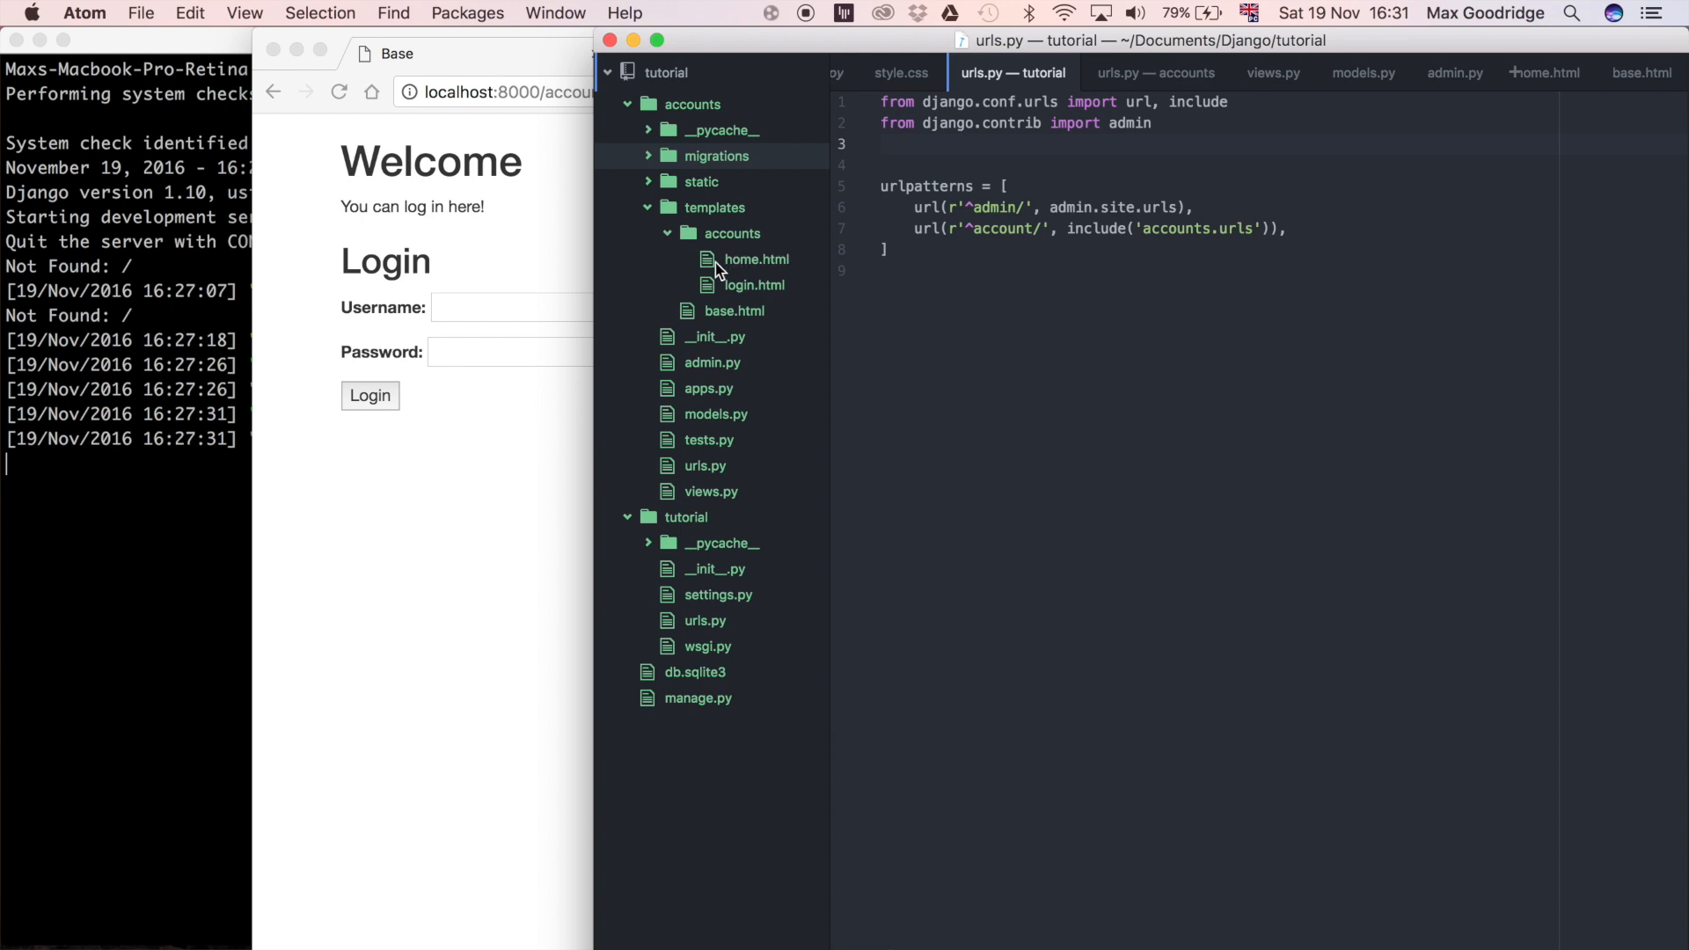
mouse_move(771, 286)
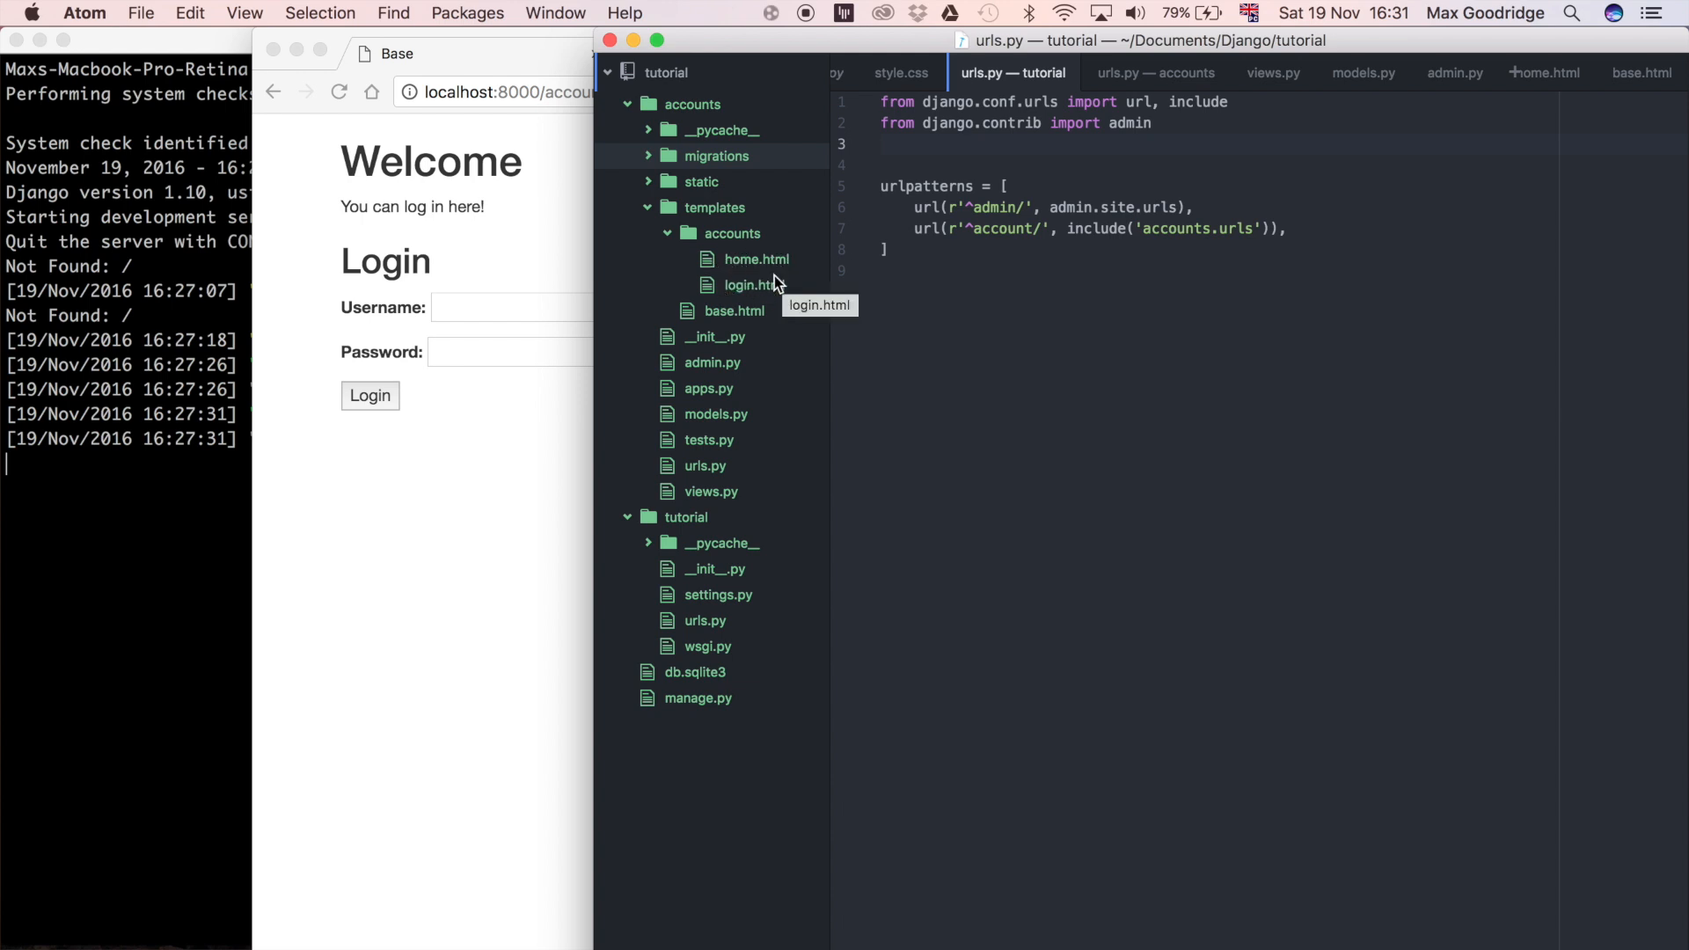
mouse_move(732, 323)
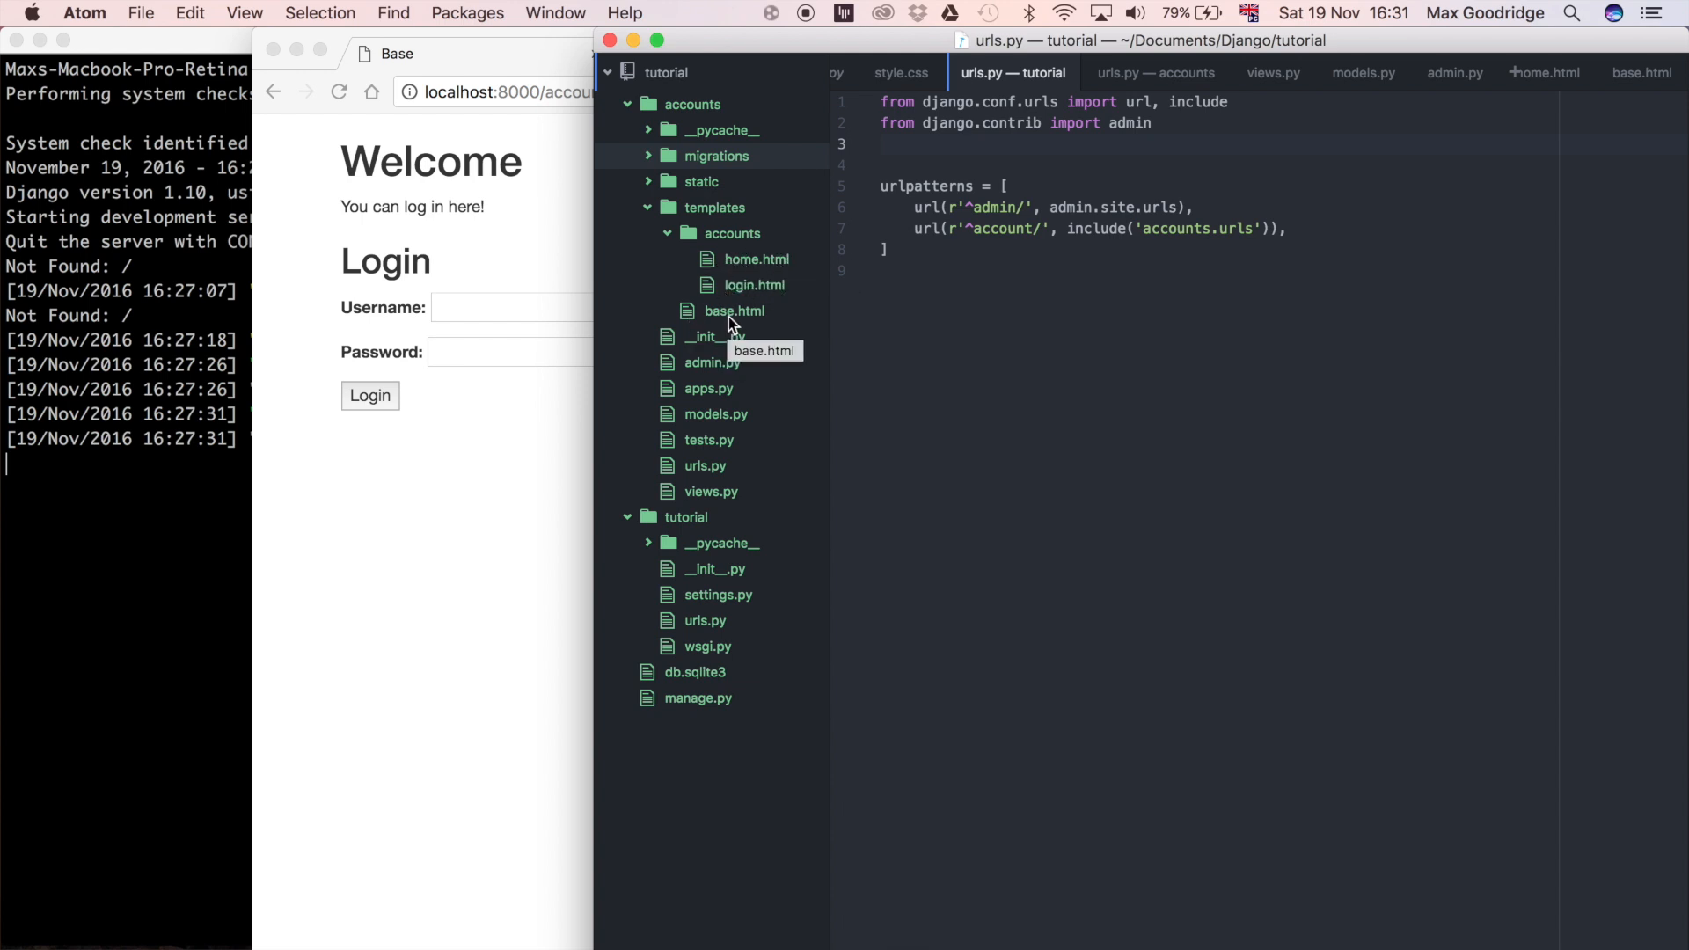
Bring up the base.html template showing its Bootstrap stylesheet link and head/body blocks
left_click(734, 310)
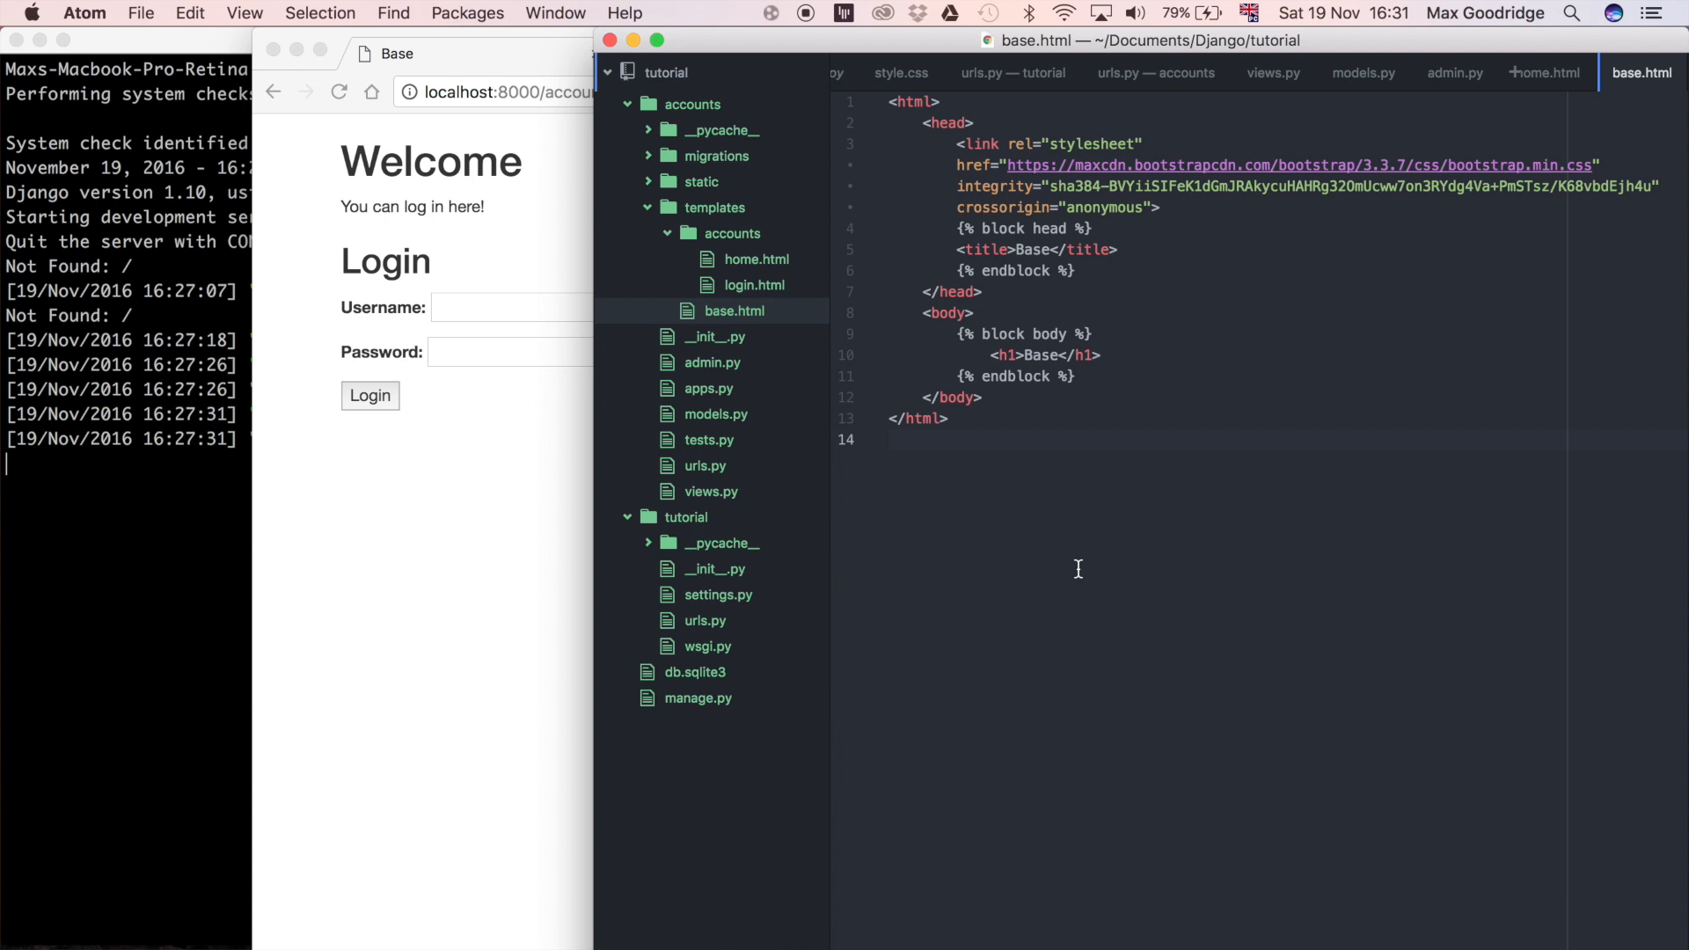
mouse_move(1105, 507)
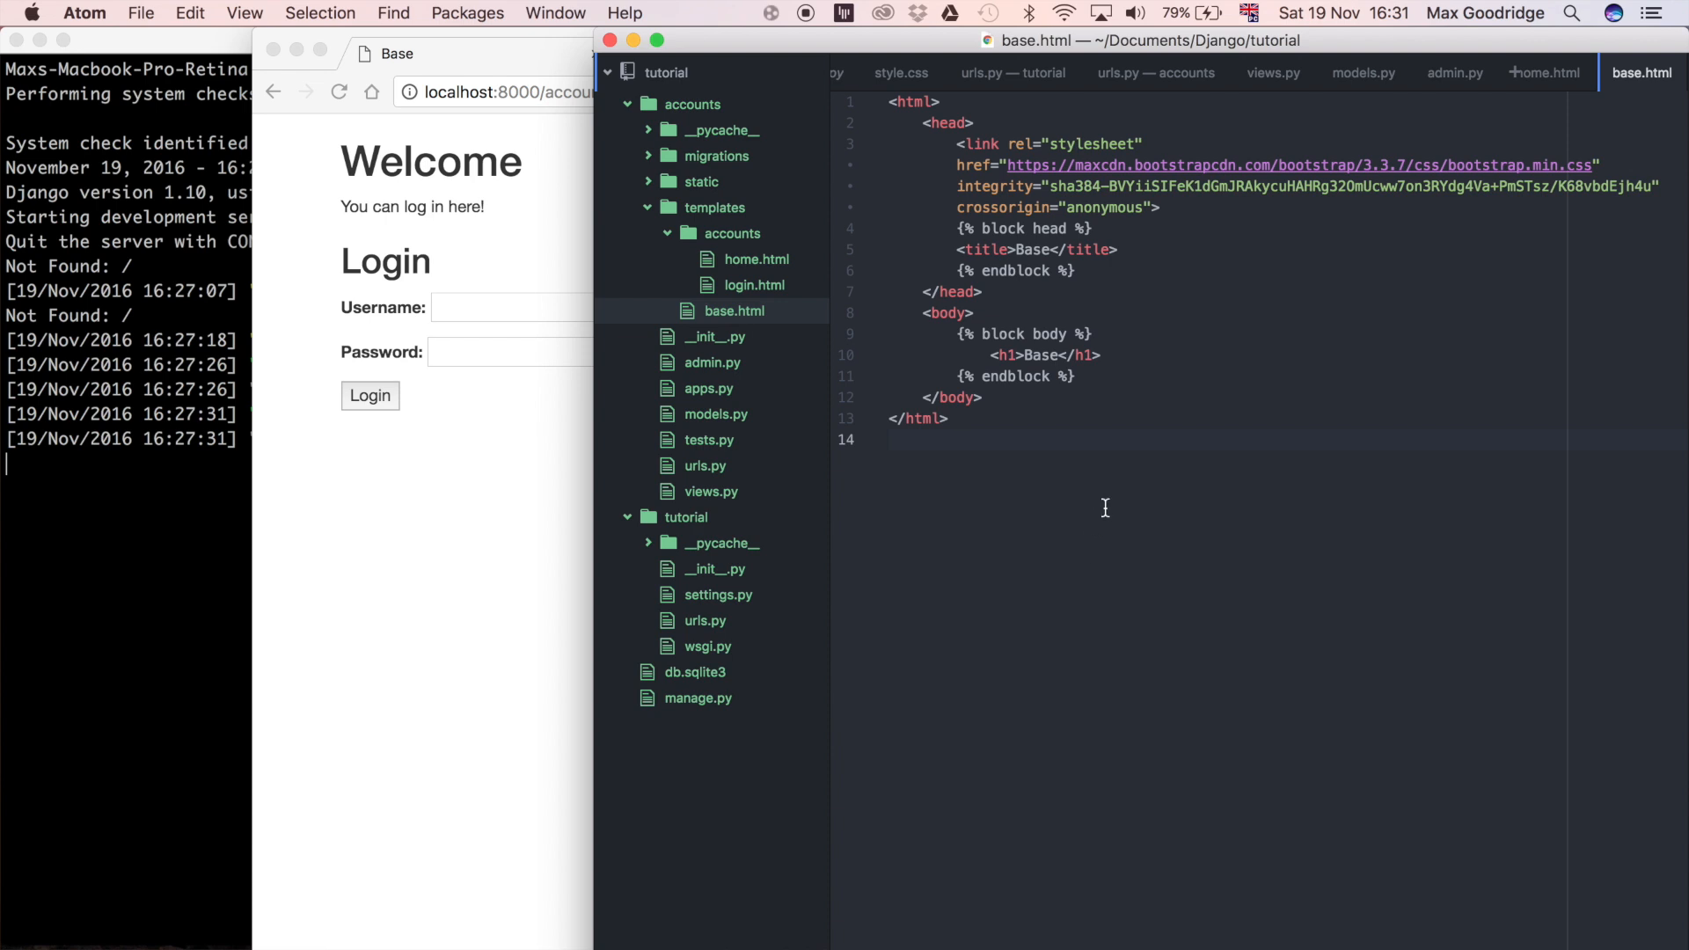
mouse_move(1197, 263)
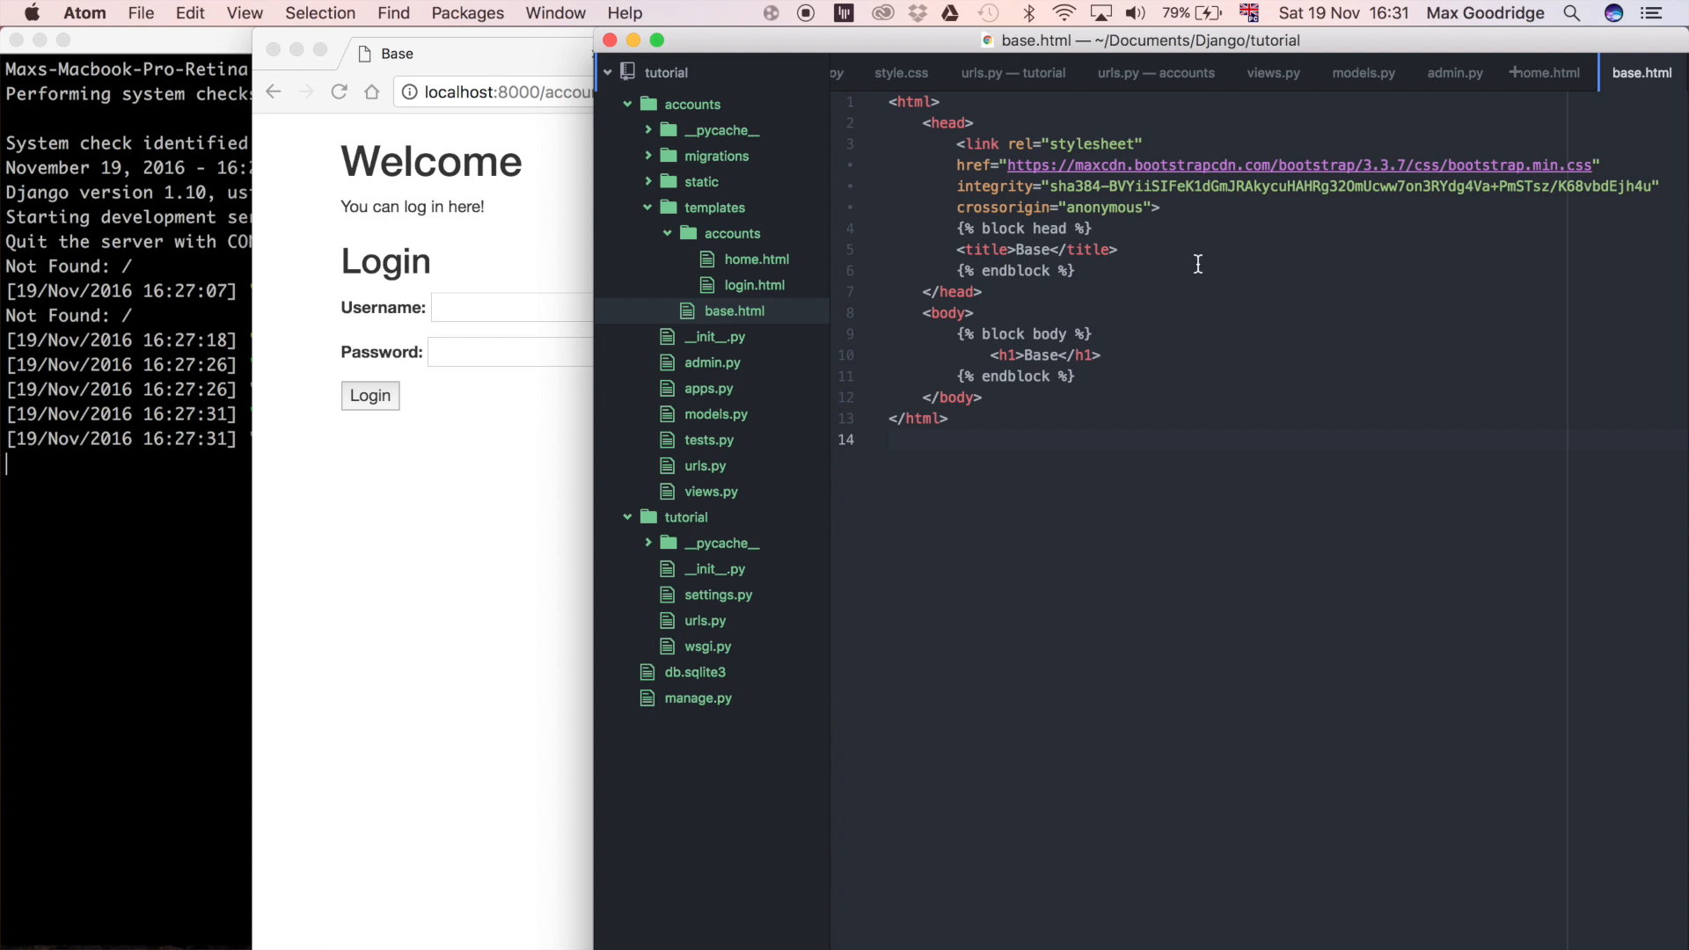
mouse_move(1062, 506)
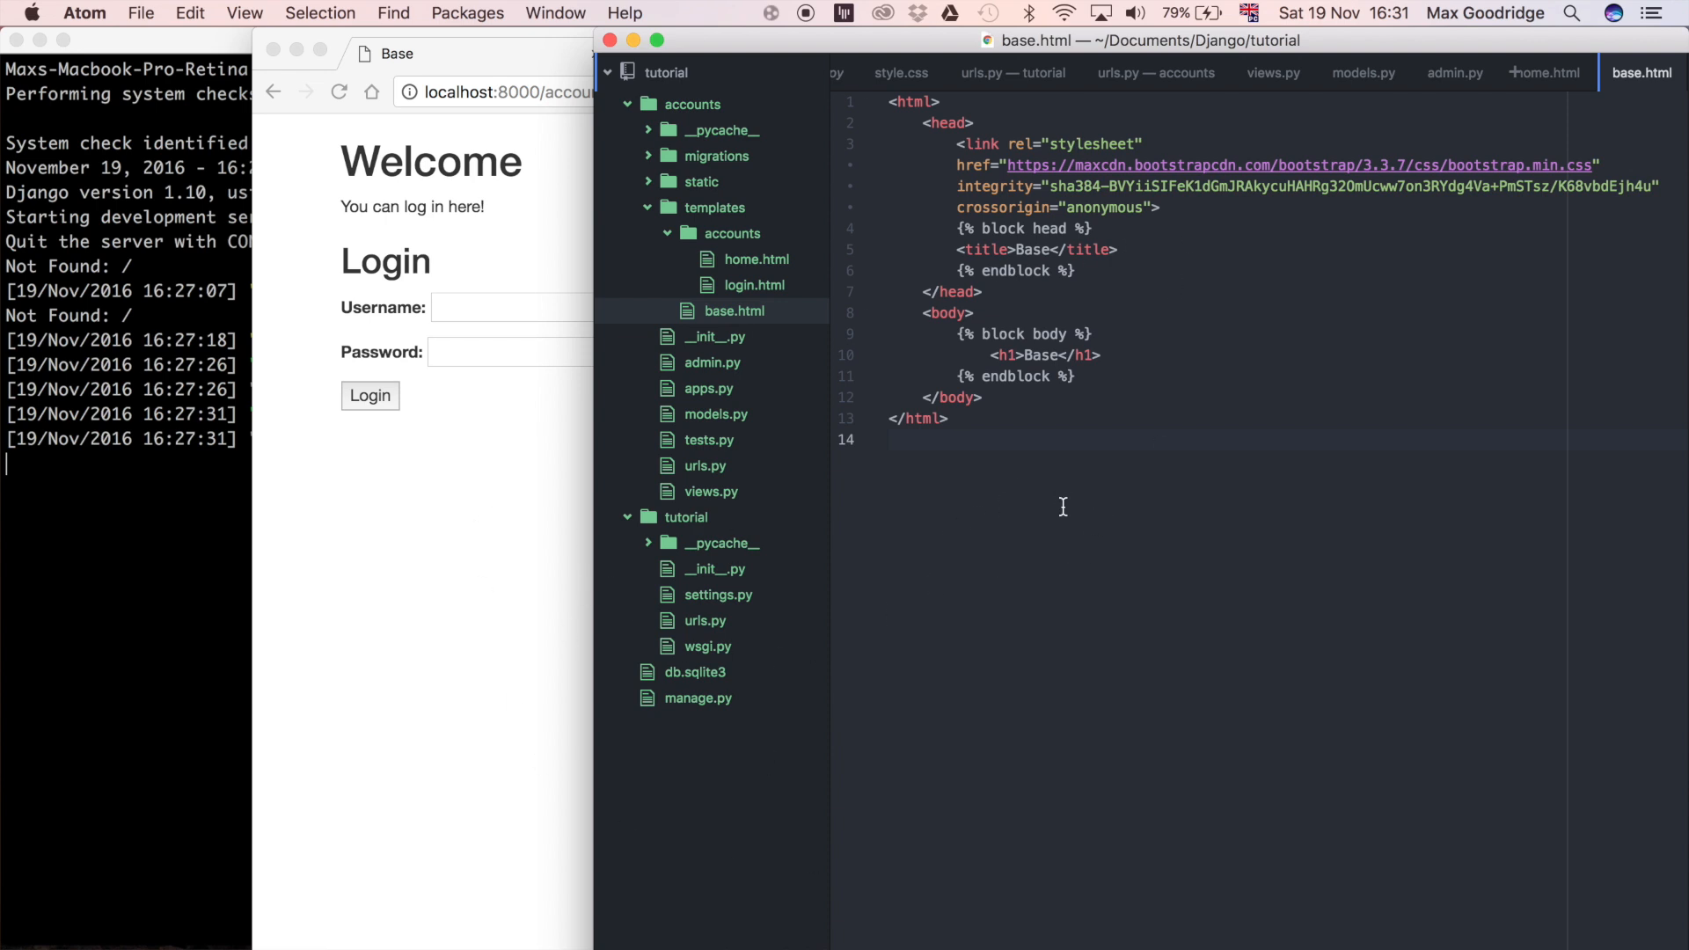
mouse_move(787, 269)
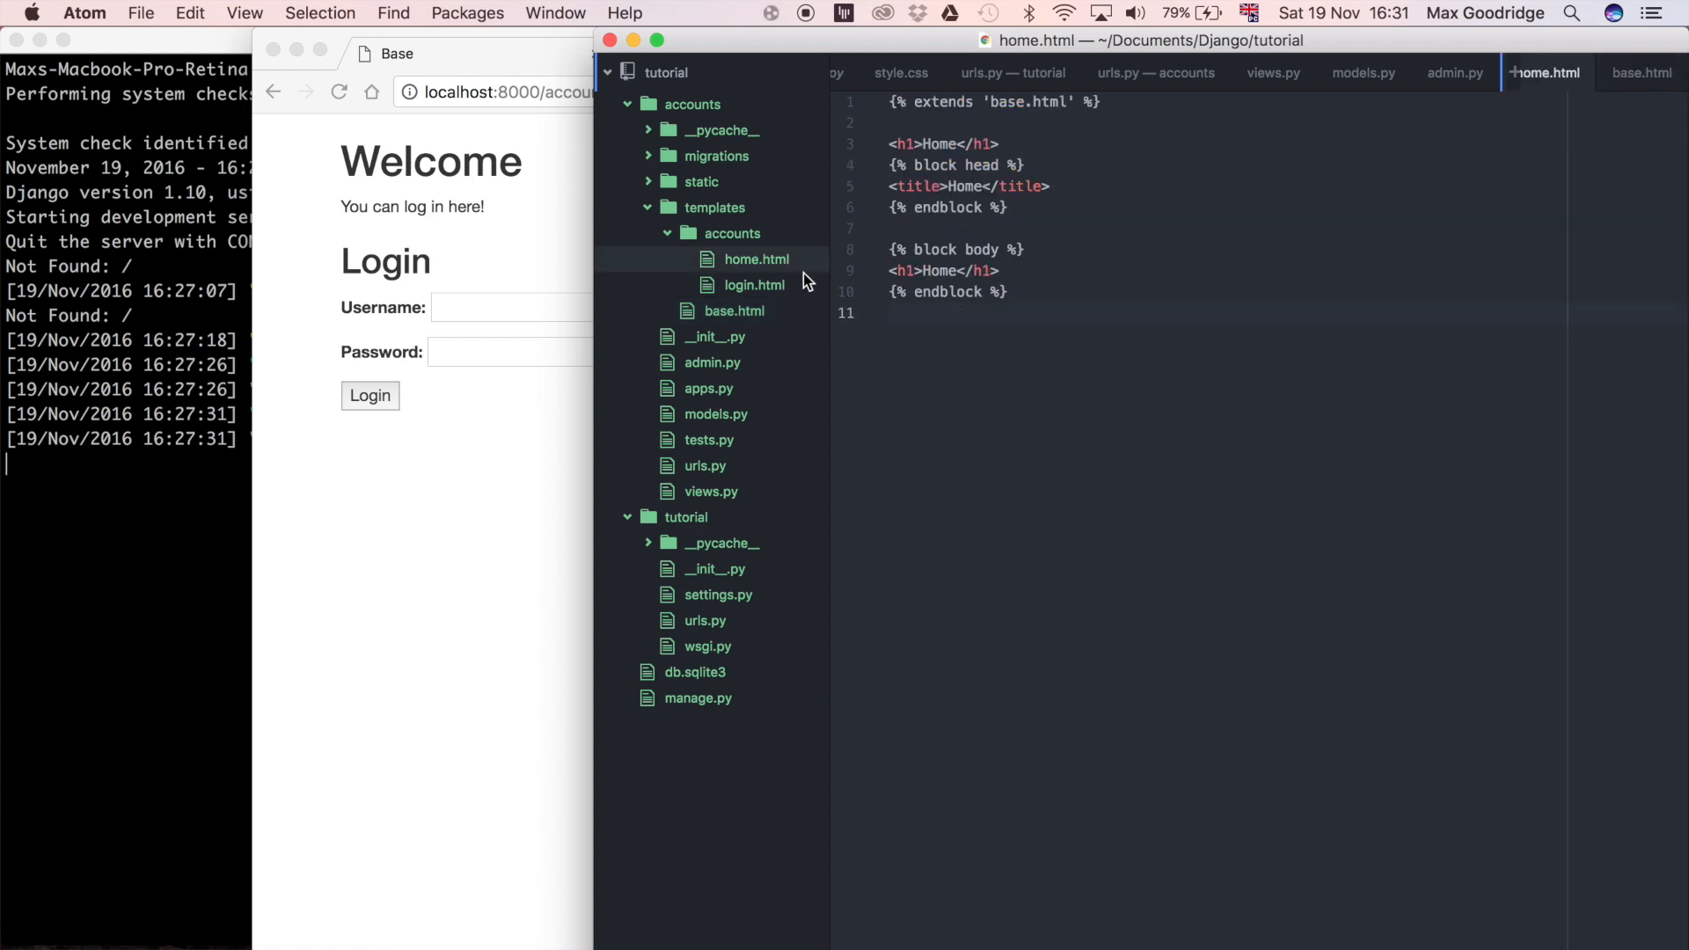
mouse_move(762, 331)
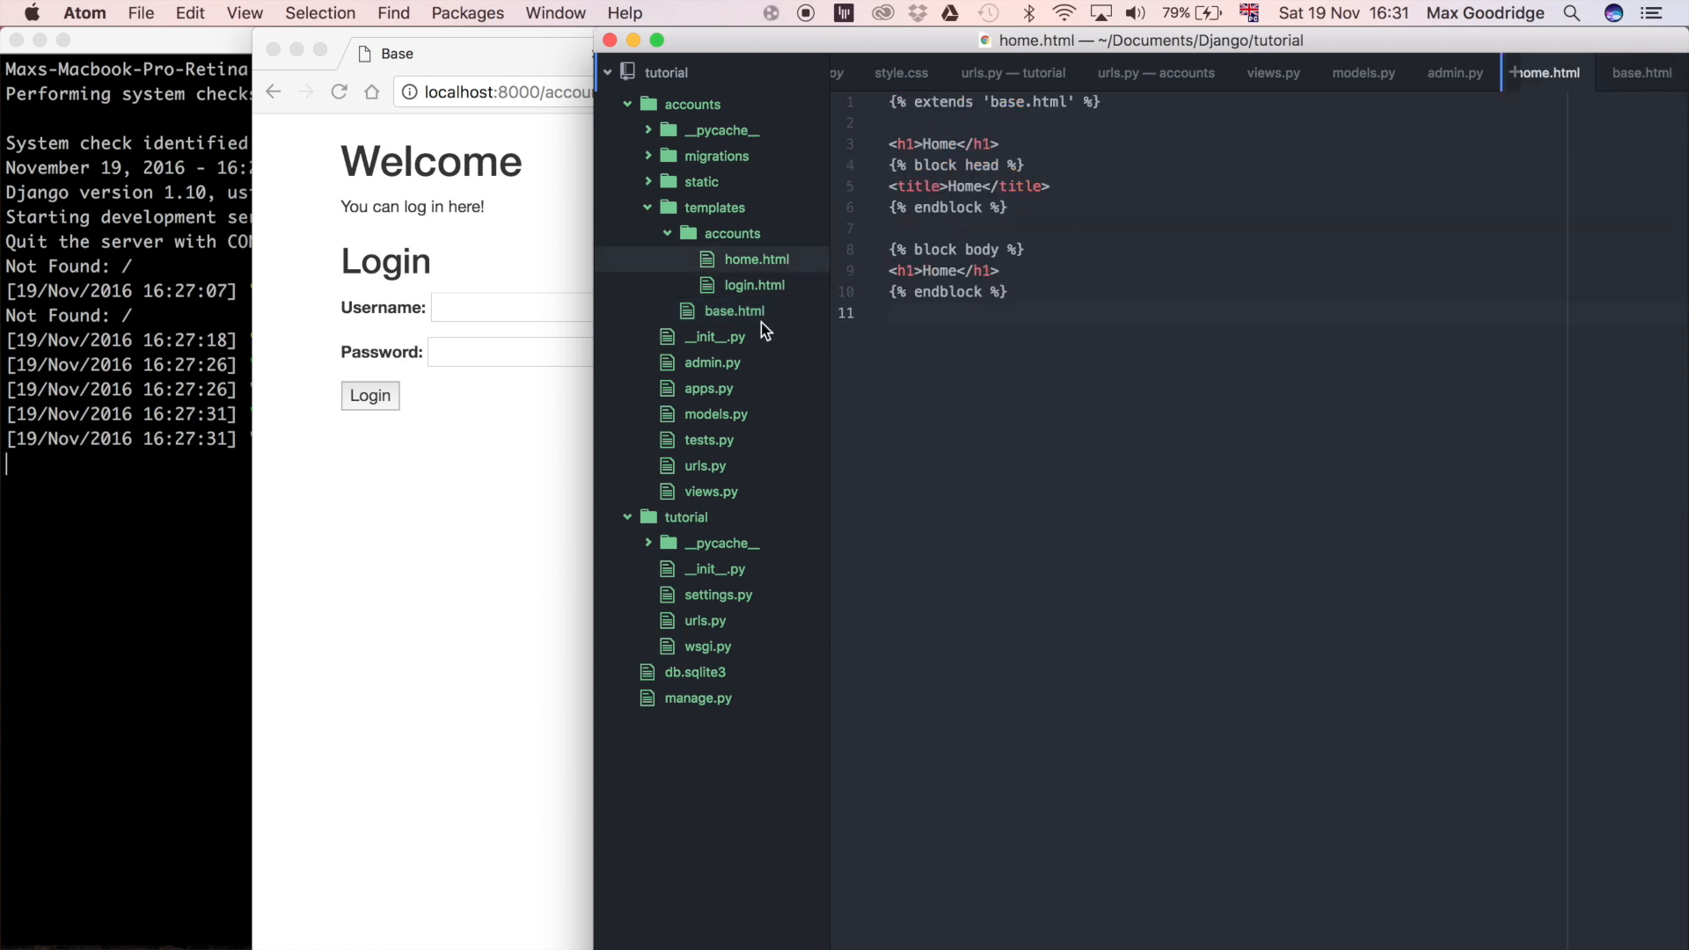
Run a Google search for 'bootstrap example navbar' in Chrome
left_click(734, 310)
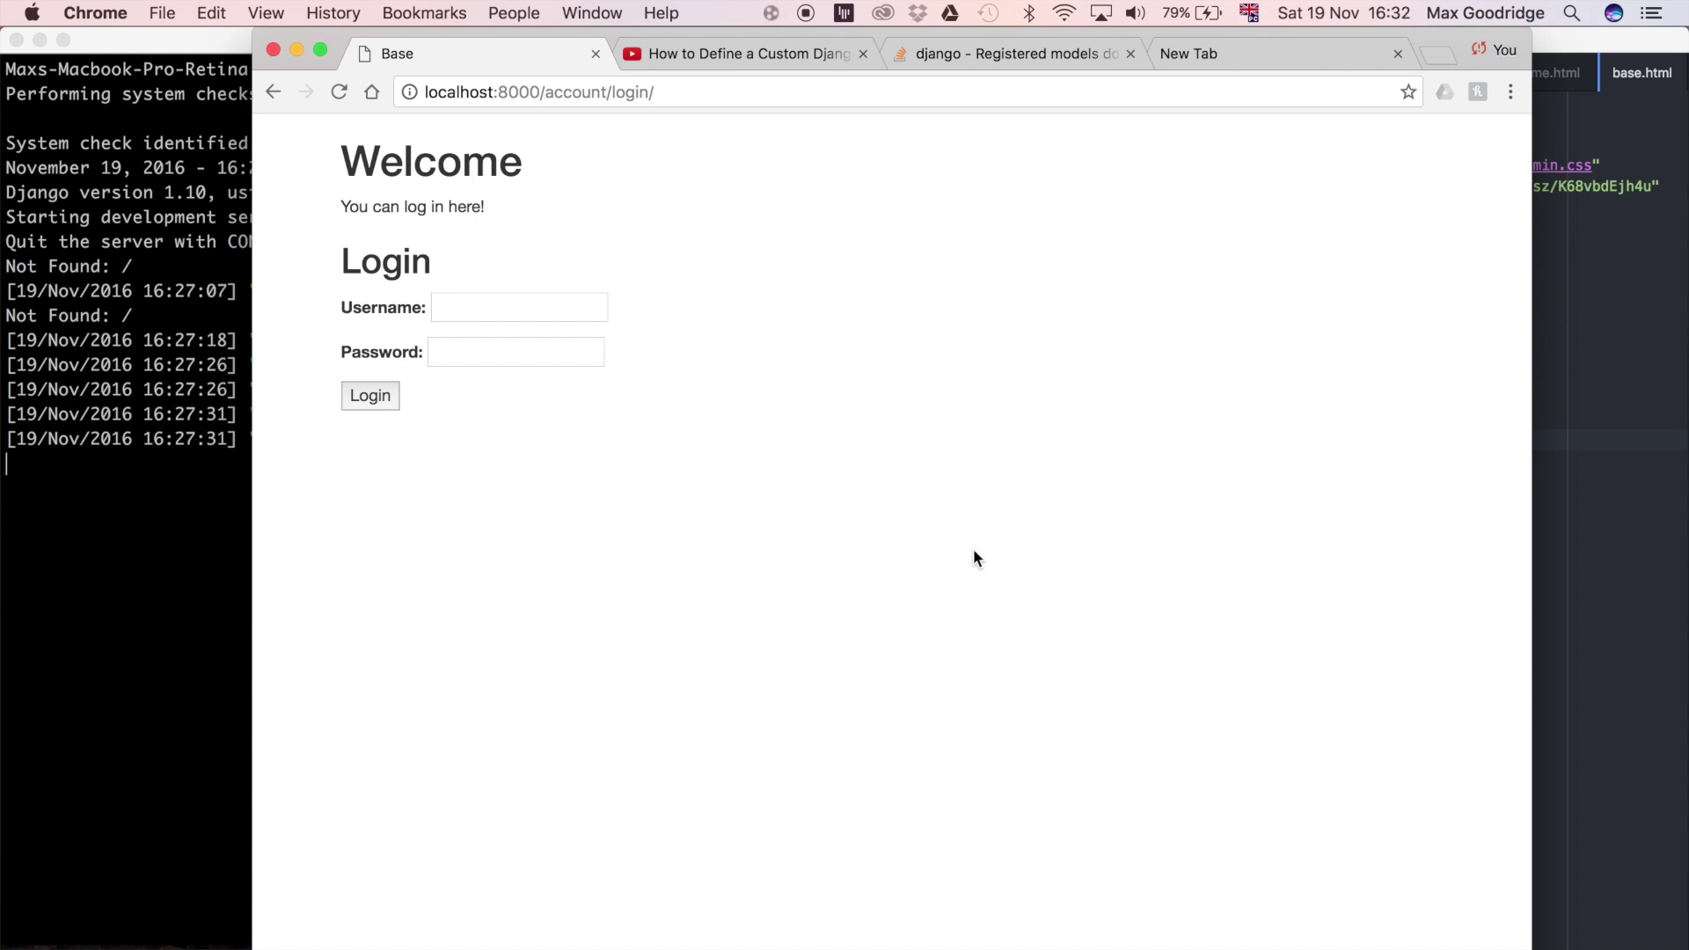
mouse_move(1290, 326)
type("bootstap example navbar")
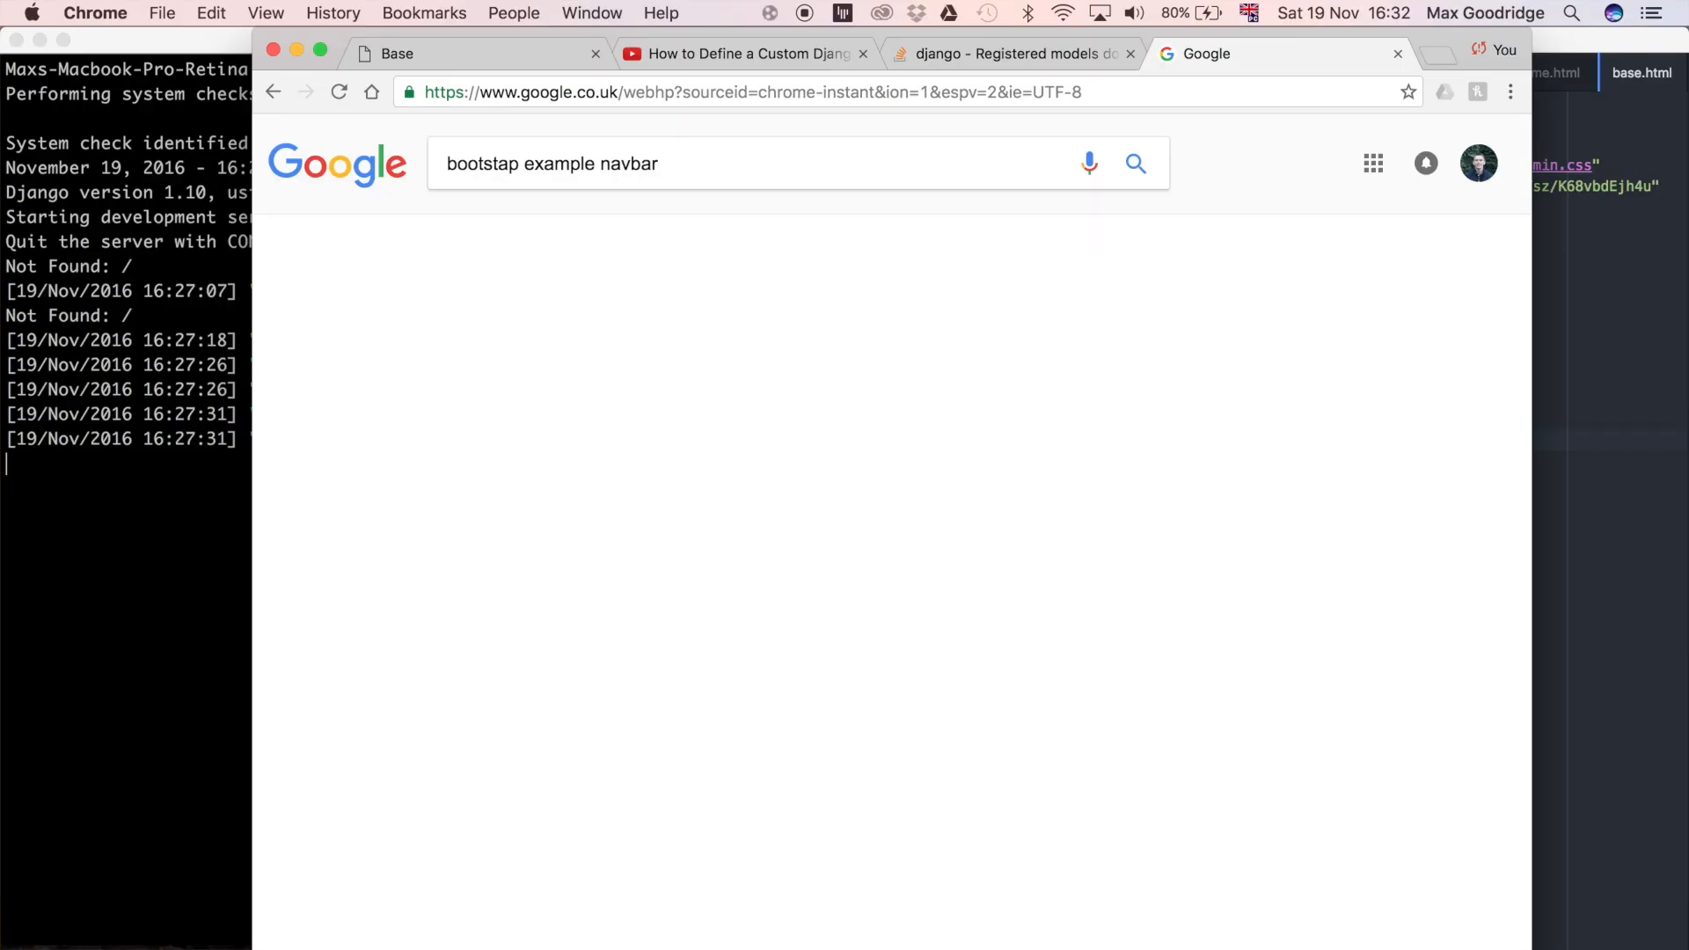
key("Return")
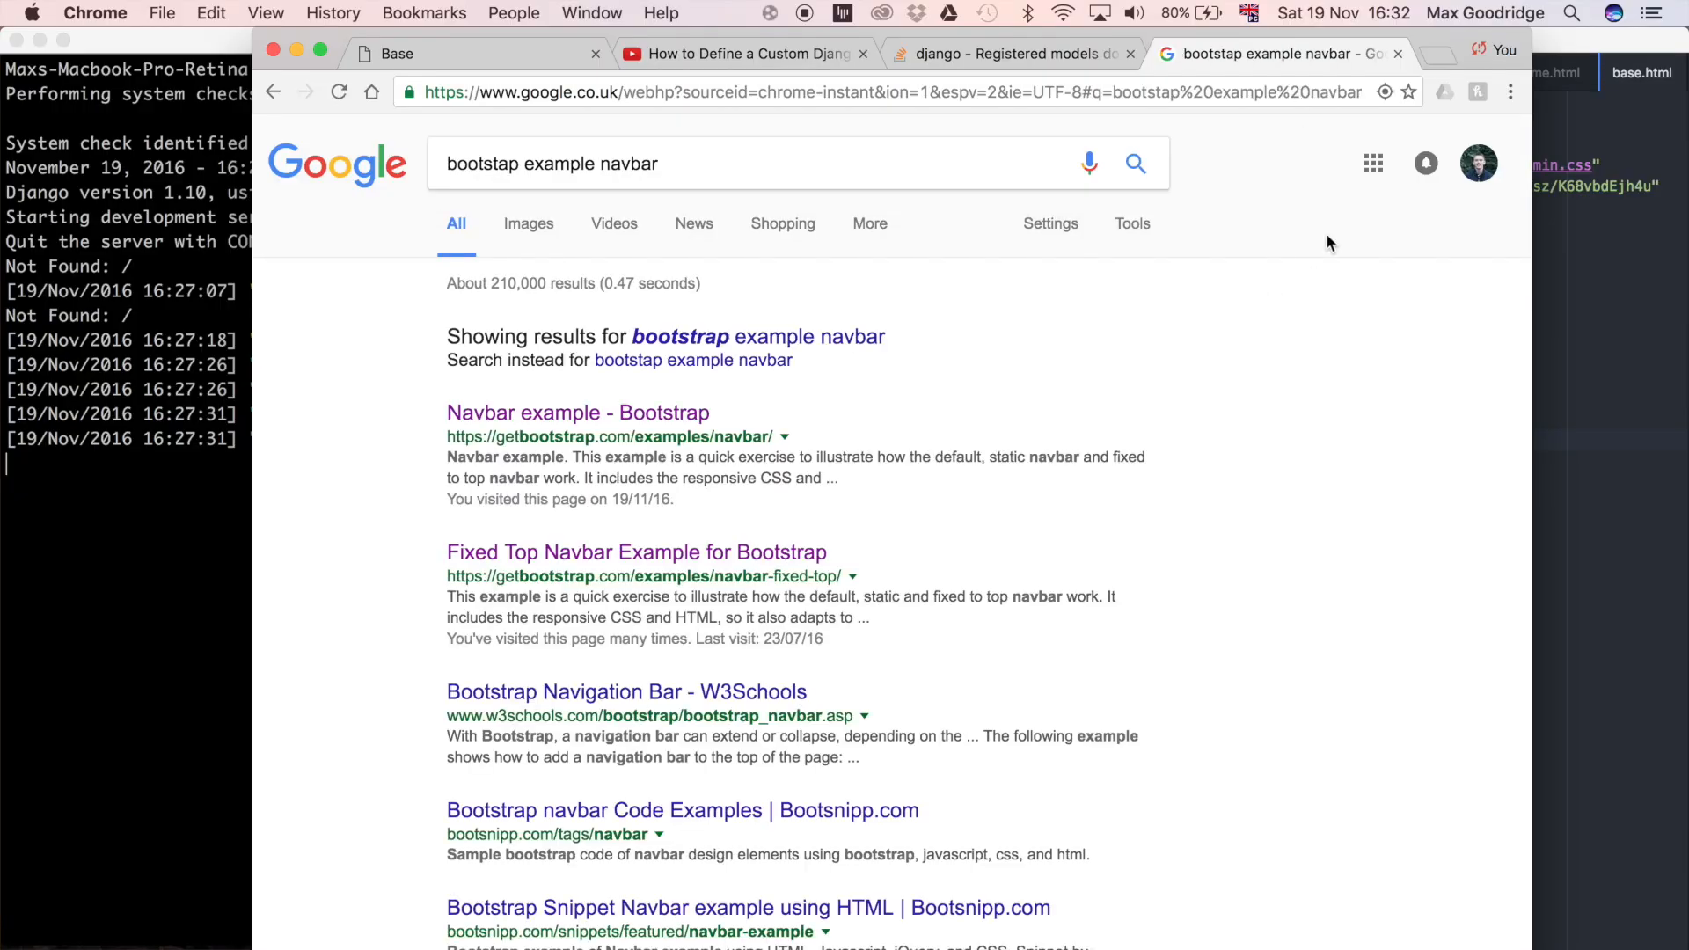
mouse_move(1216, 453)
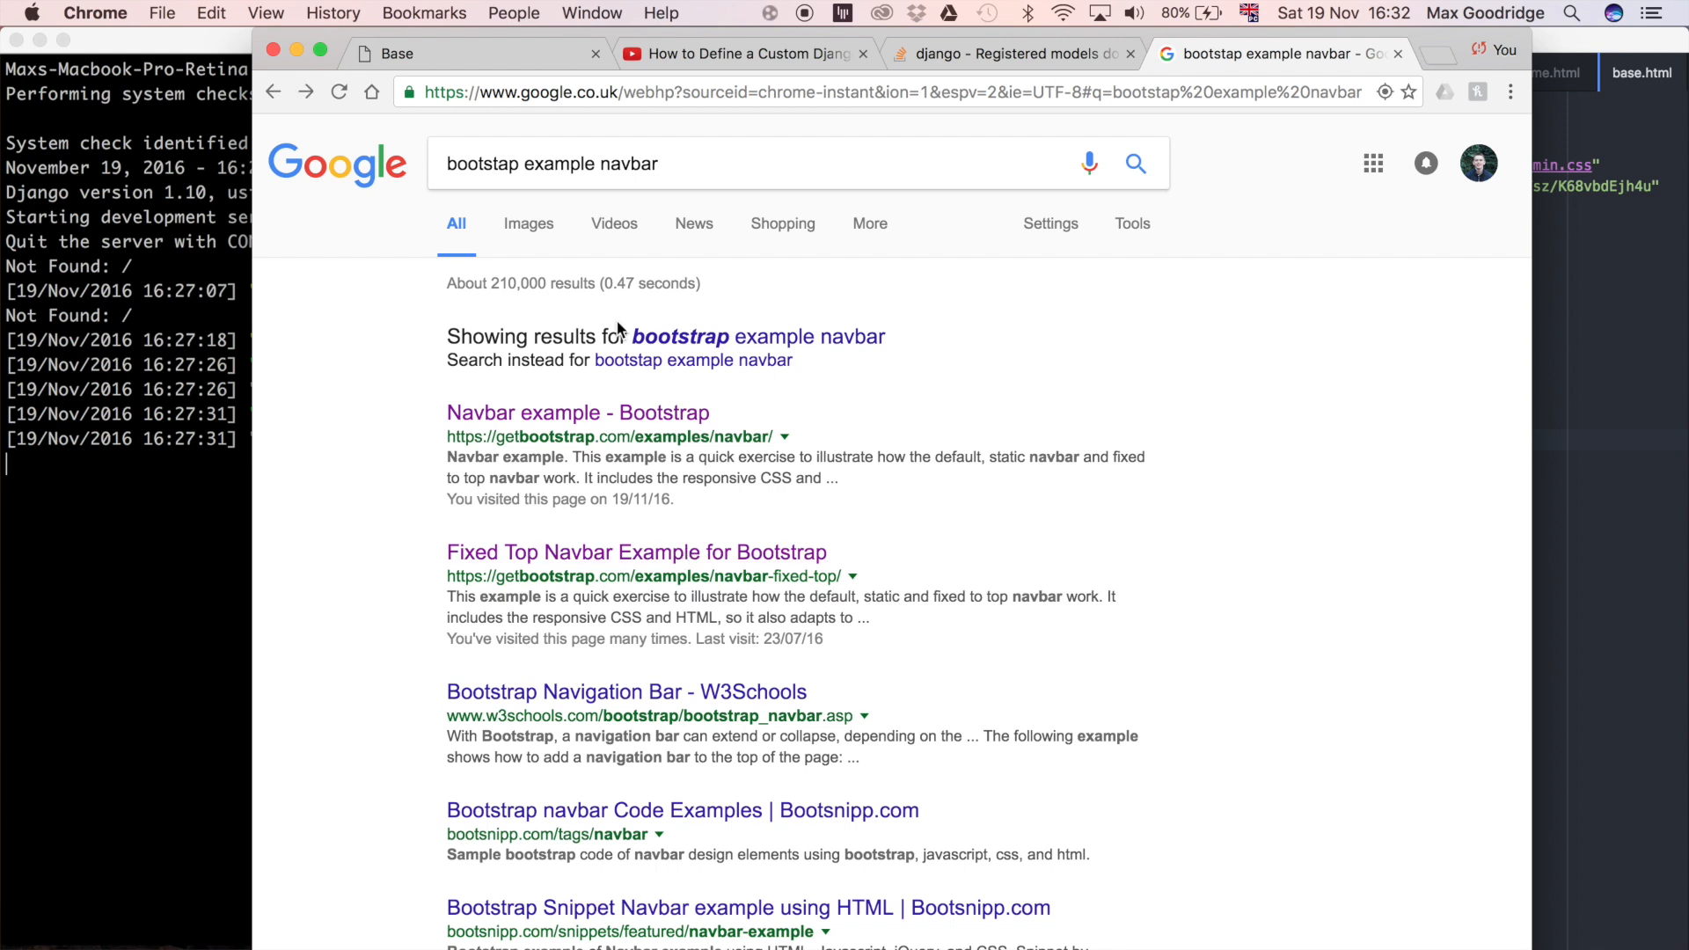
View the HTML source of getbootstrap.com's navbar example page
left_click(579, 412)
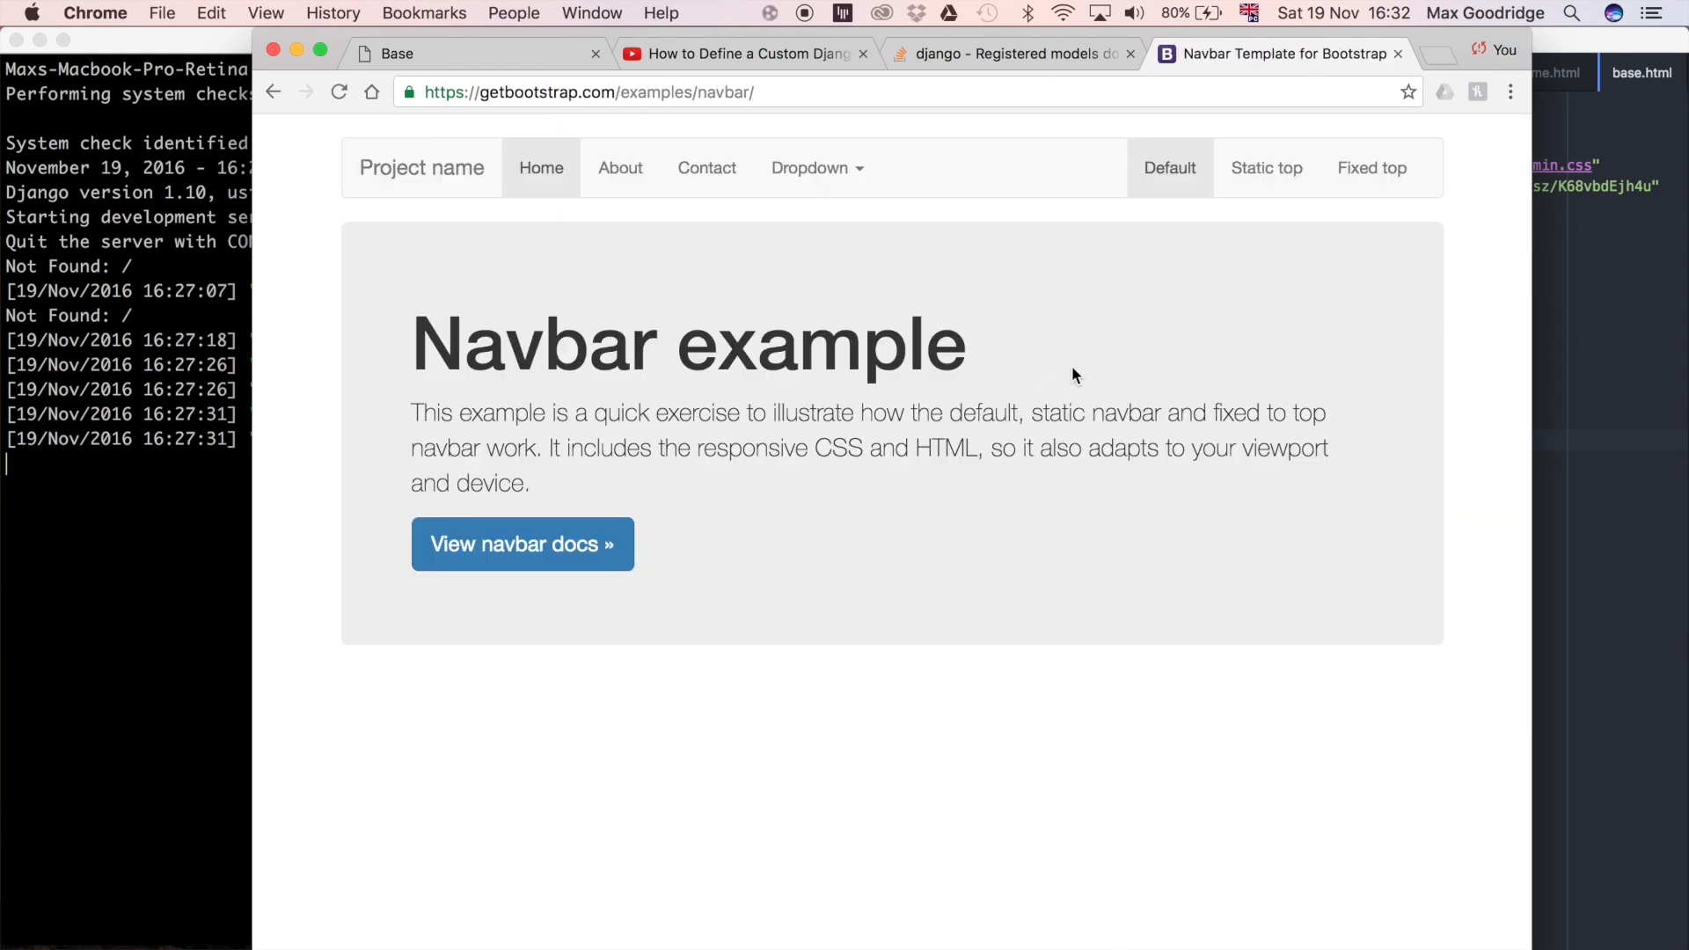
mouse_move(892, 169)
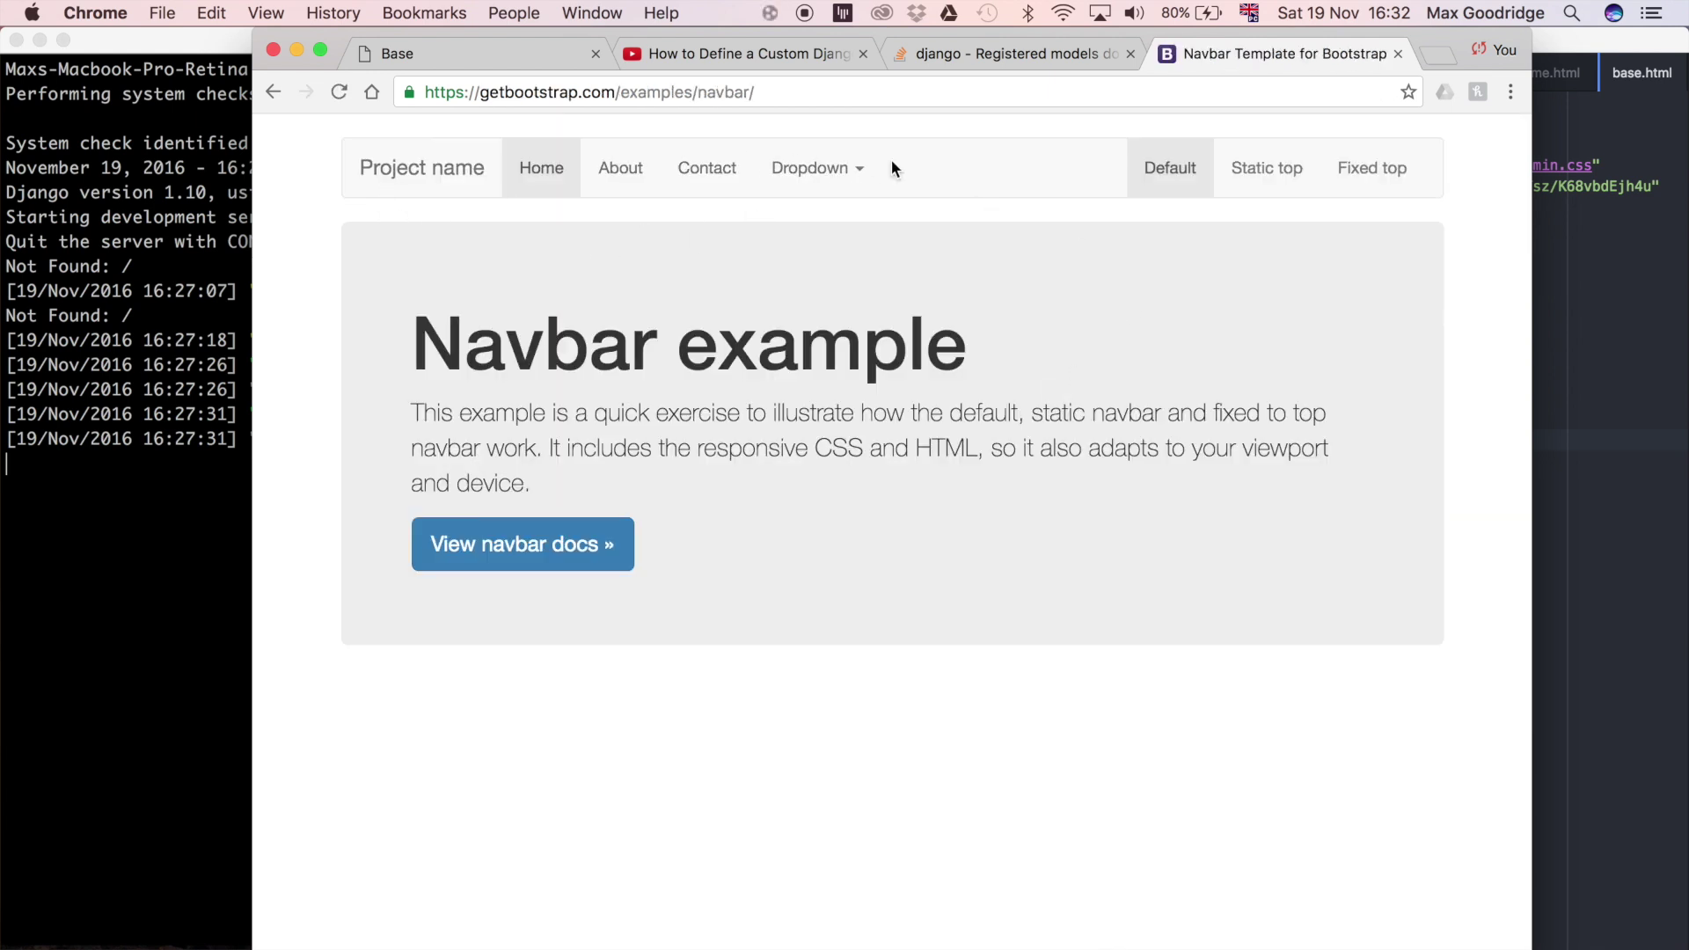
mouse_move(1486, 209)
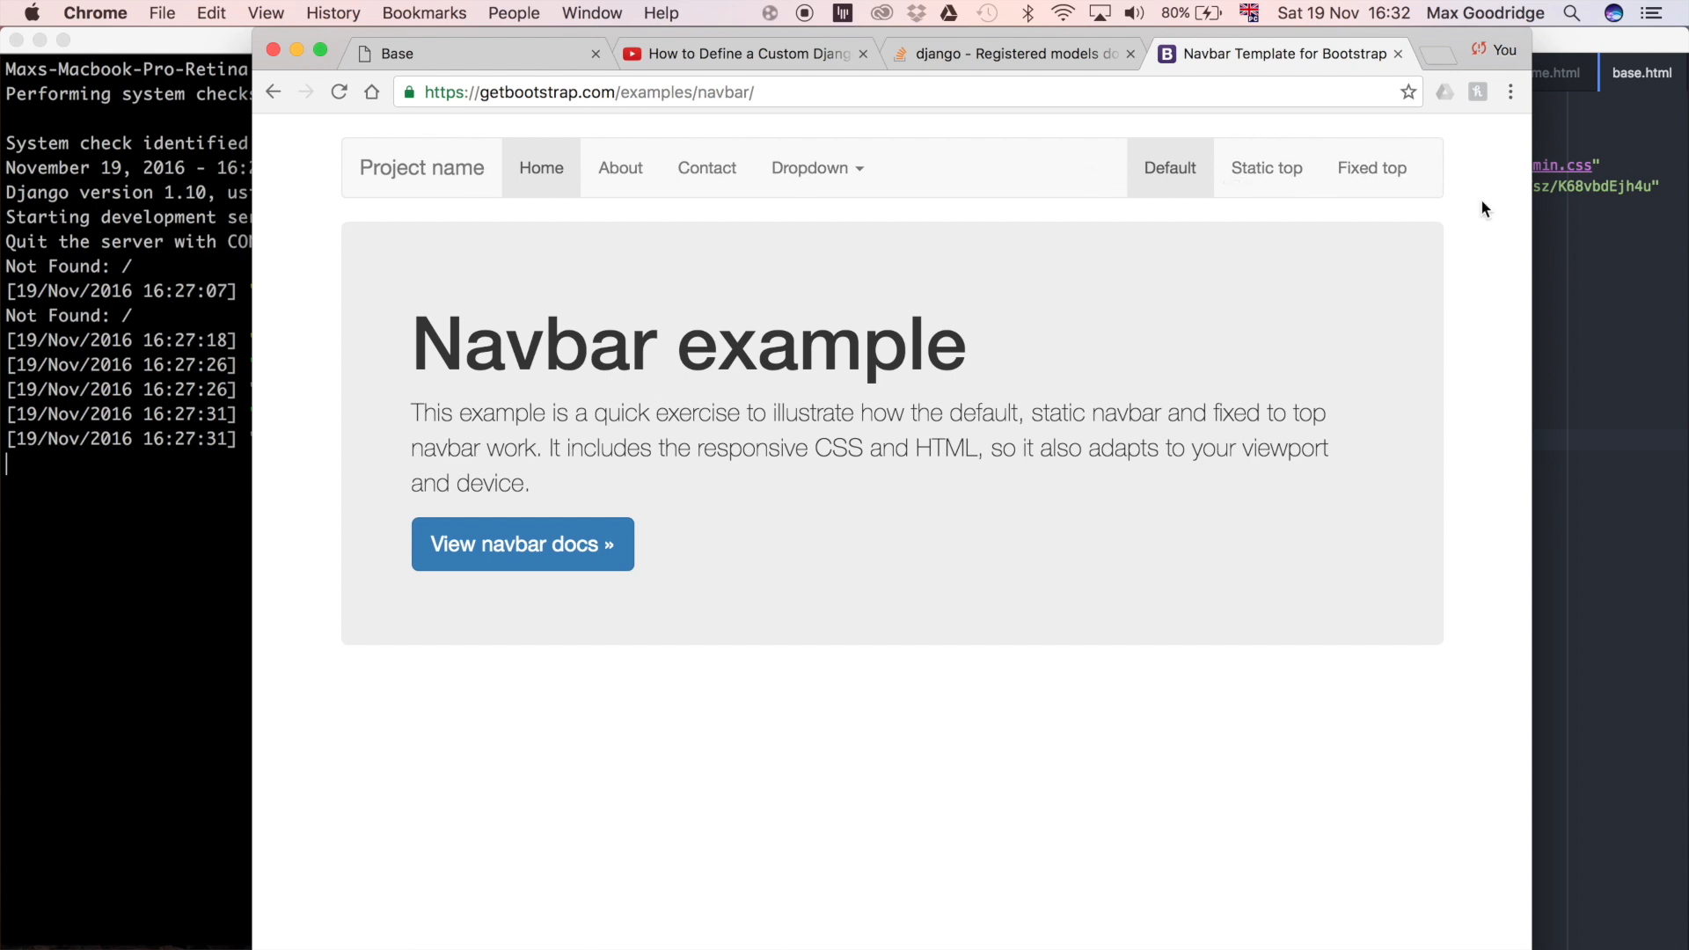
right_click(1485, 208)
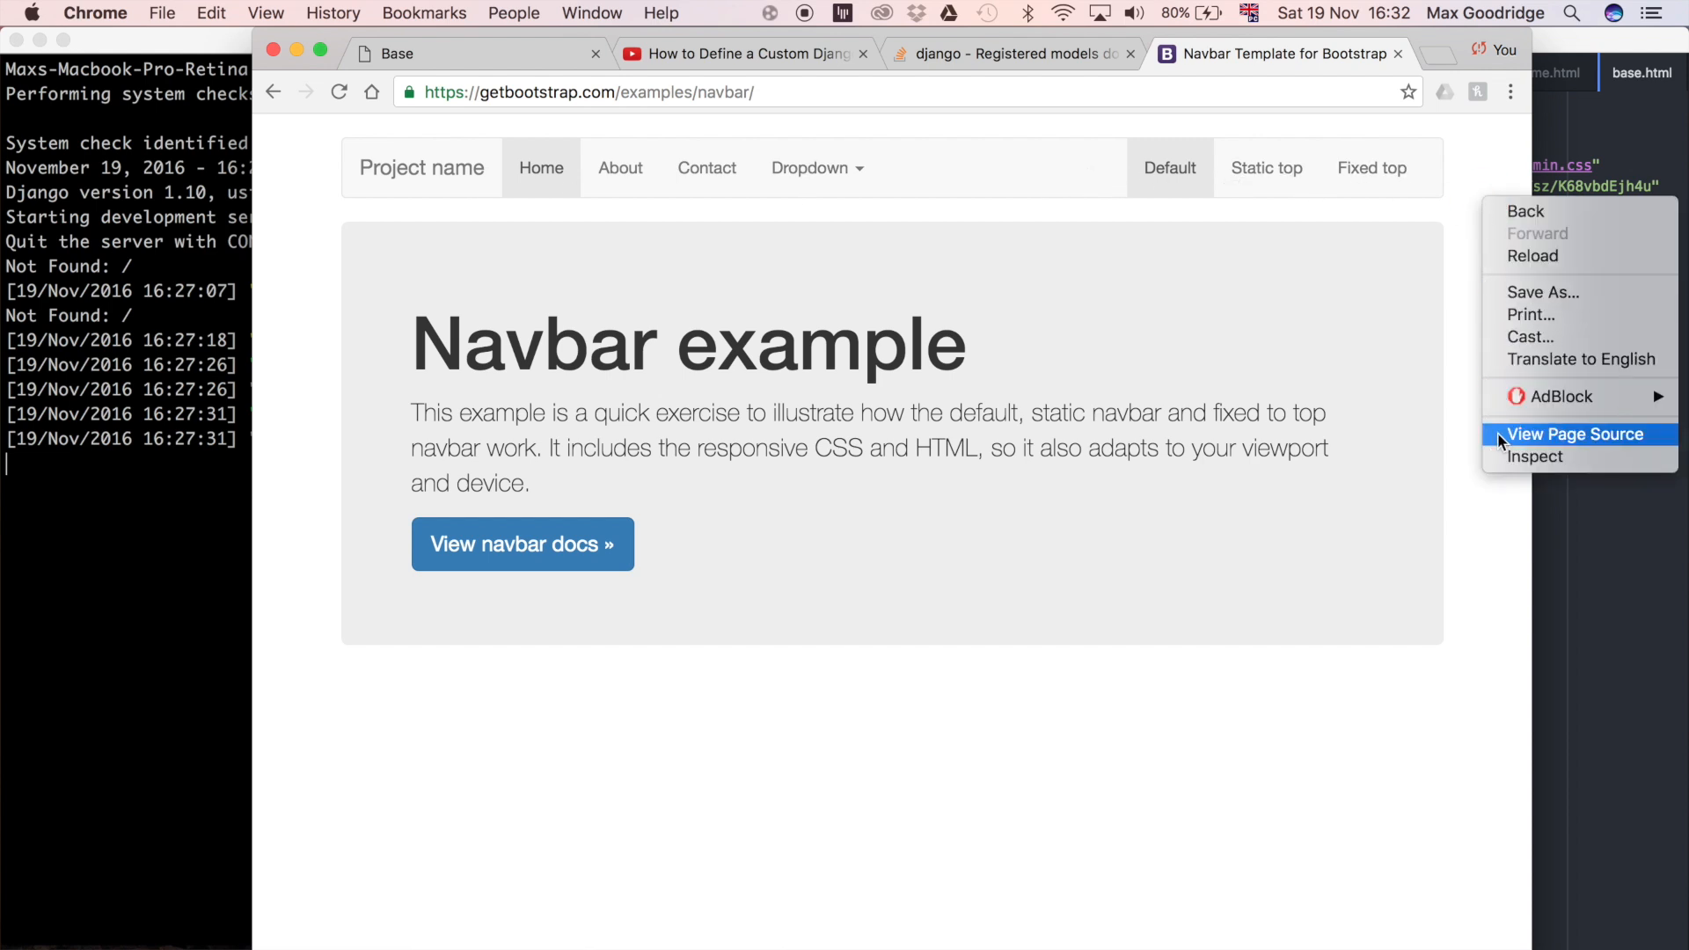
left_click(1577, 435)
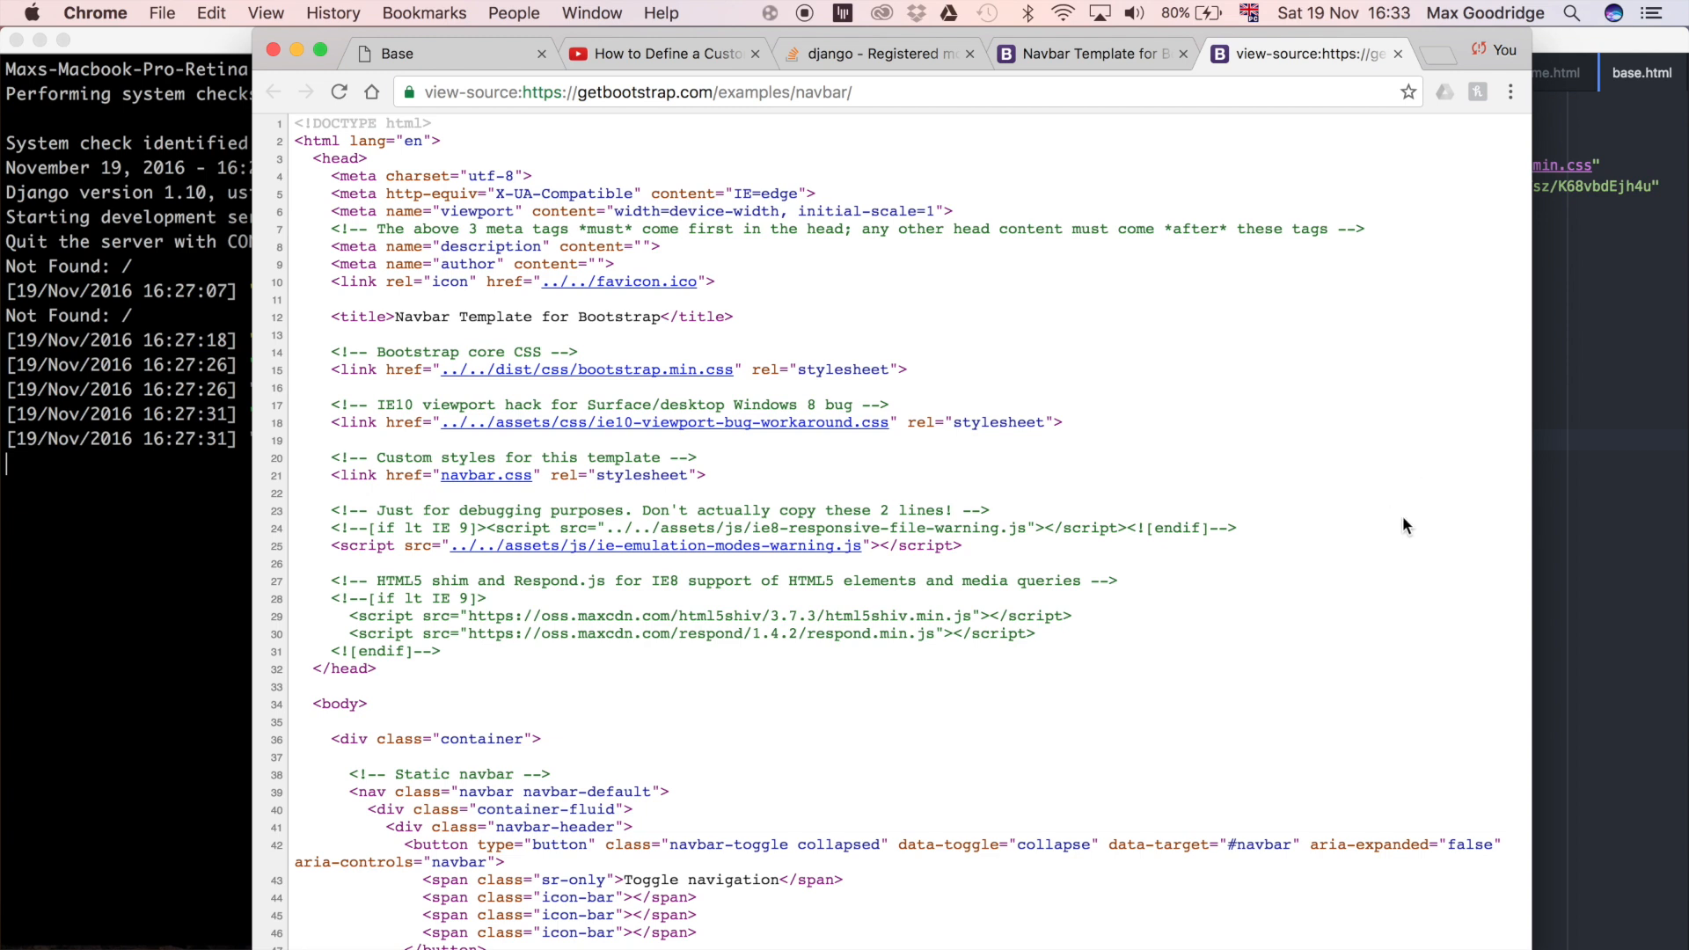
Locate the <nav> markup in the source and start selecting it for copying
scroll("down", 3)
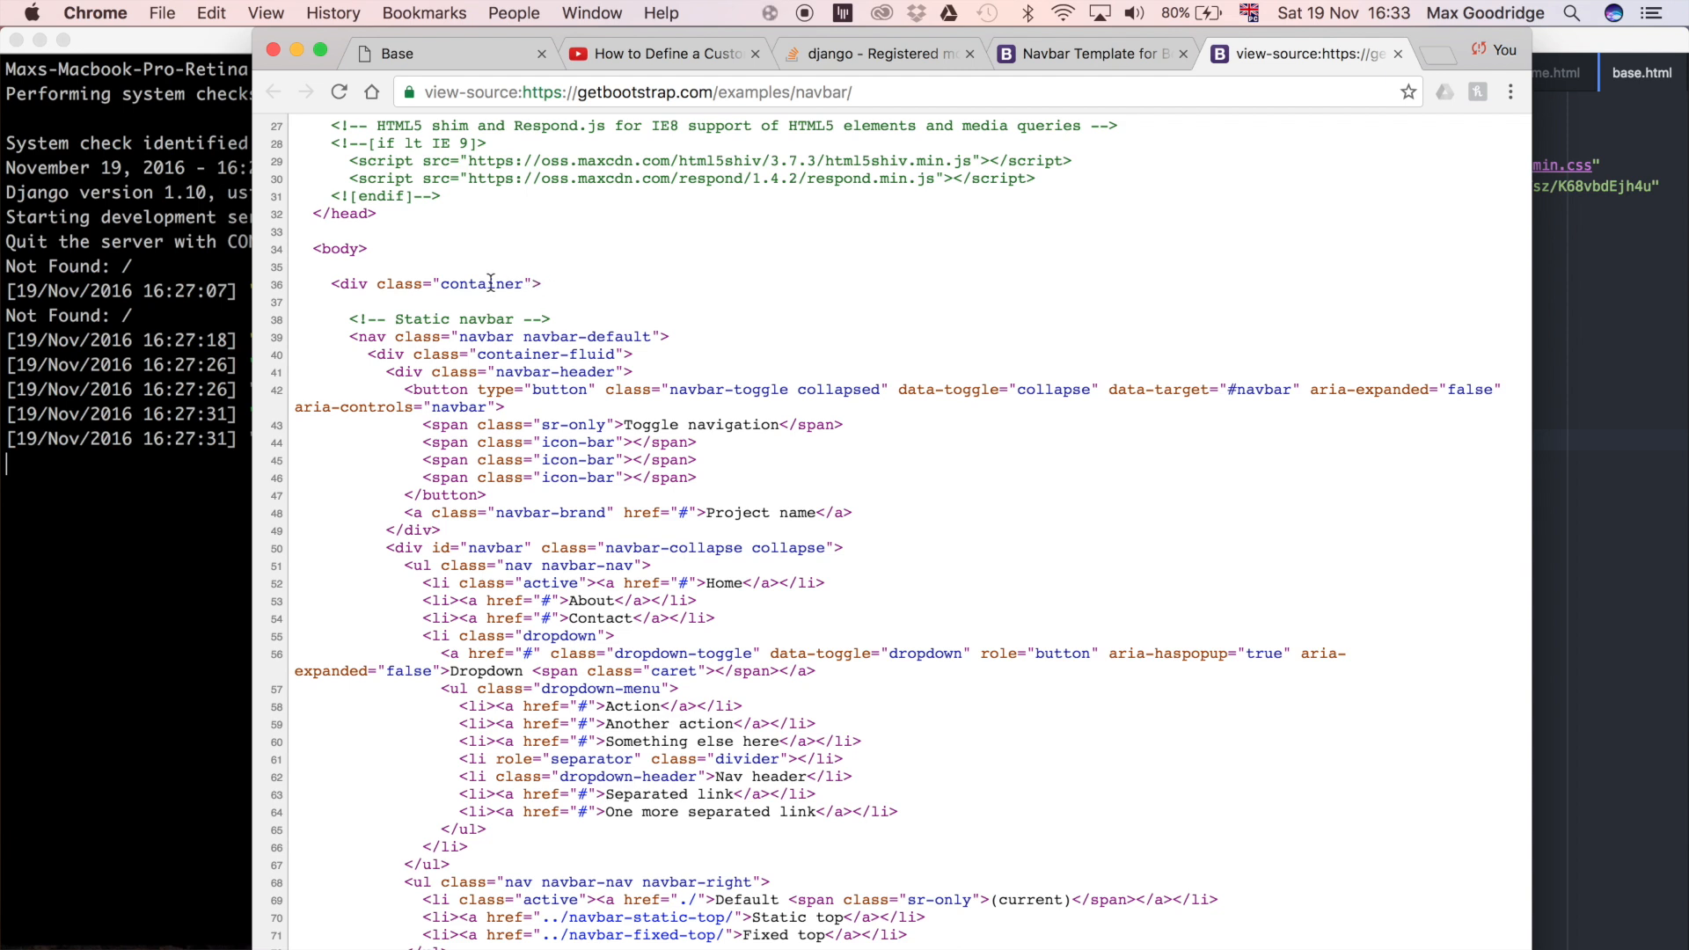
double_click(490, 283)
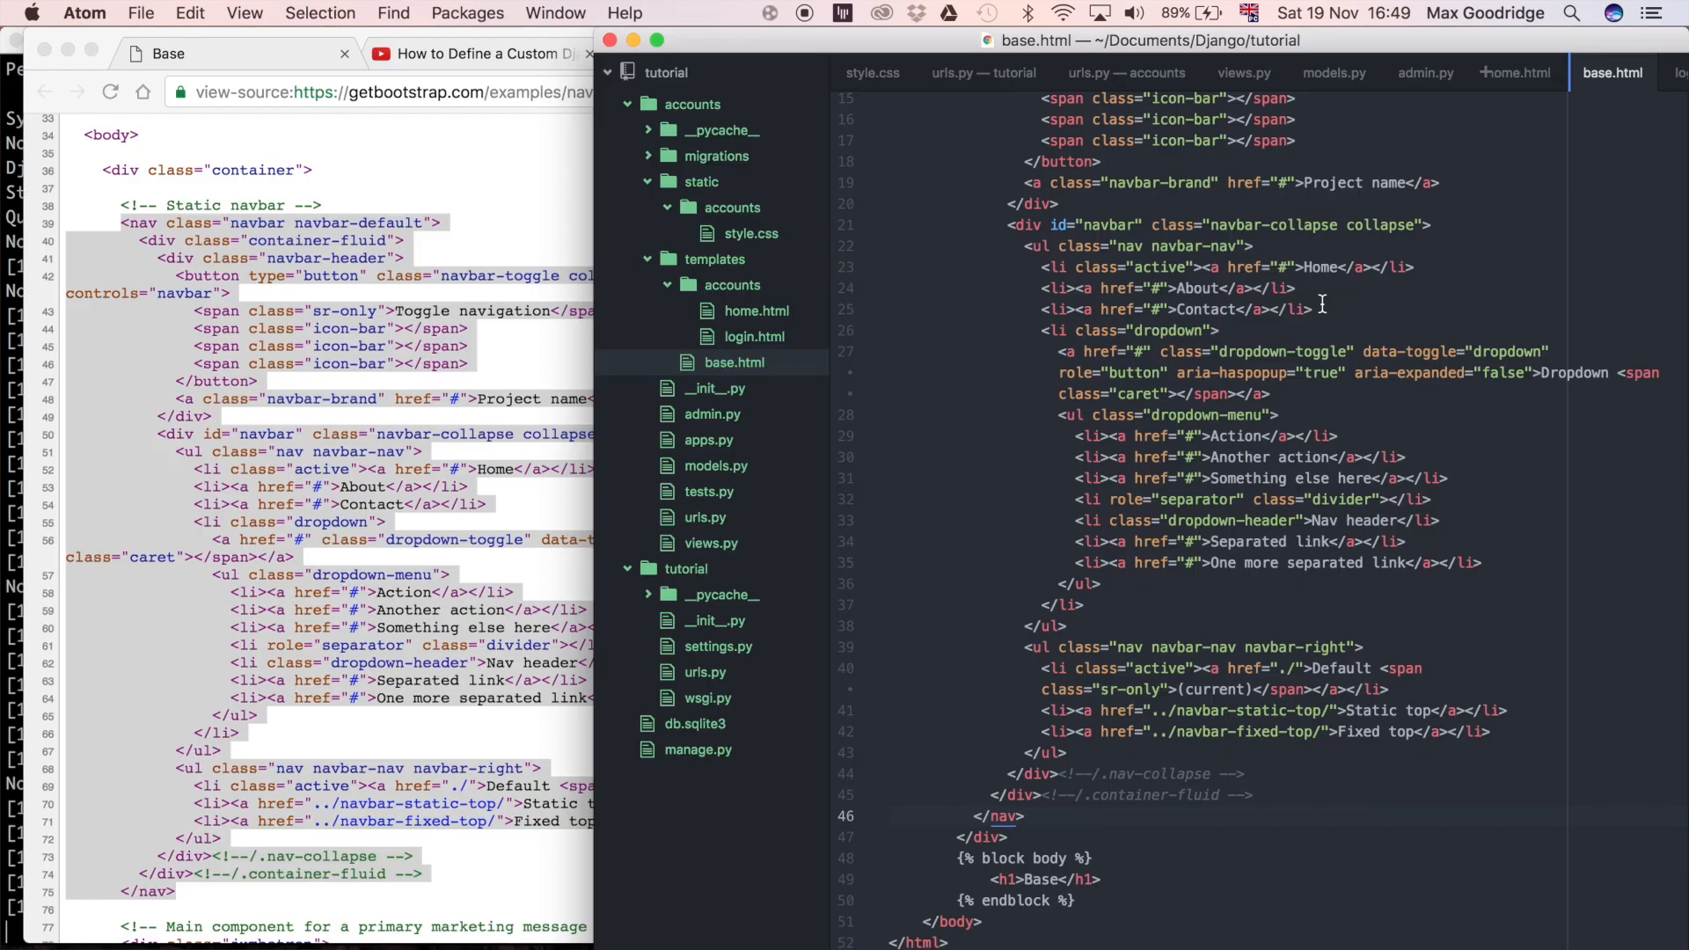
Place the copied <nav> block in base.html just before {% block body %}
left_click(1024, 815)
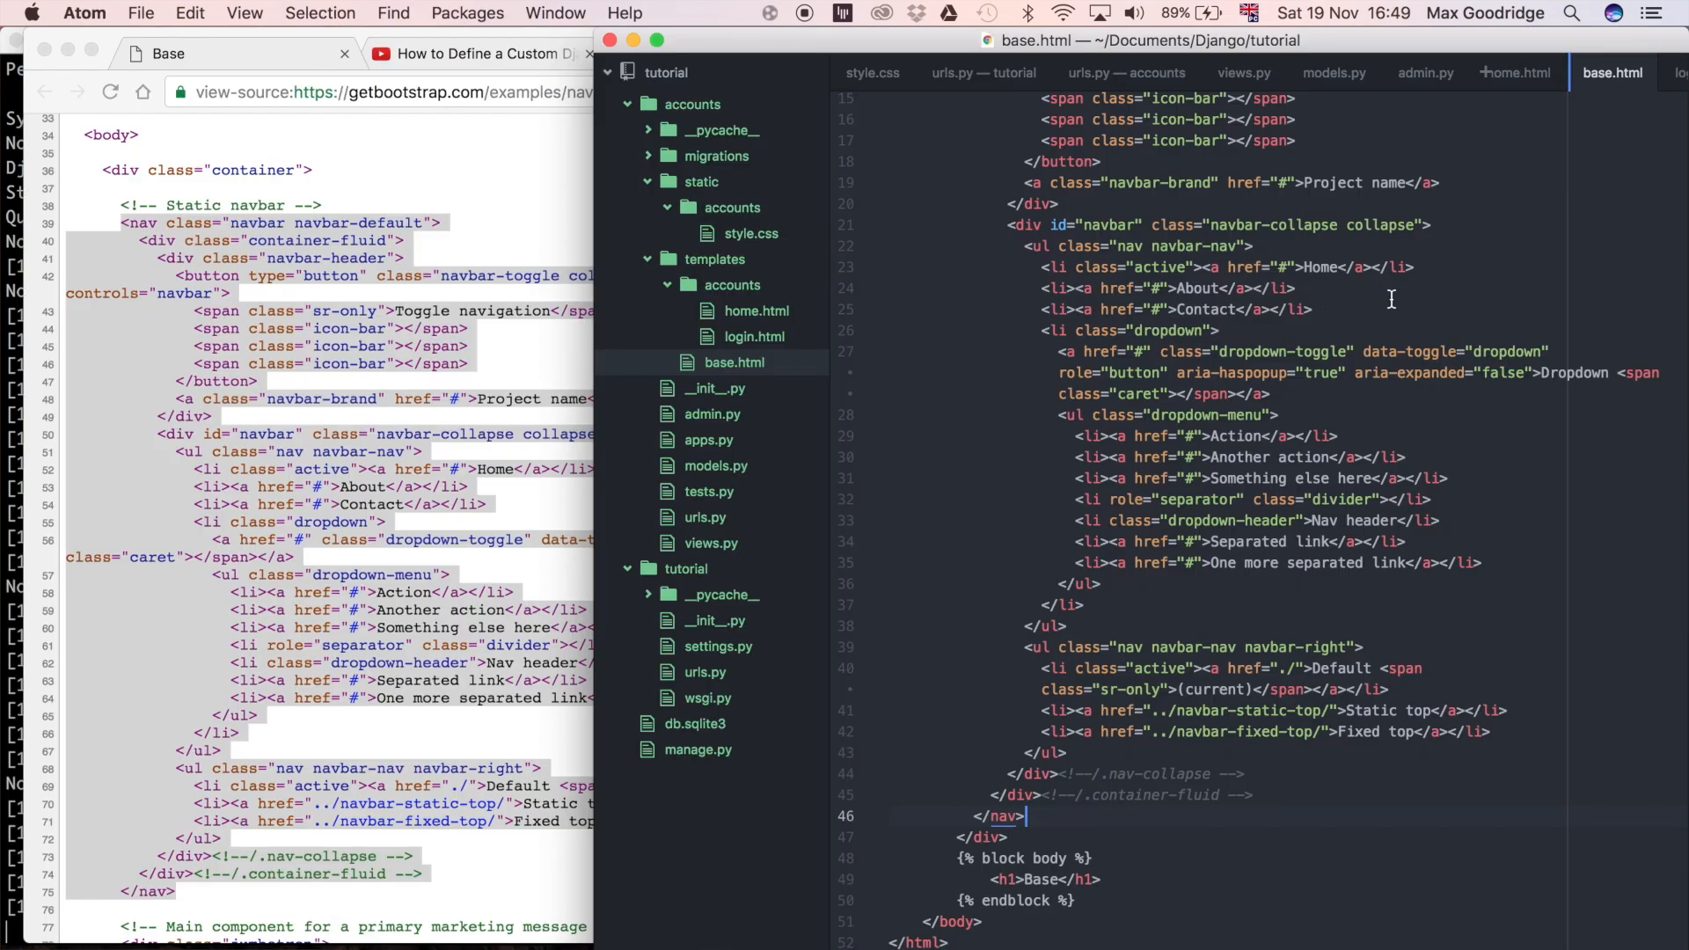
mouse_move(1494, 314)
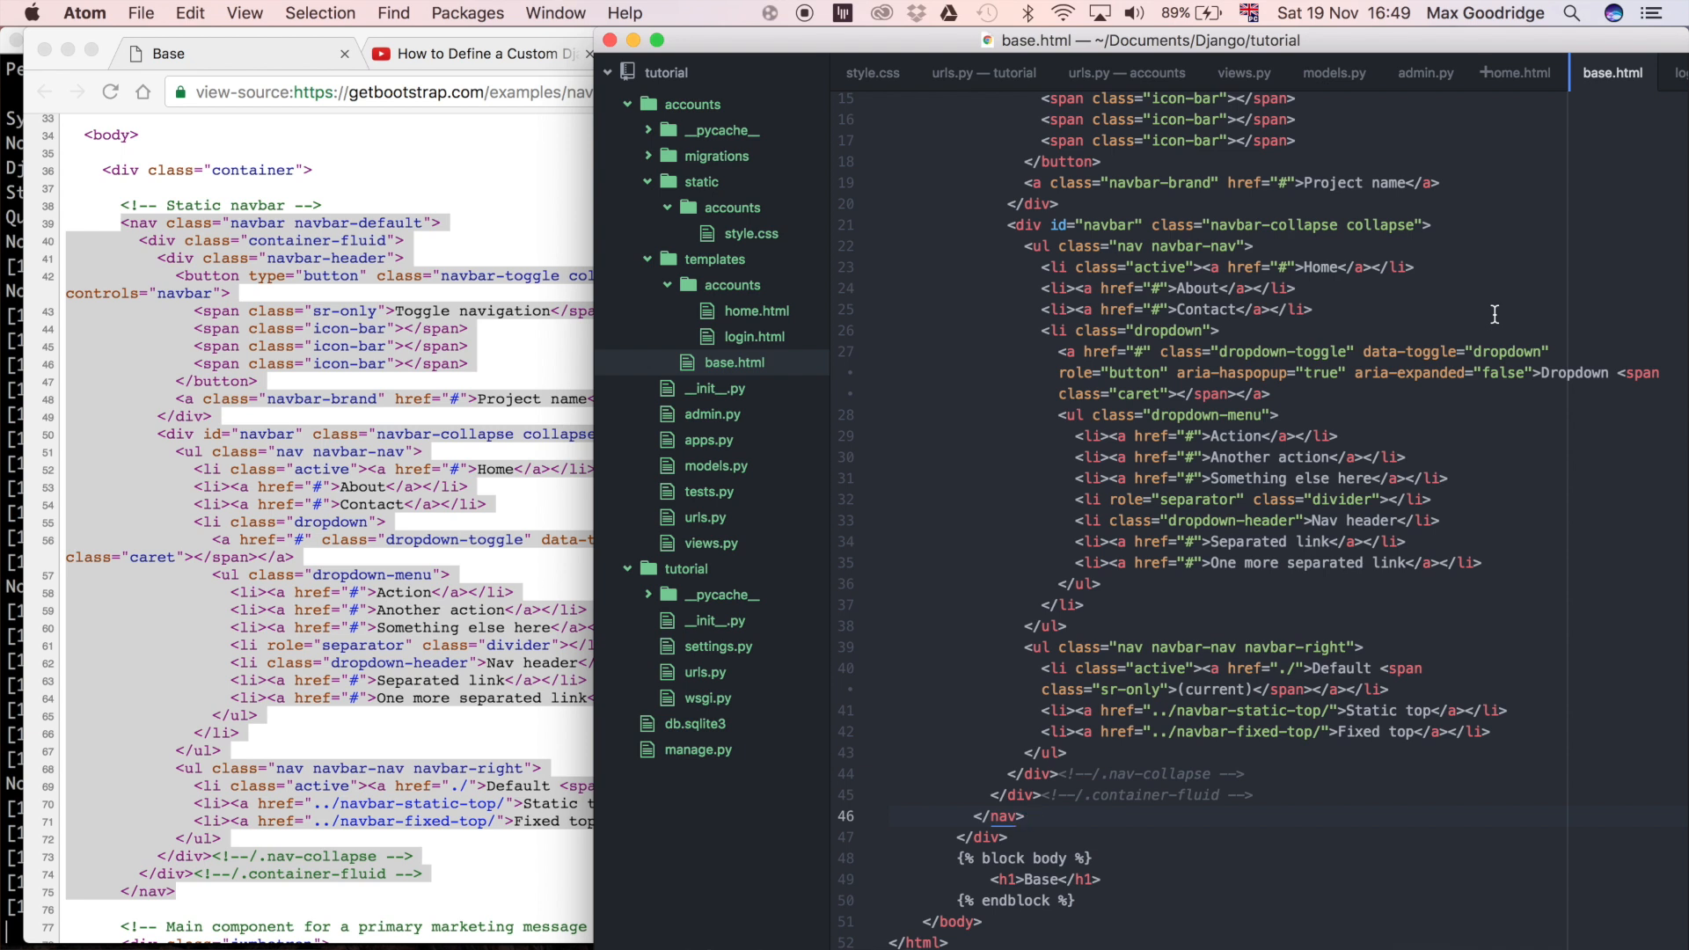
left_click(1024, 815)
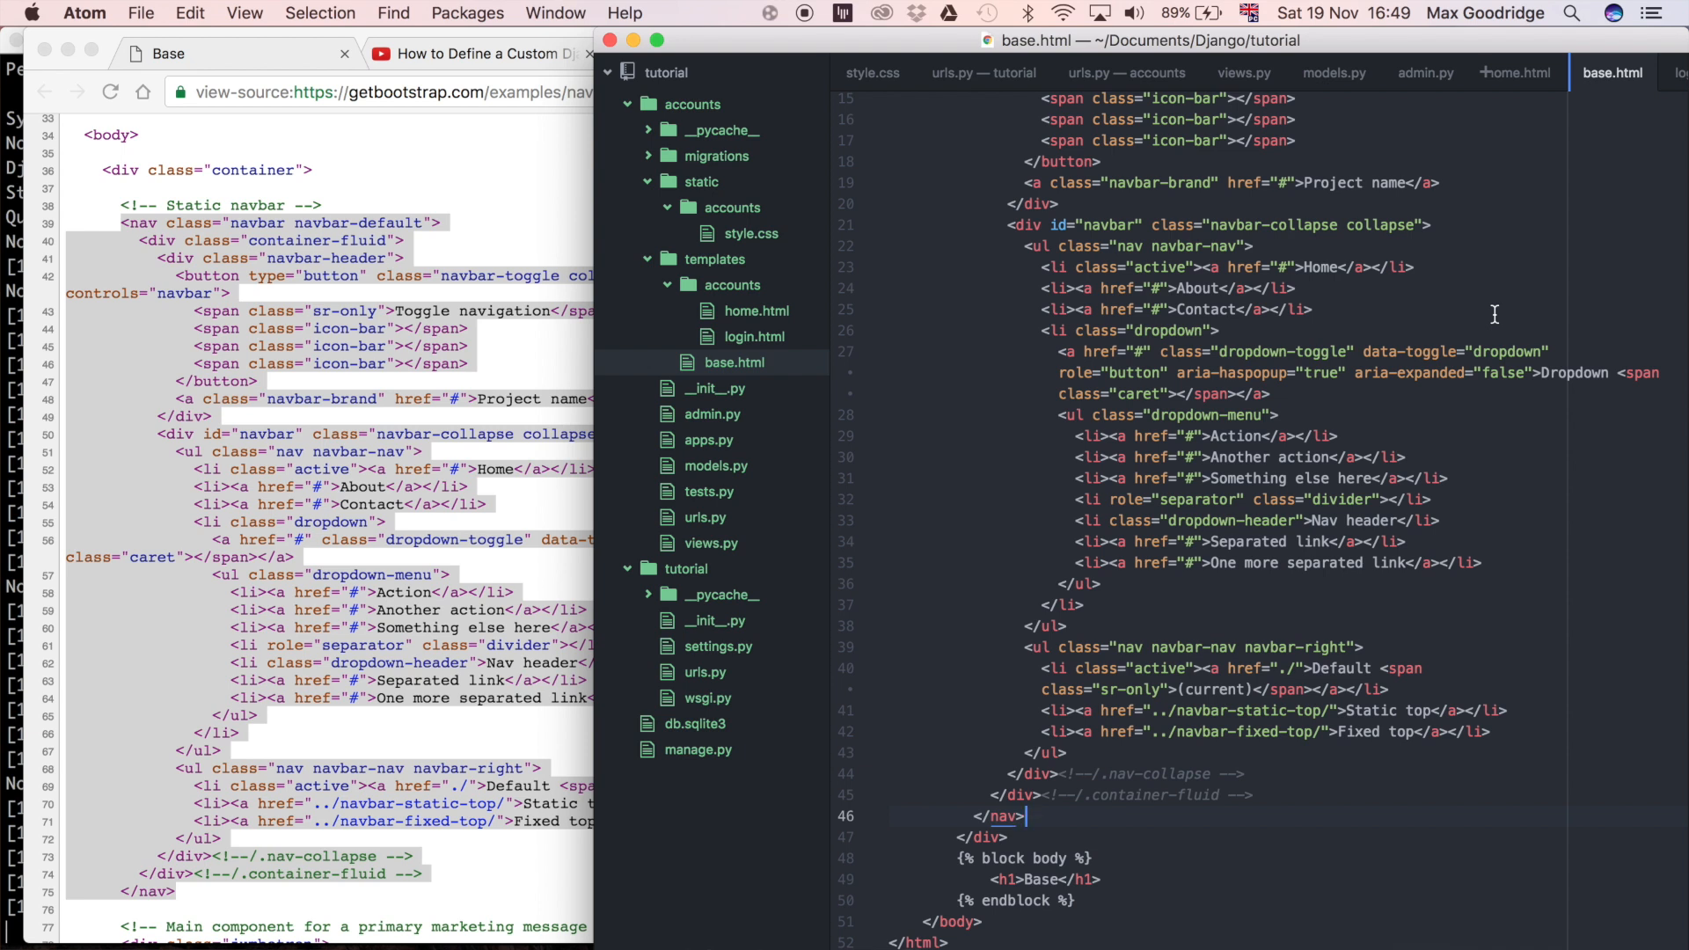
mouse_move(1496, 305)
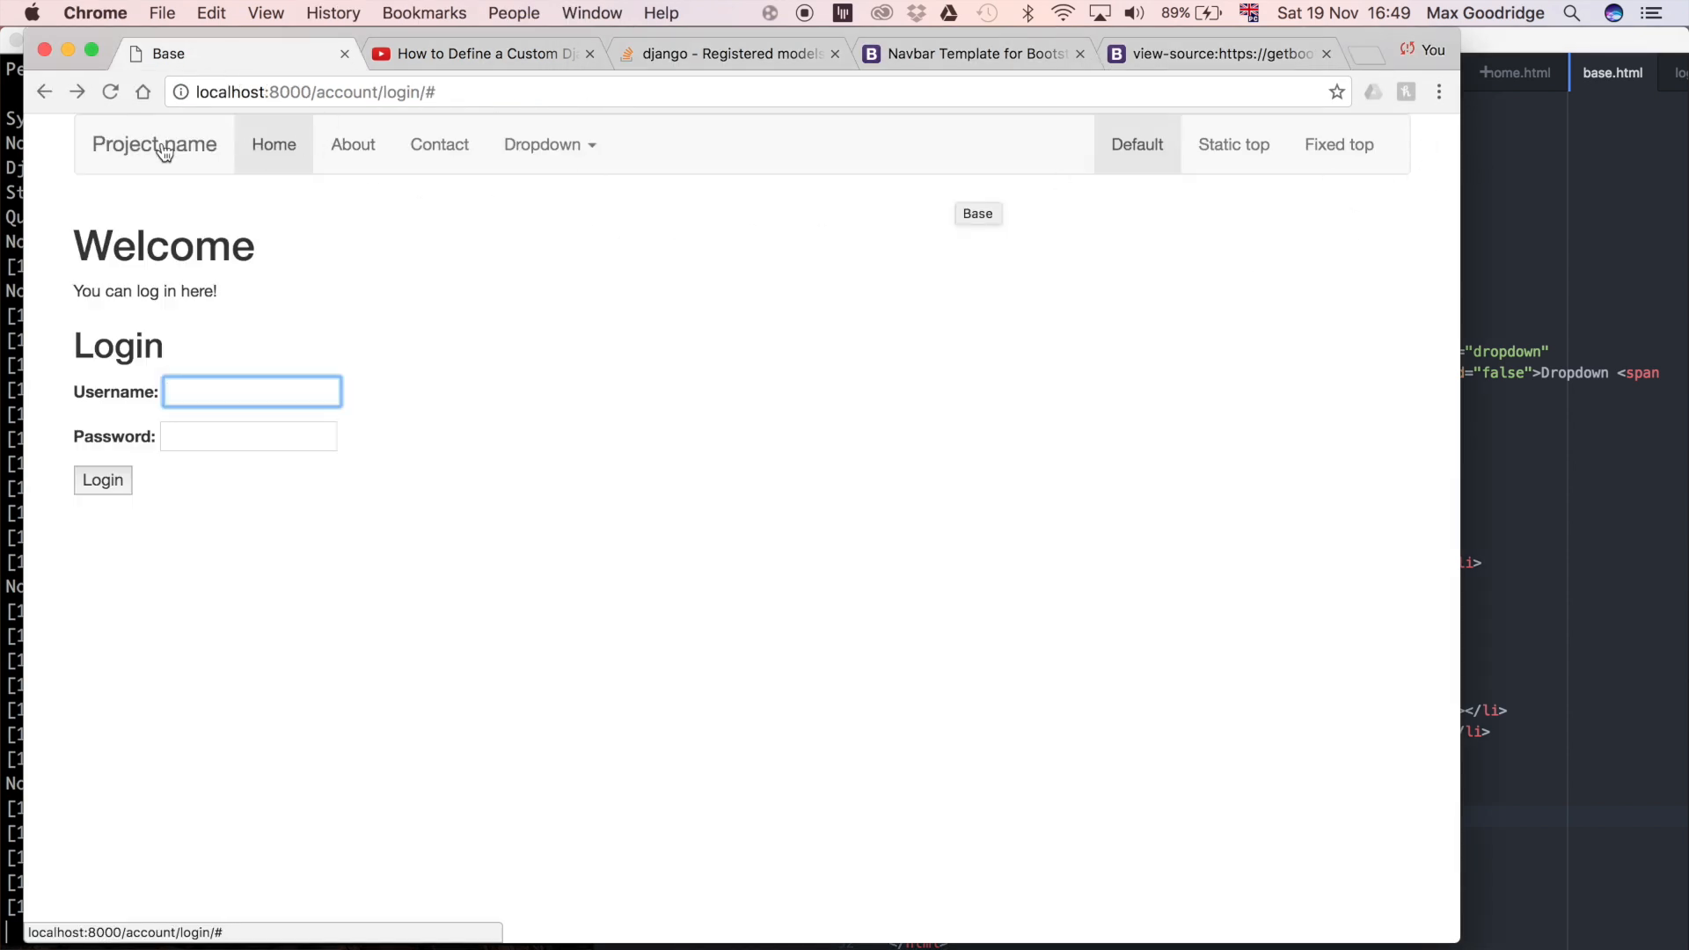
mouse_move(886, 171)
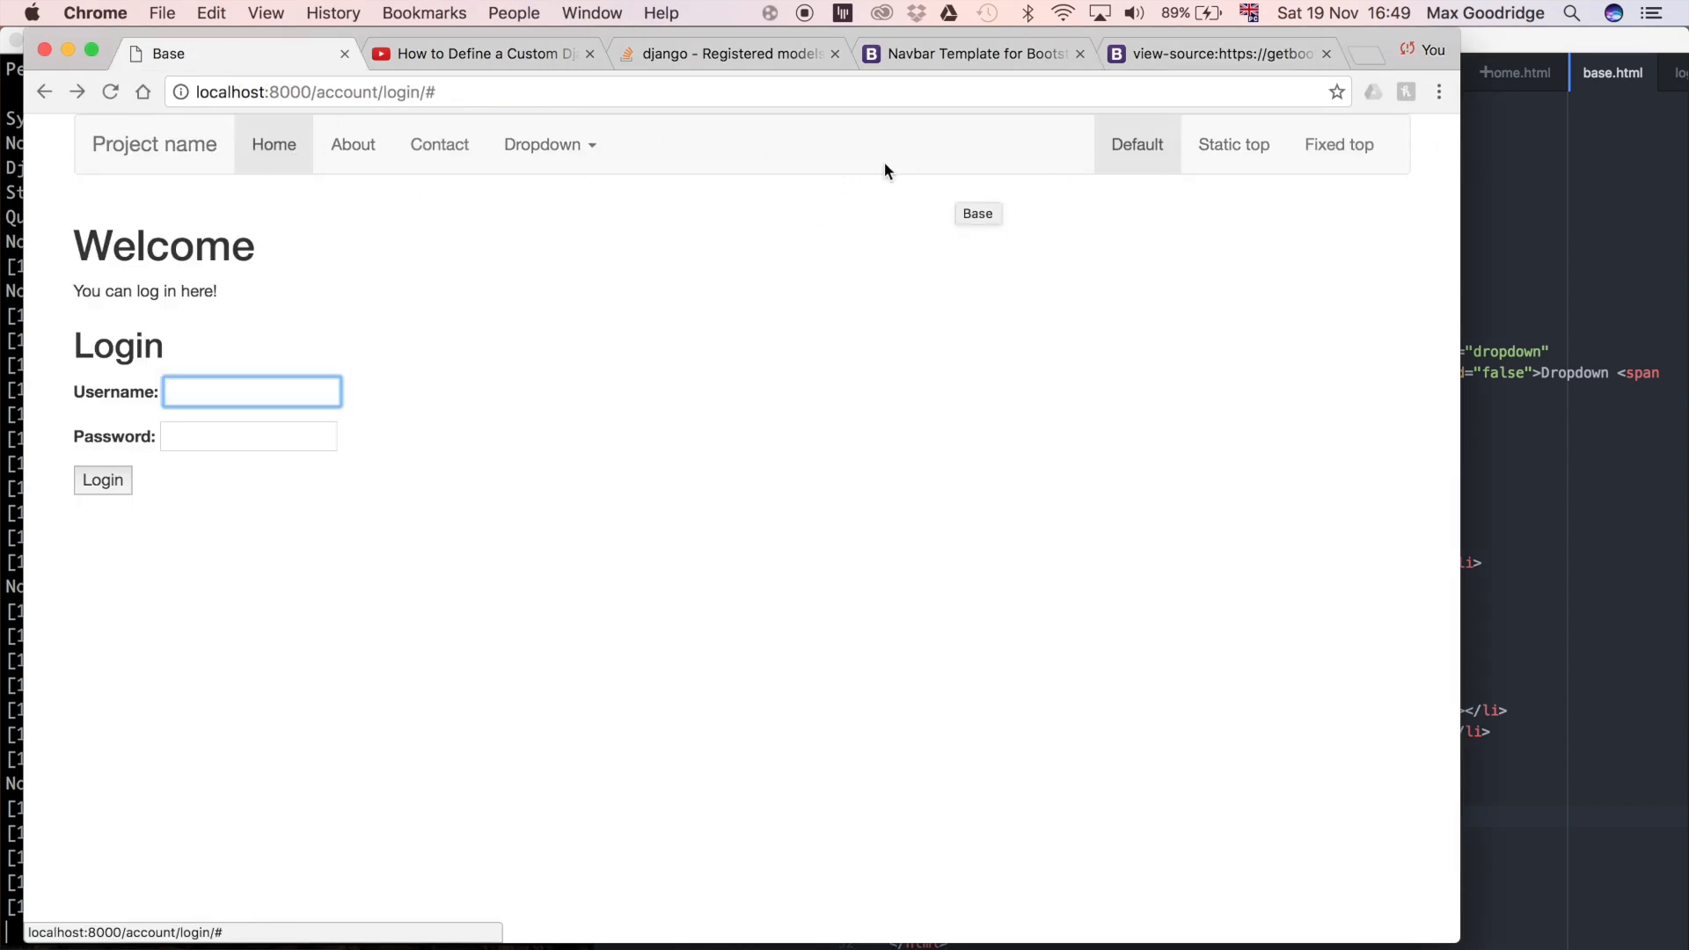
mouse_move(524, 196)
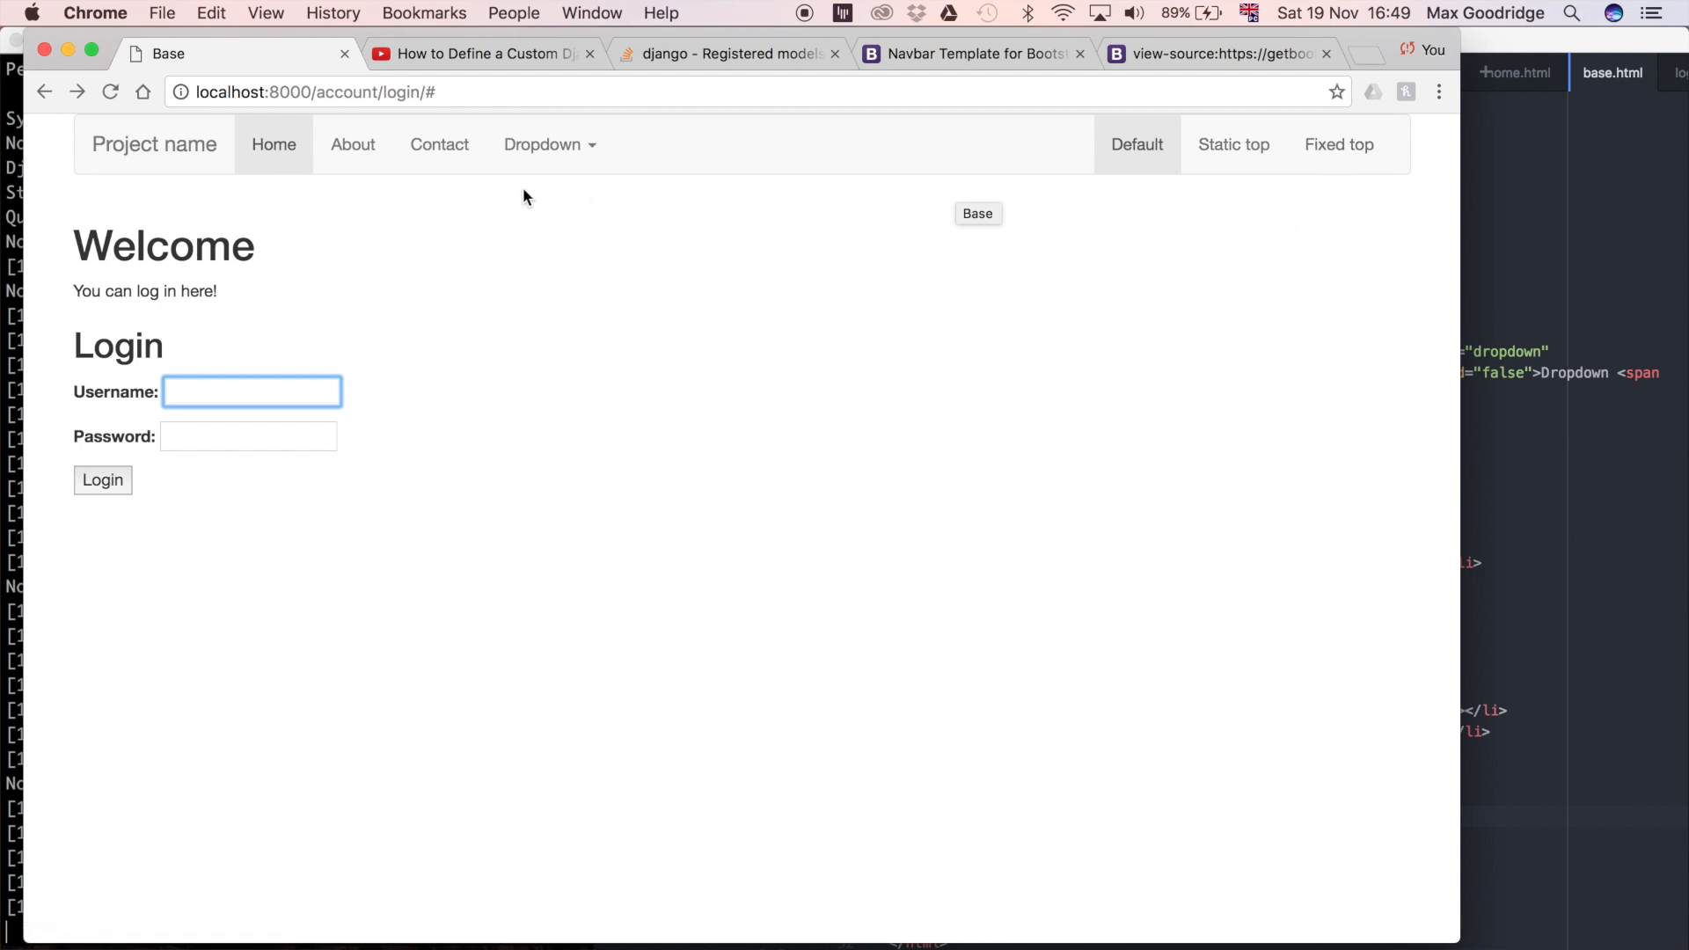
mouse_move(547, 162)
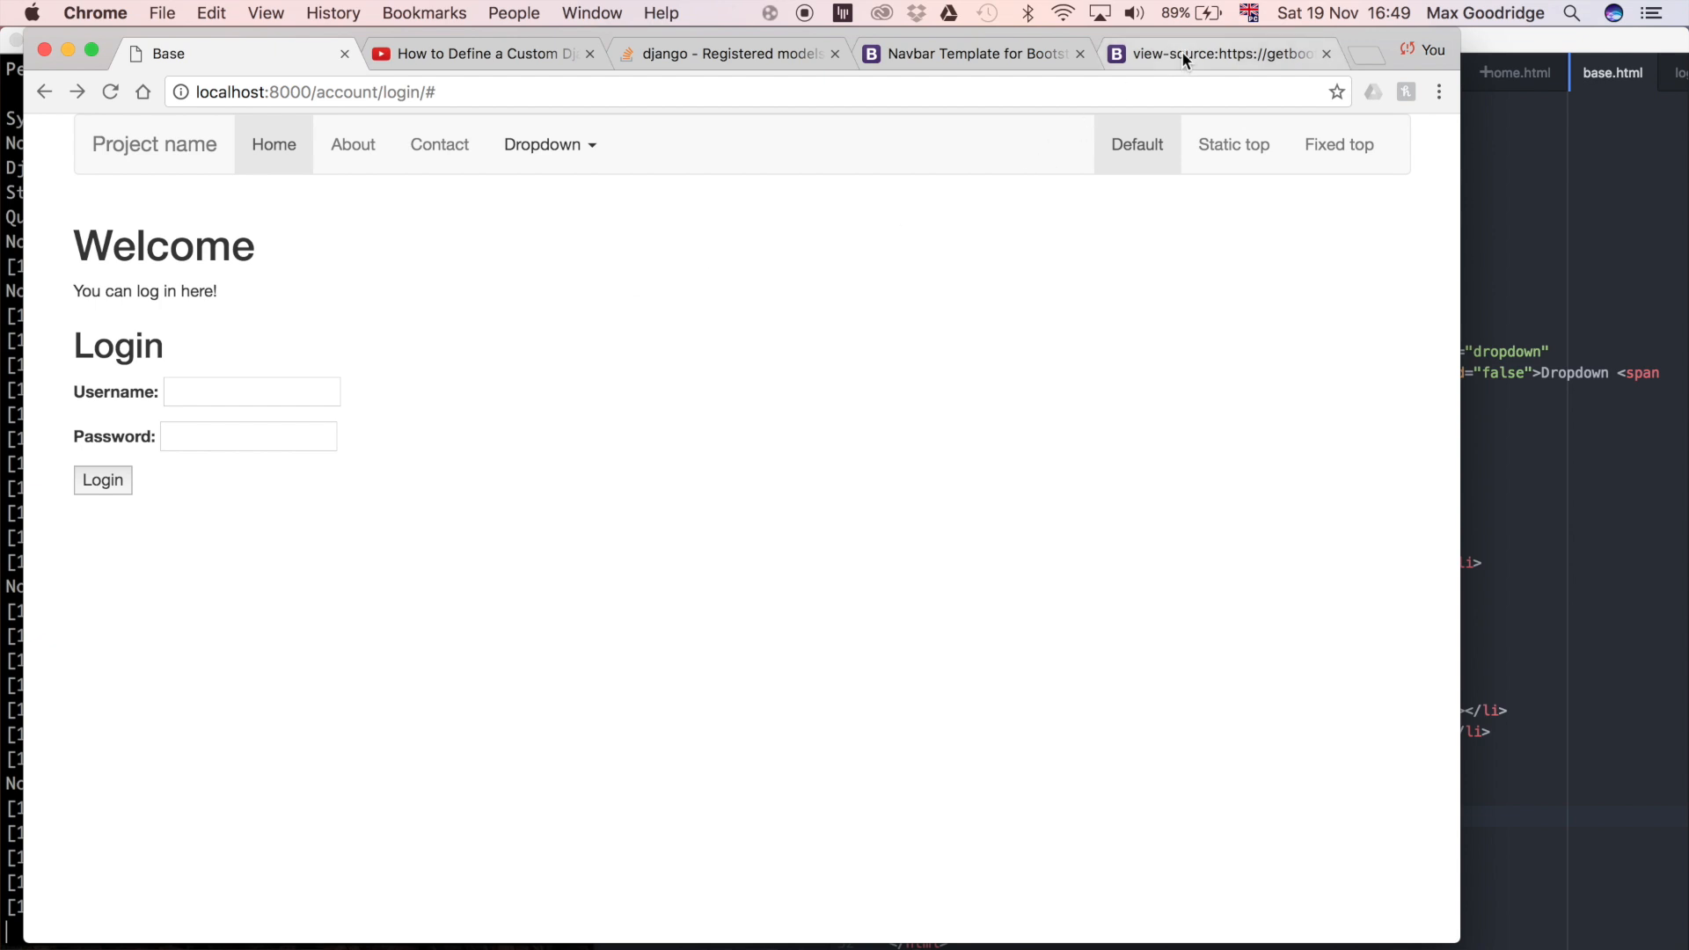
Copy the nav block again from the example source into base.html and review the pasted markup
left_click(1218, 54)
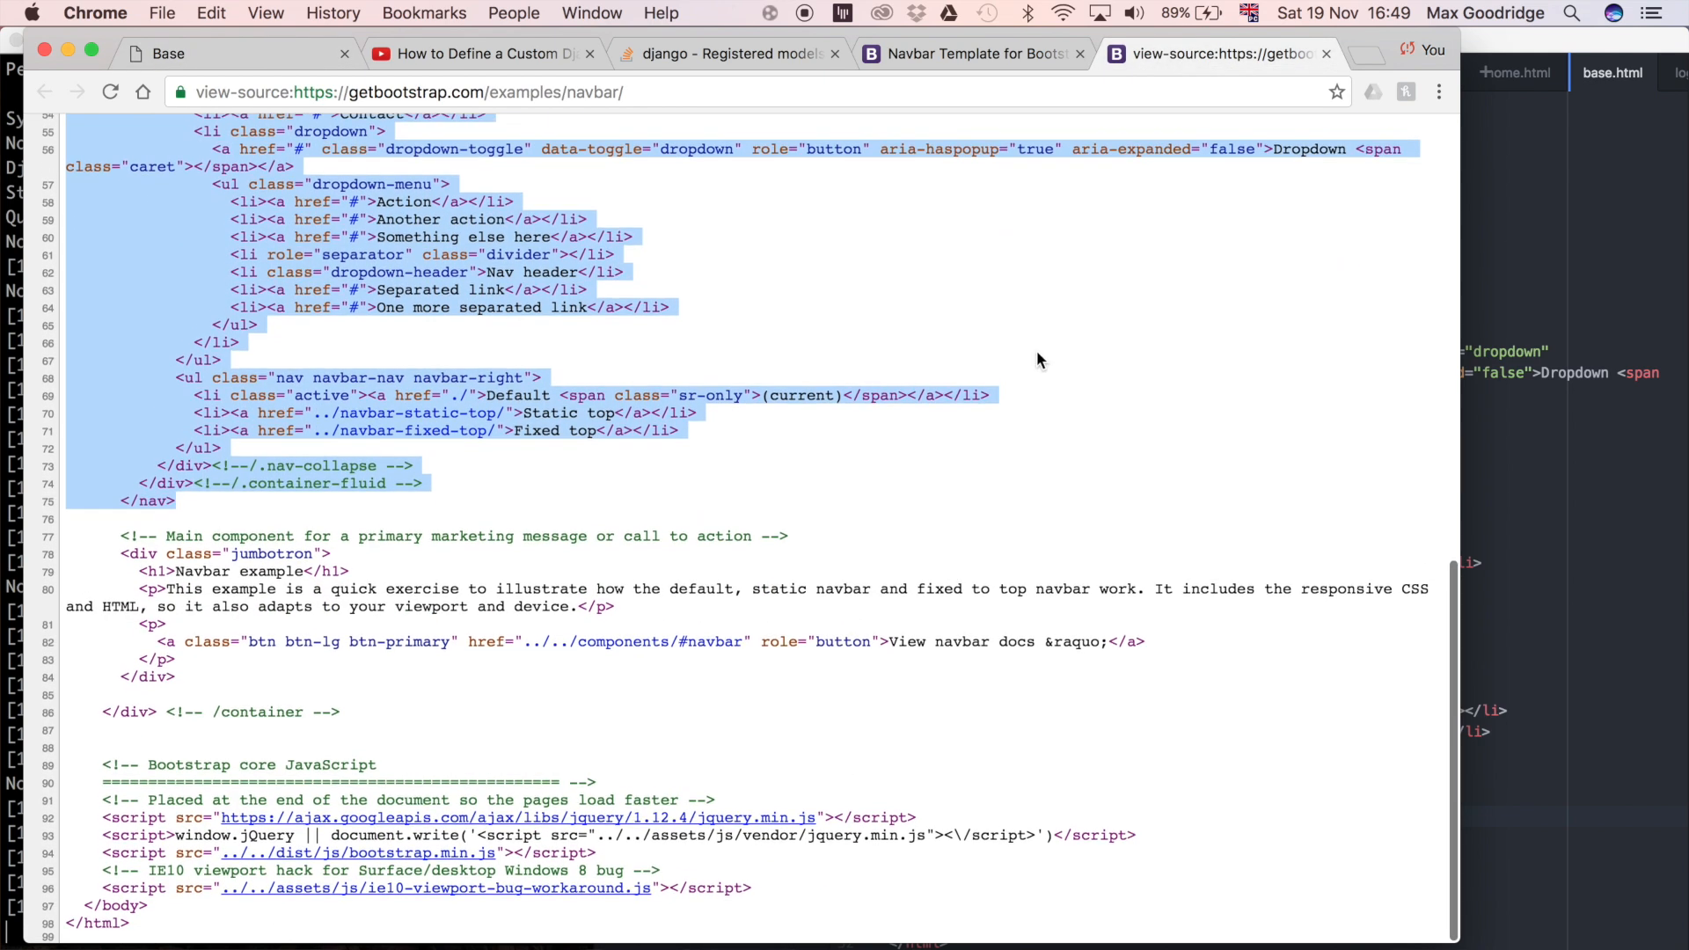
mouse_move(496, 852)
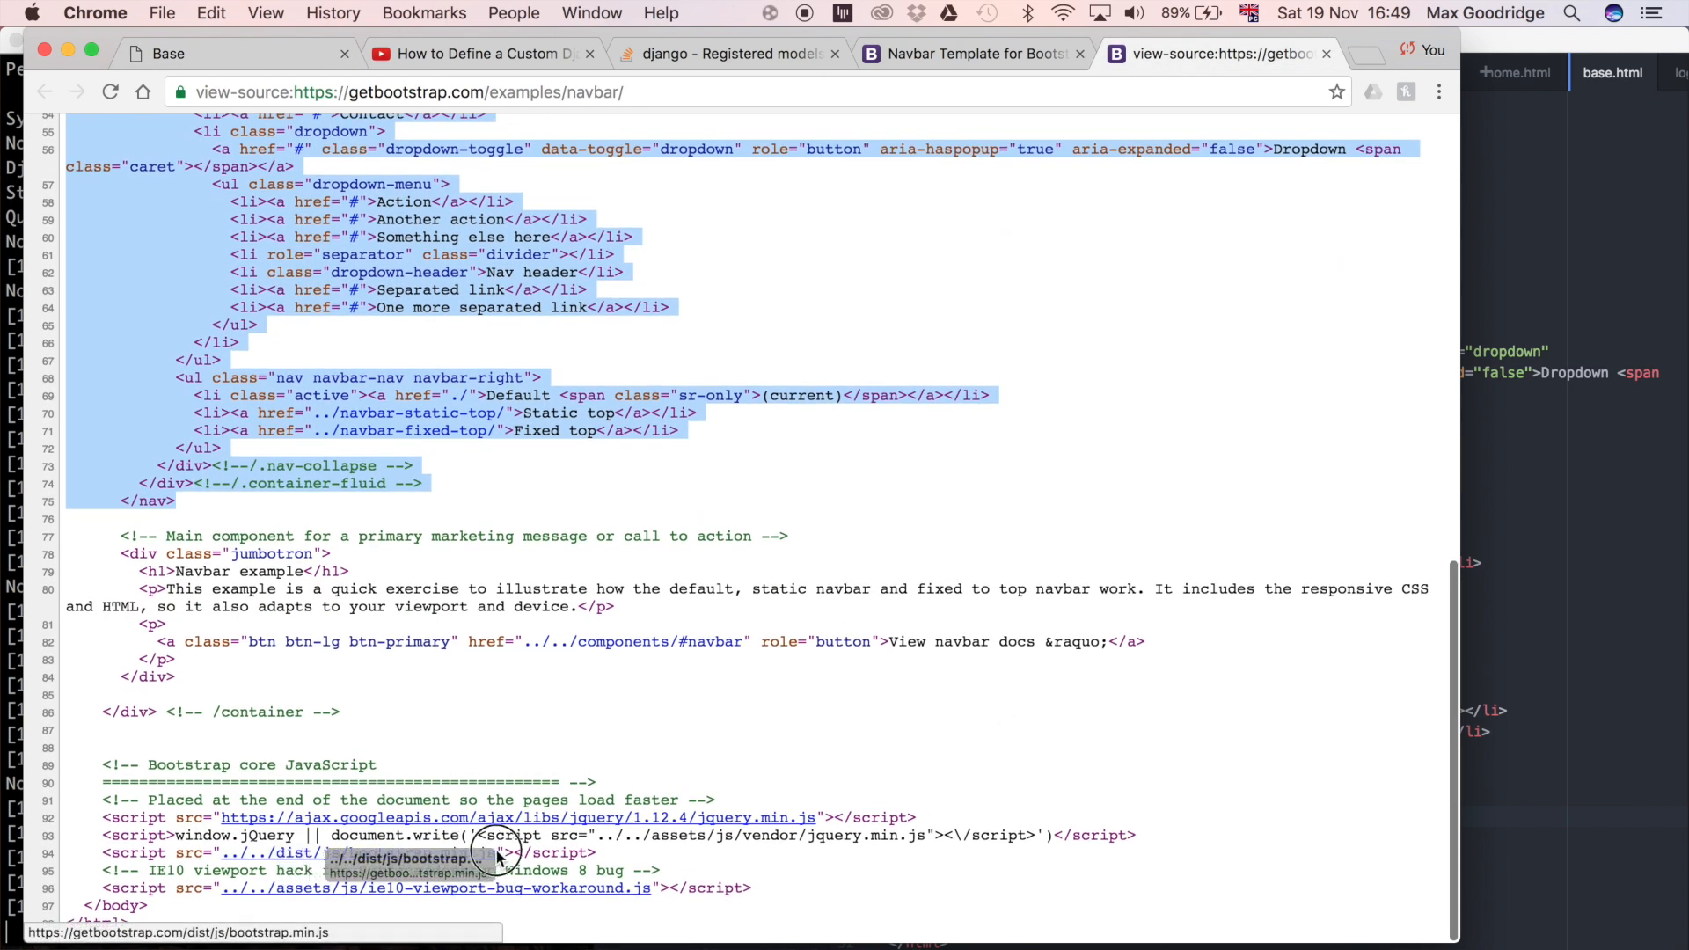
mouse_move(954, 721)
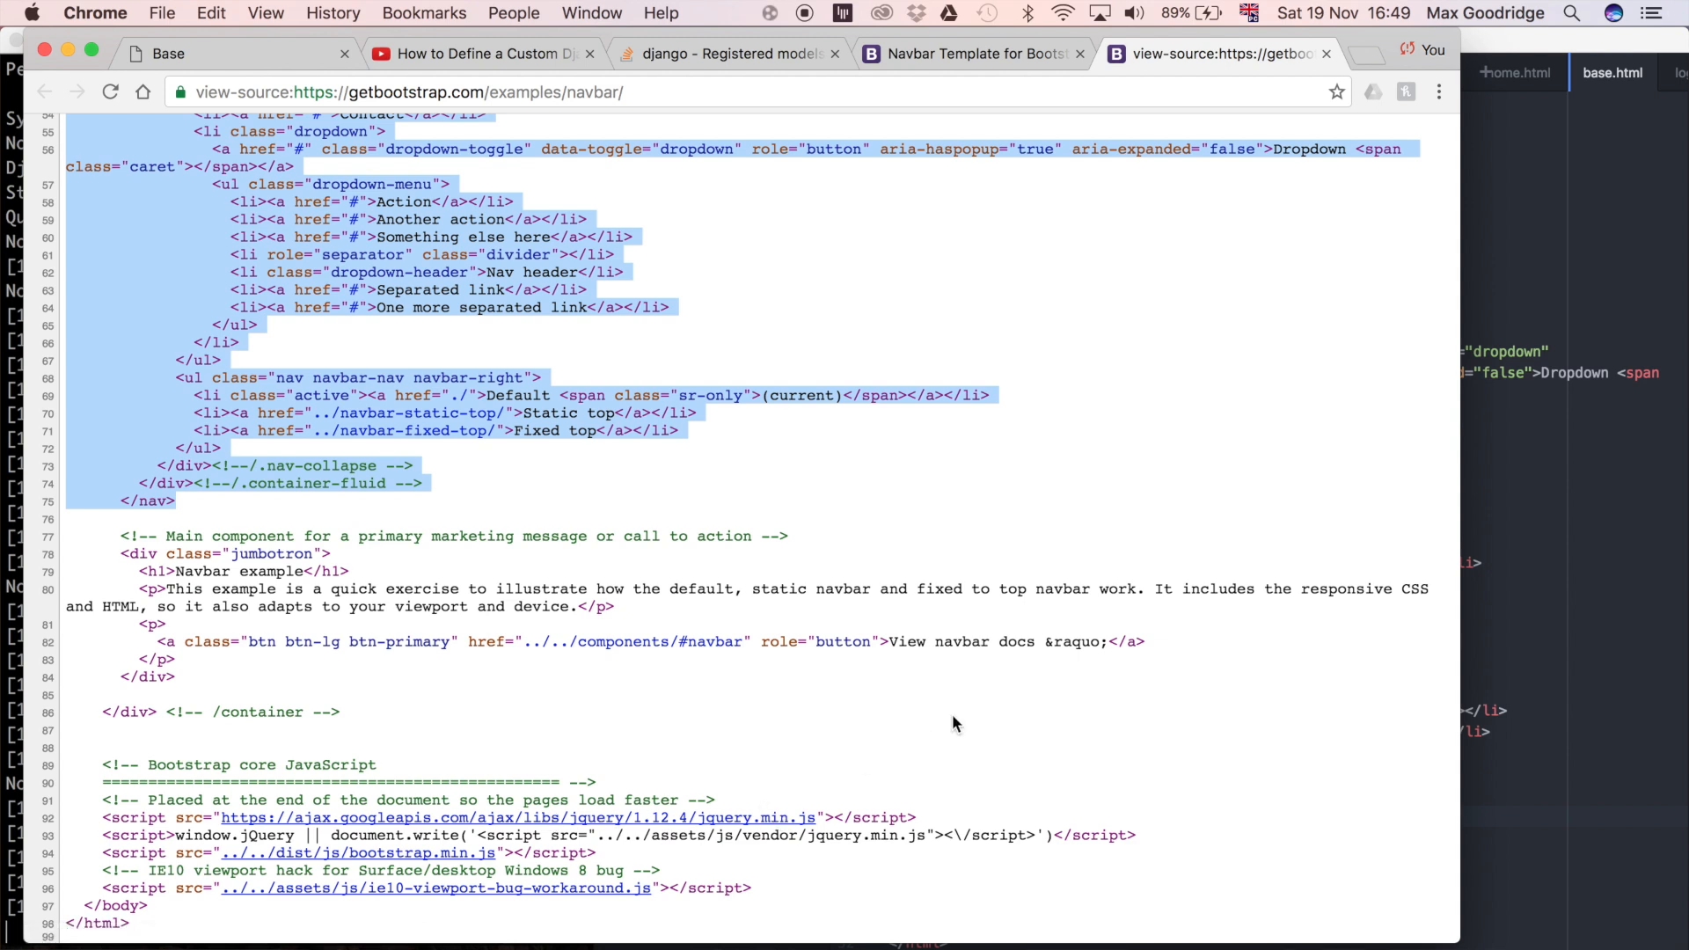
mouse_move(756, 429)
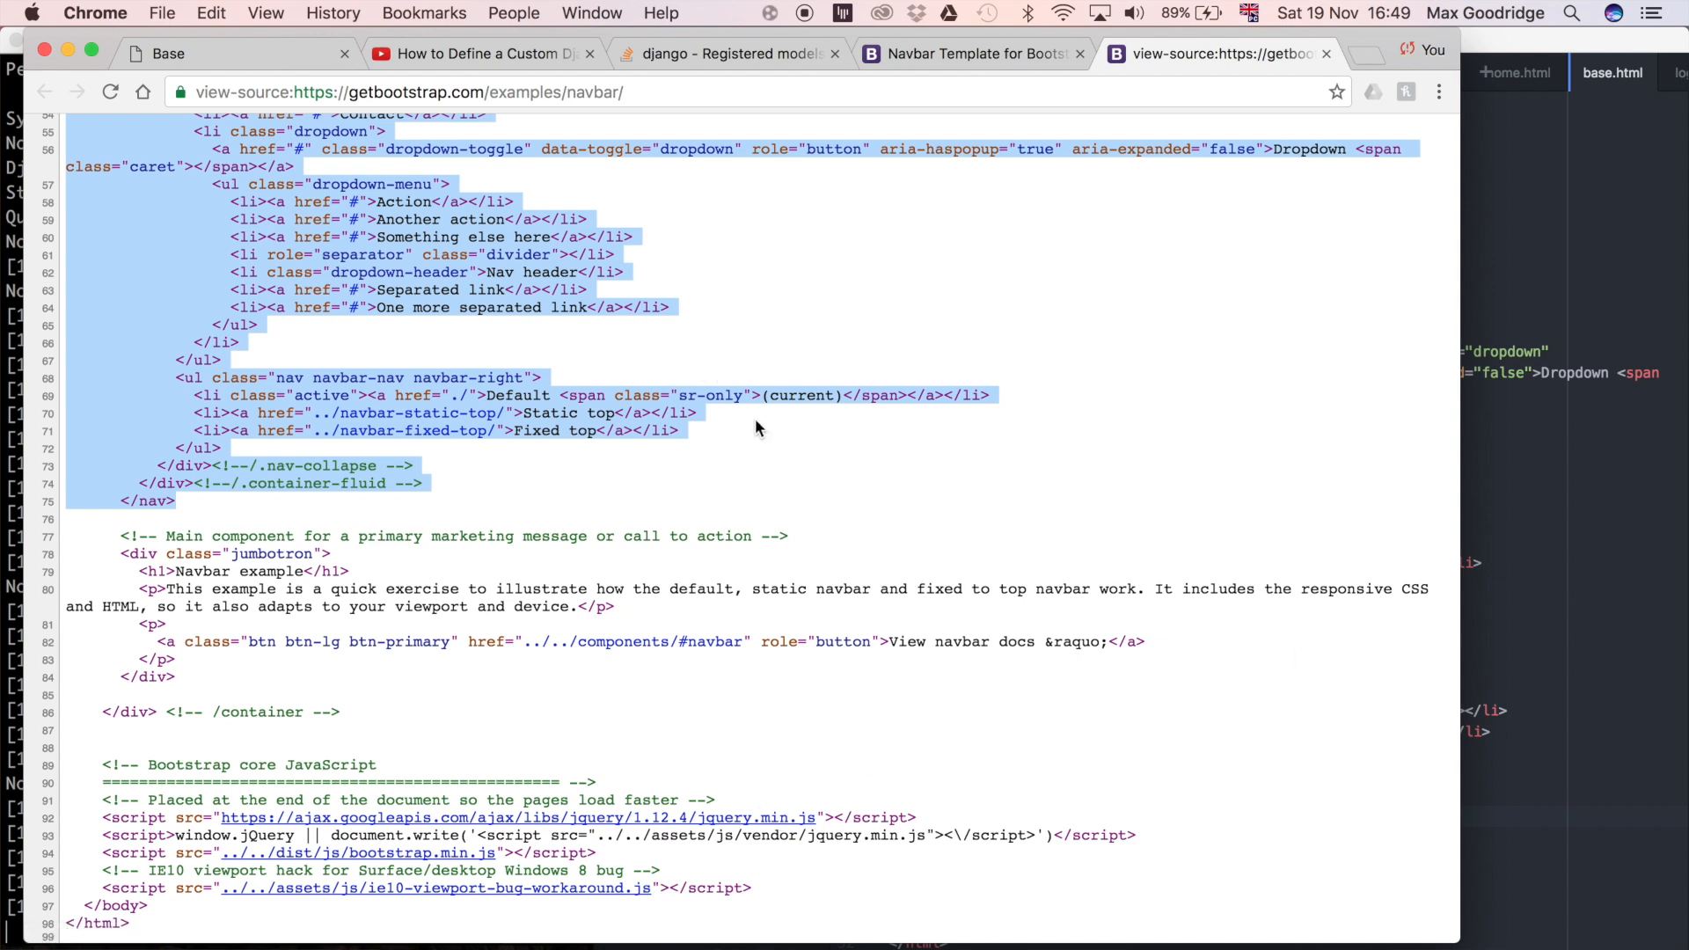
left_click(215, 52)
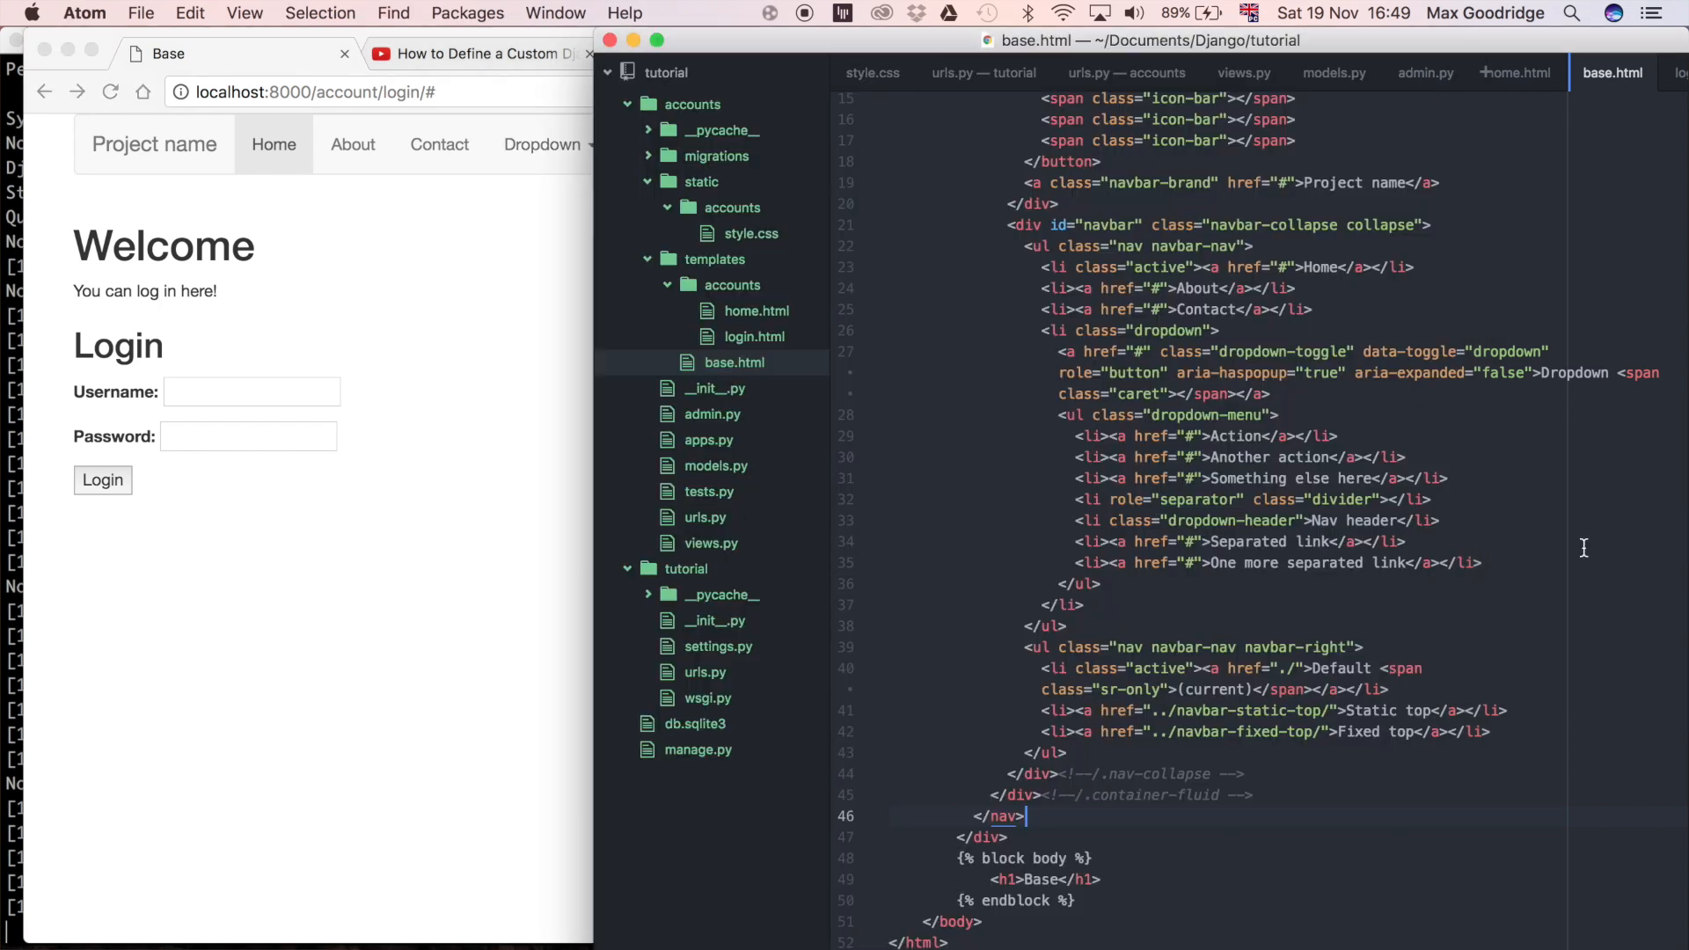
mouse_move(1531, 466)
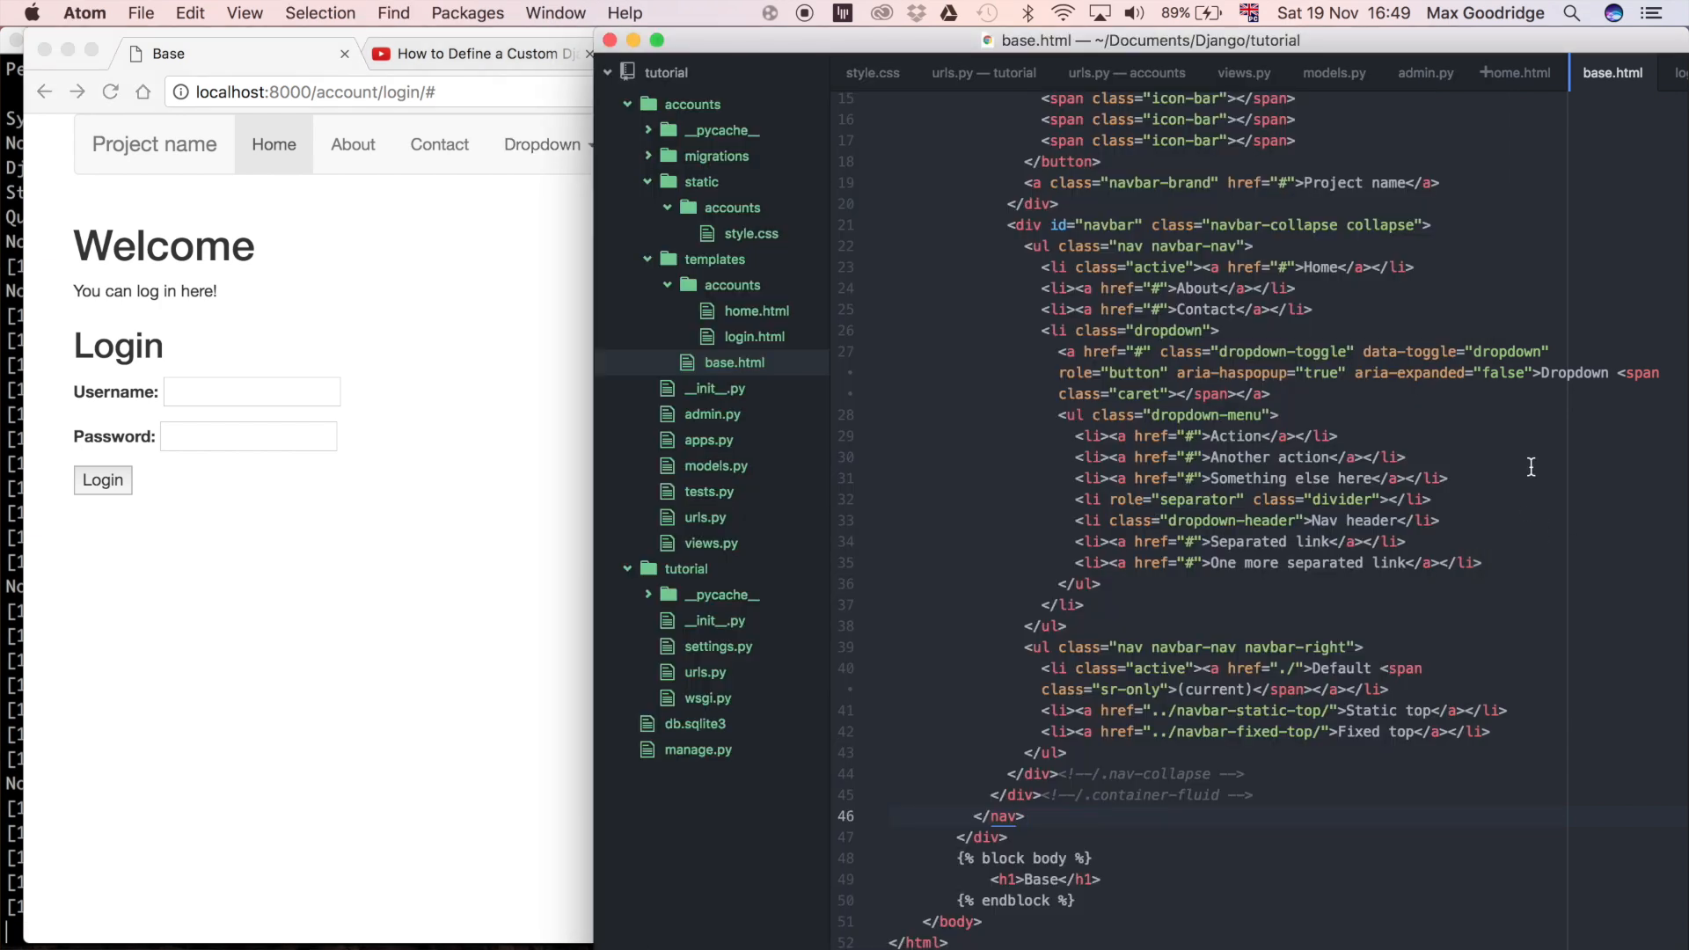
left_click(1024, 815)
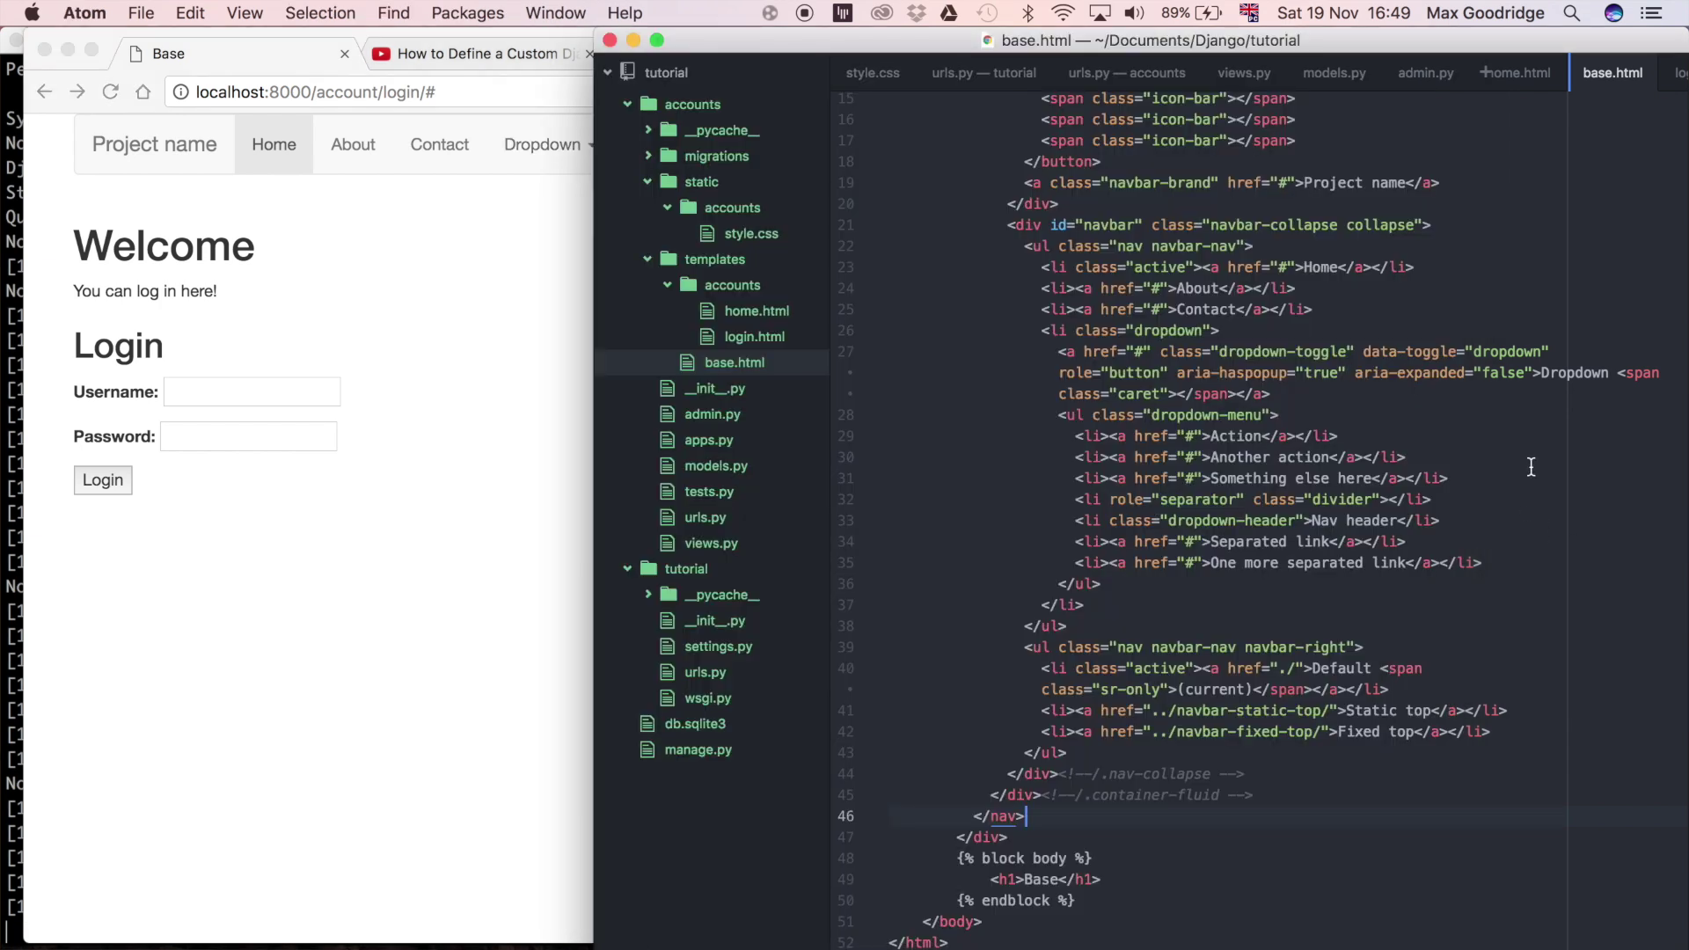
scroll("up", 3)
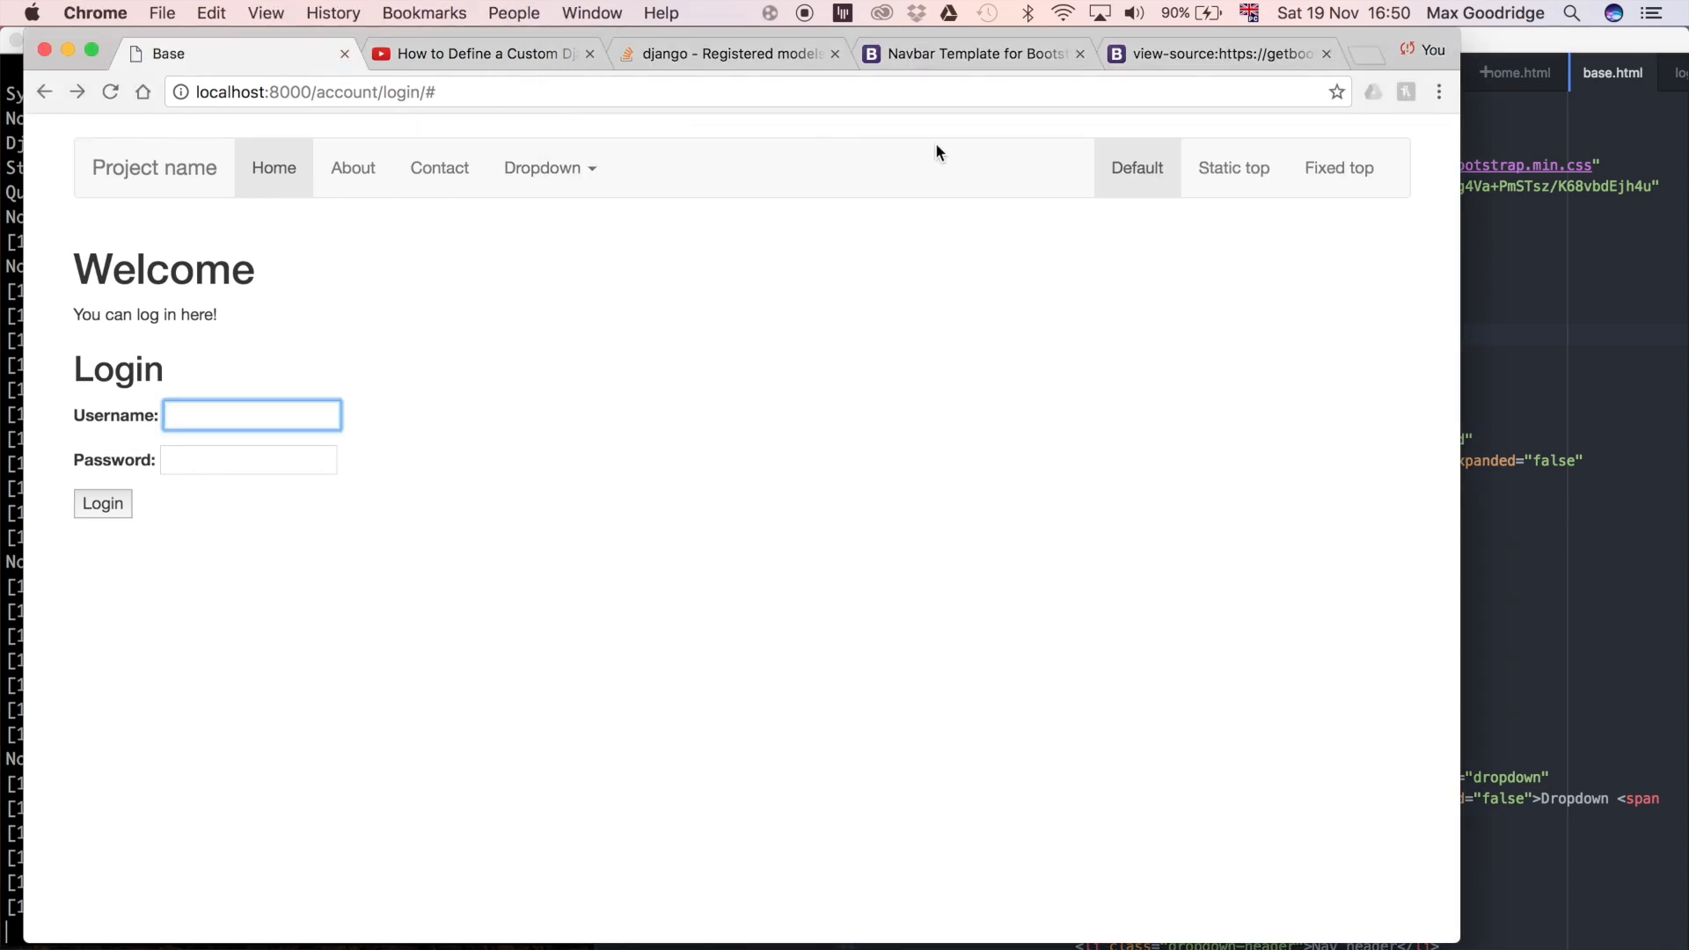
Select the left navbar ul with Home, About, Contact and Dropdown for deletion
left_click(969, 55)
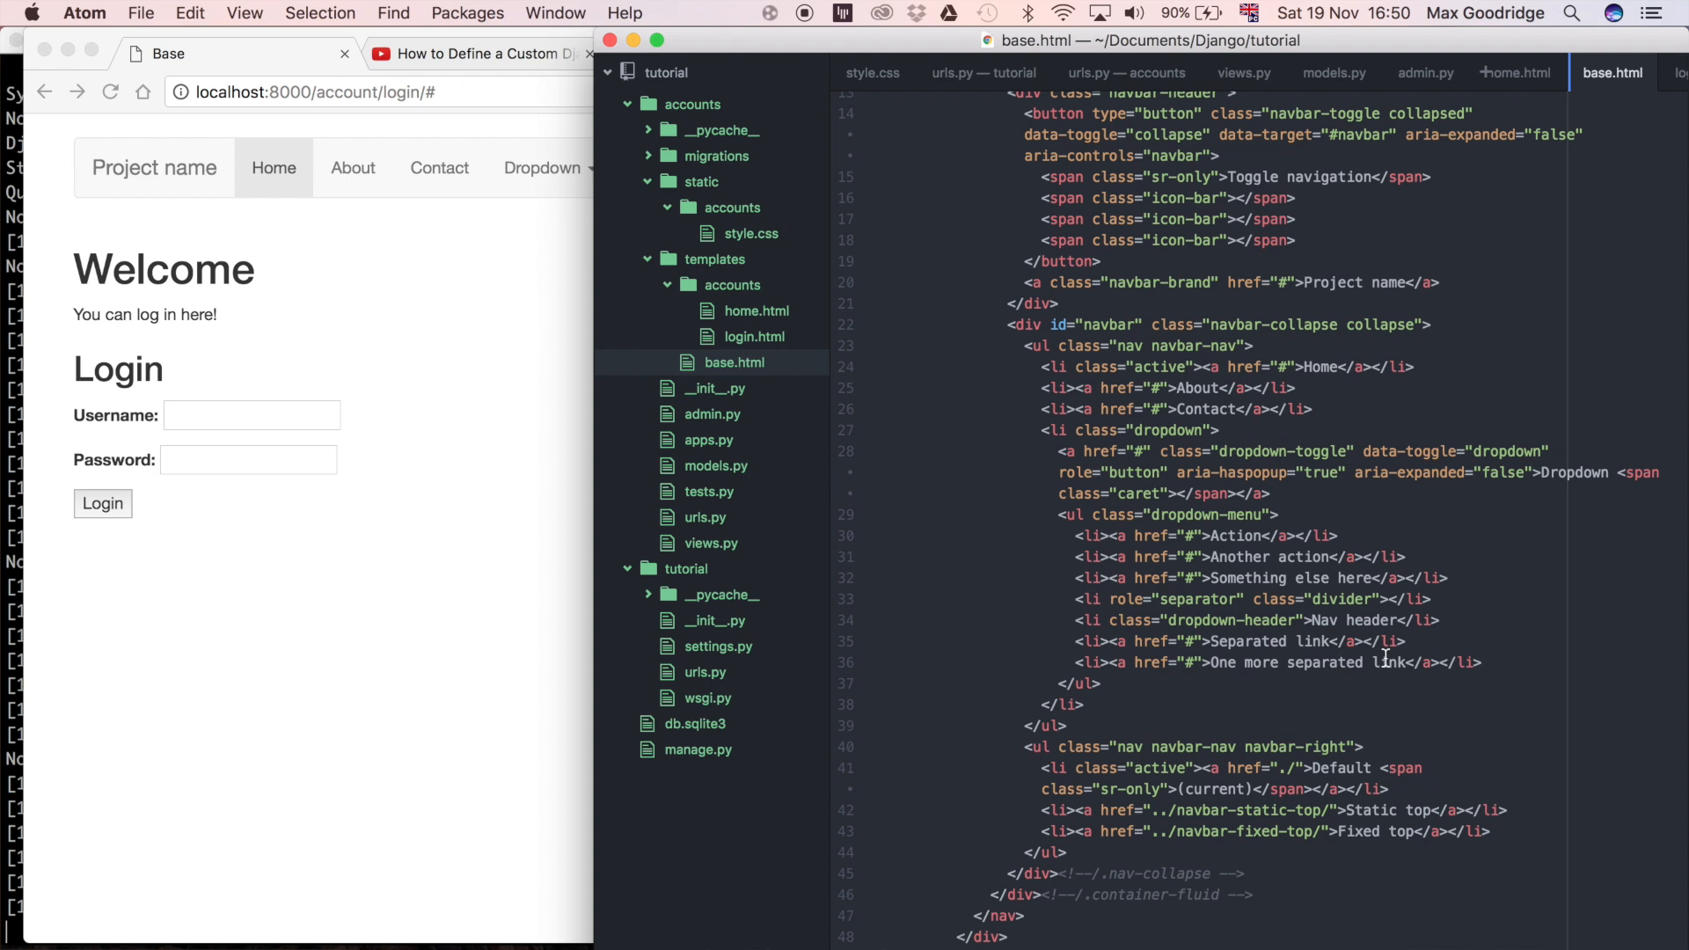
mouse_move(1443, 670)
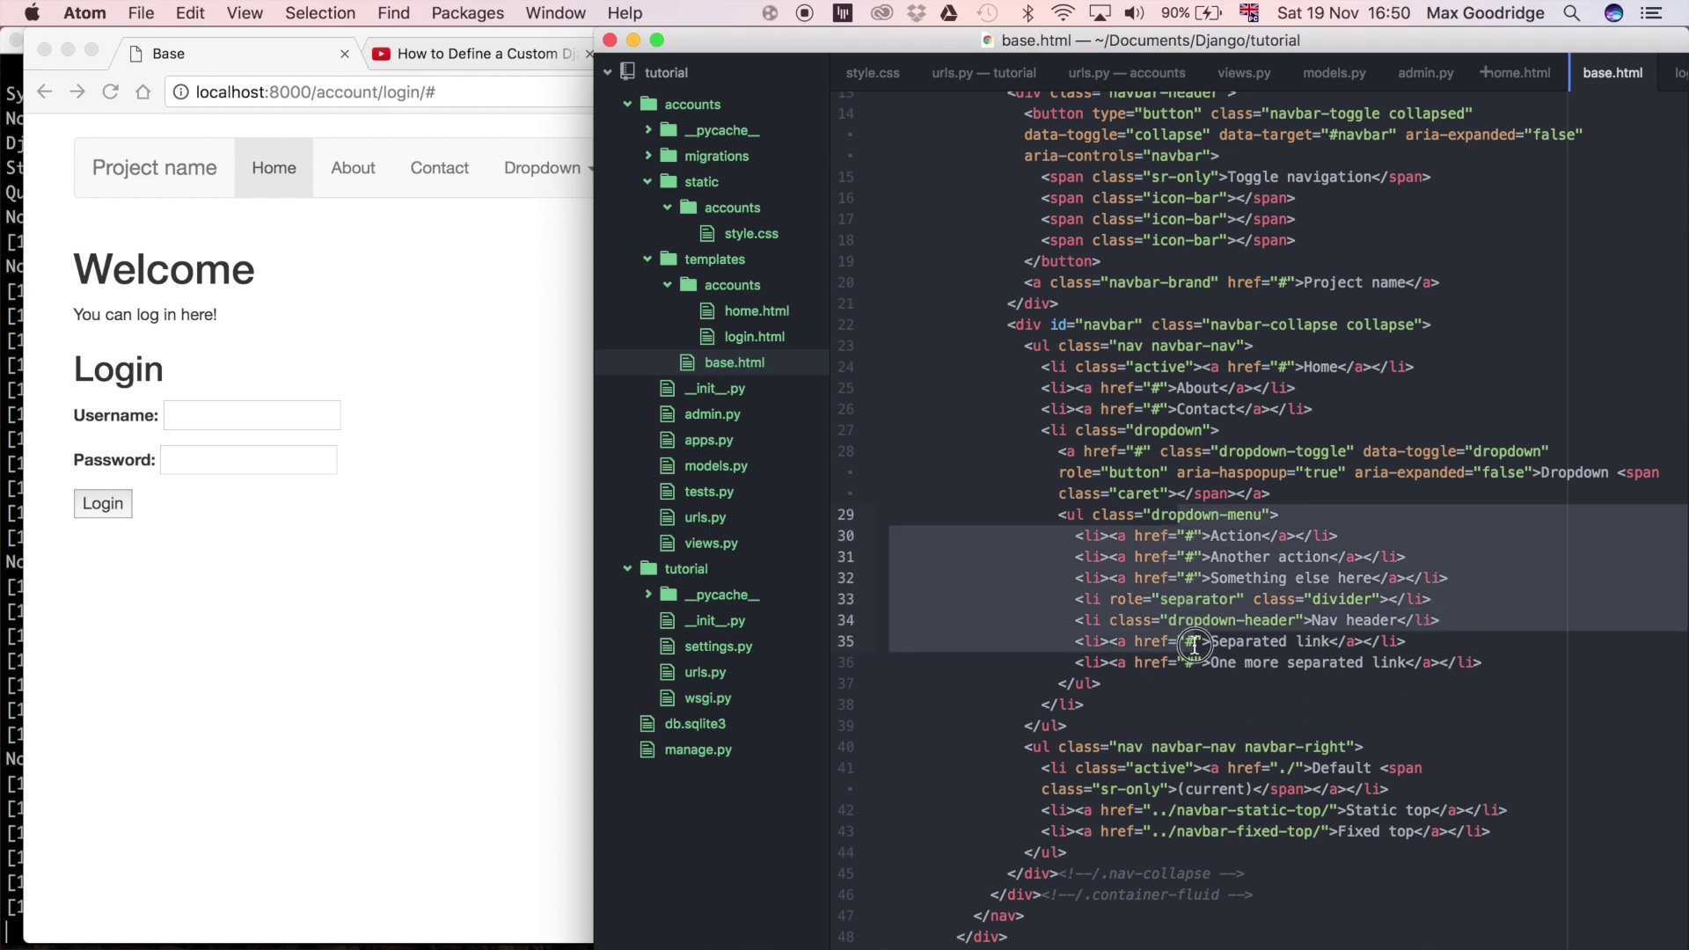
left_click(1131, 680)
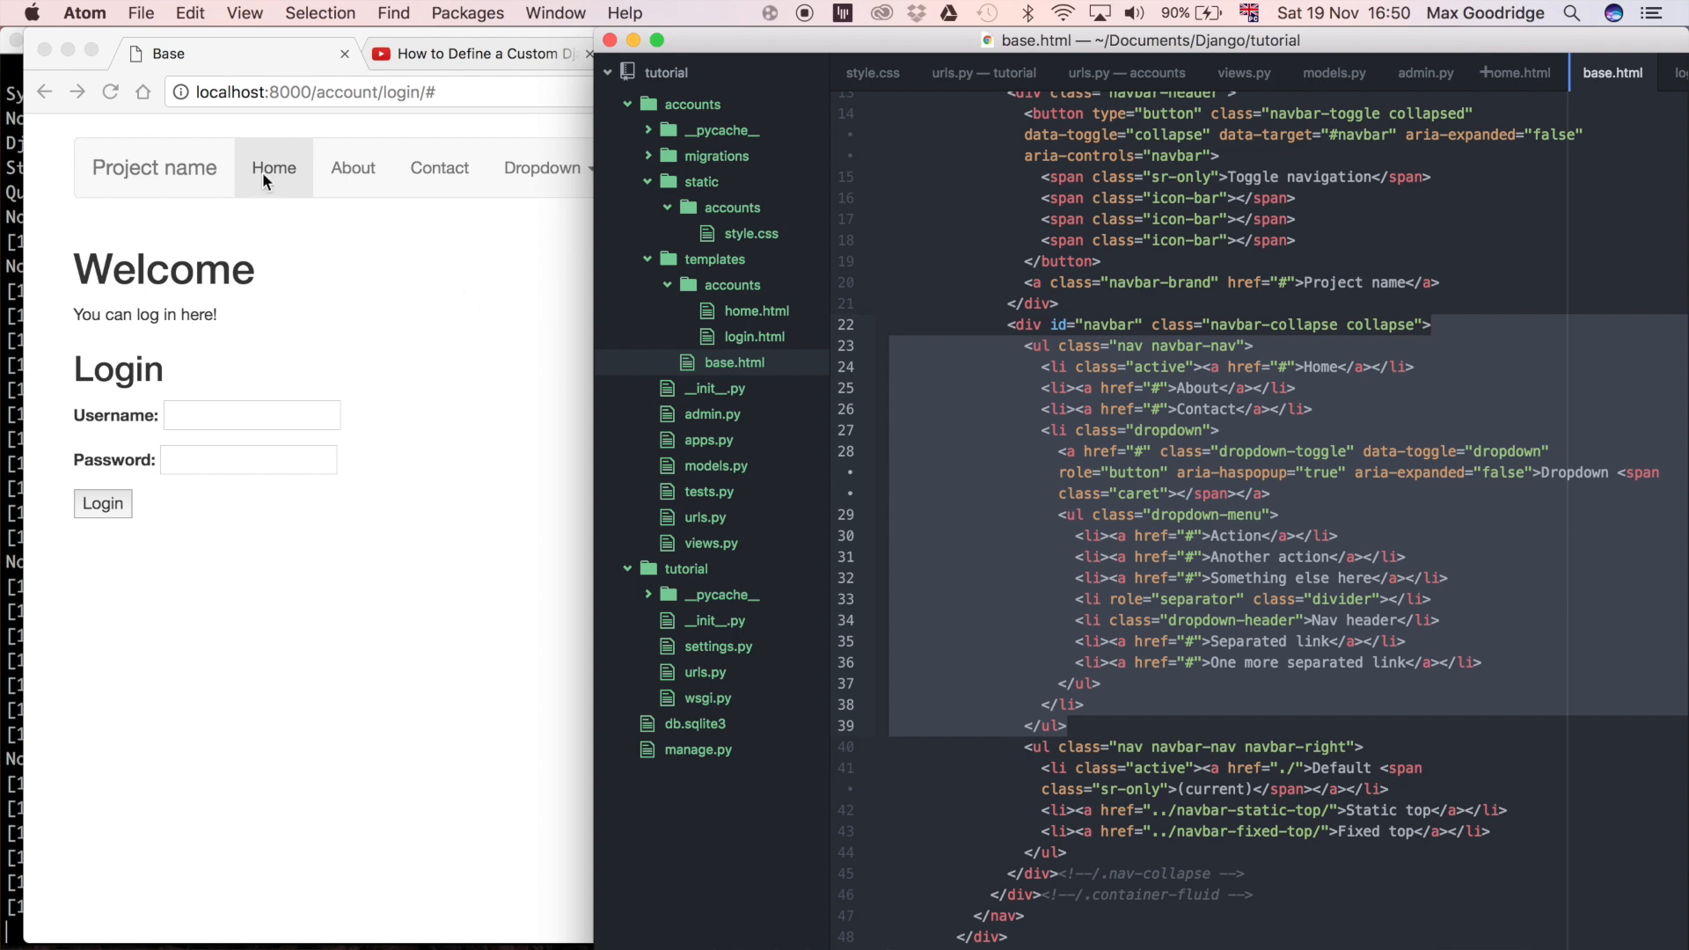
mouse_move(1331, 343)
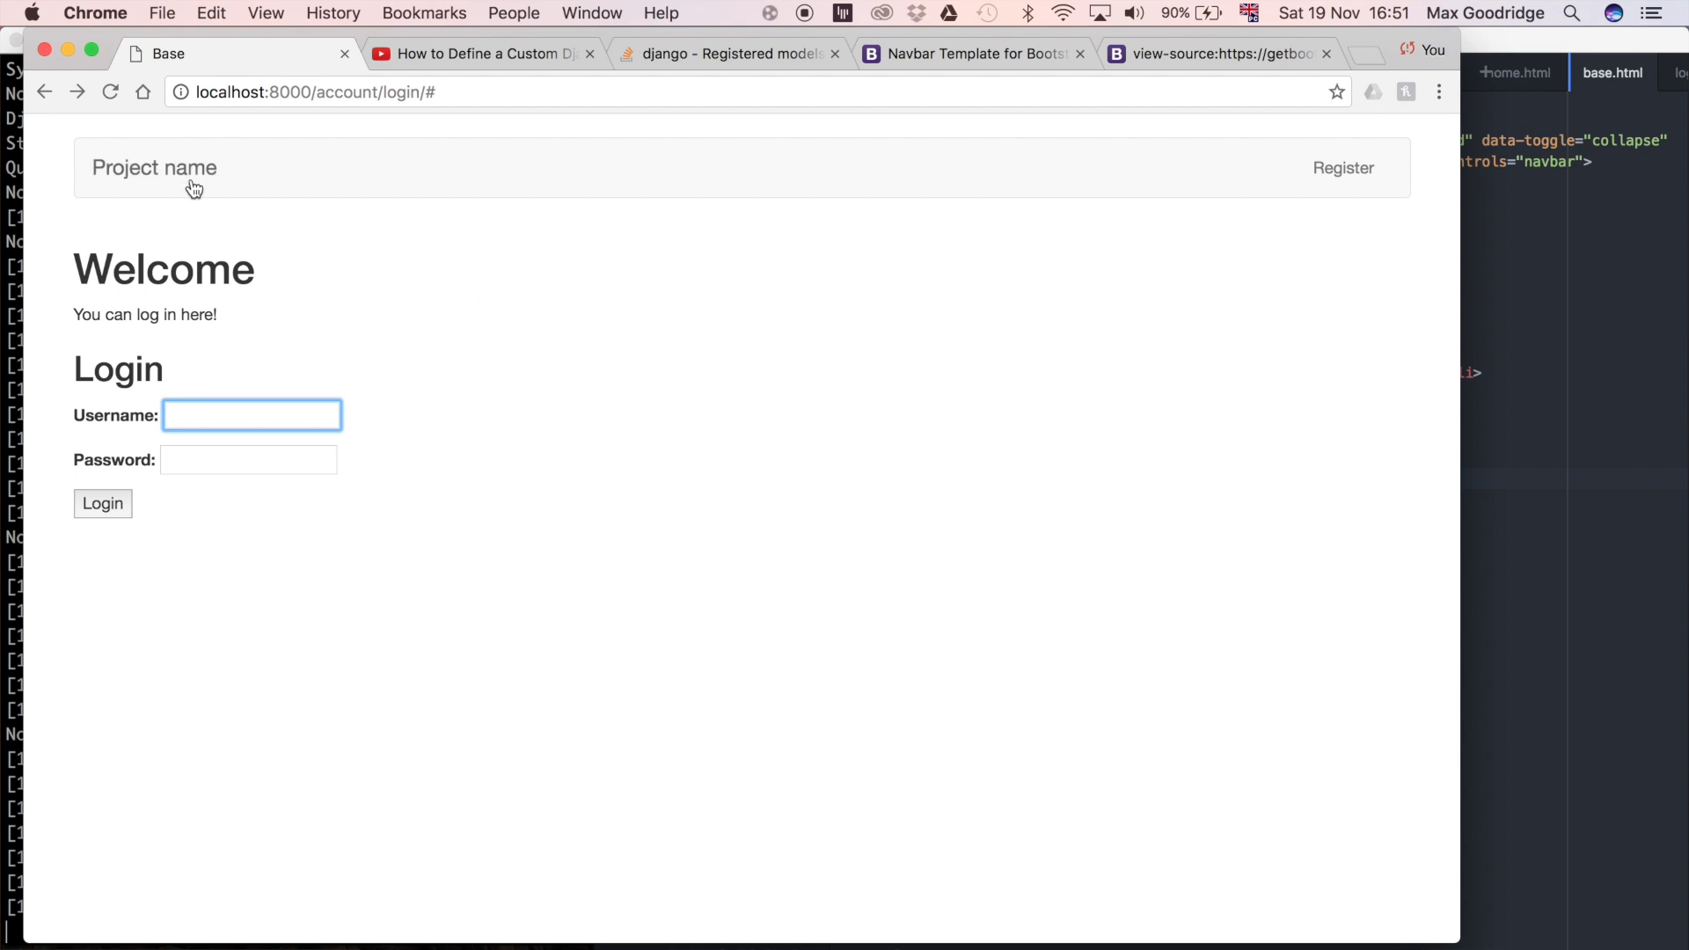
mouse_move(1139, 221)
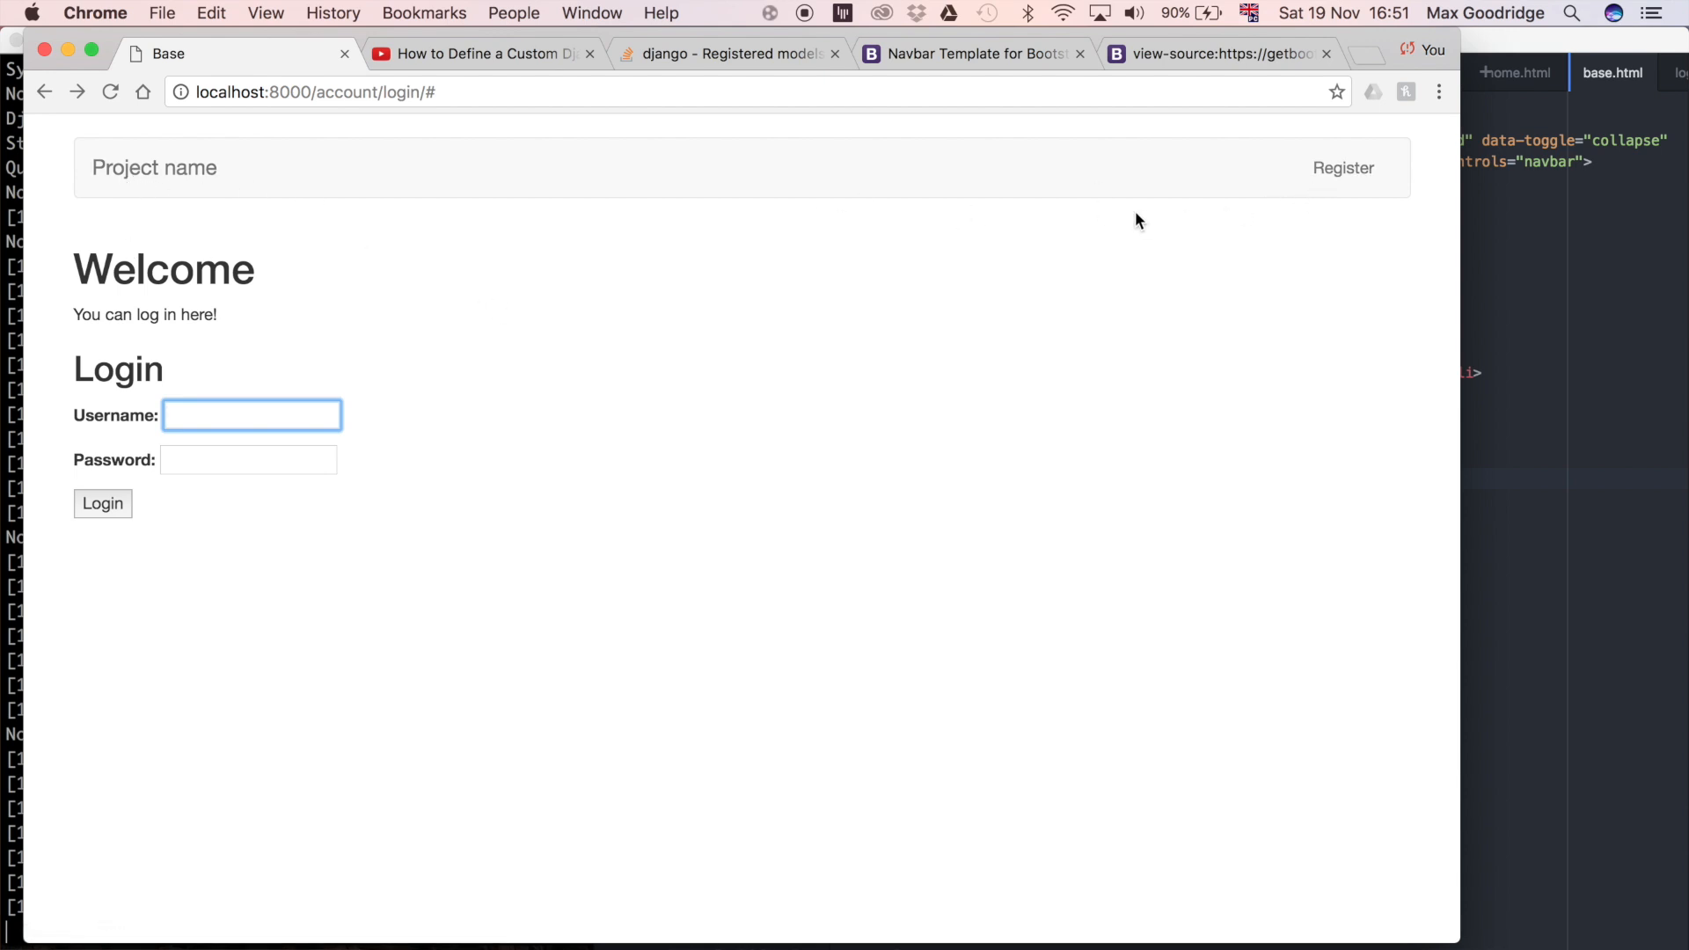
mouse_move(245, 407)
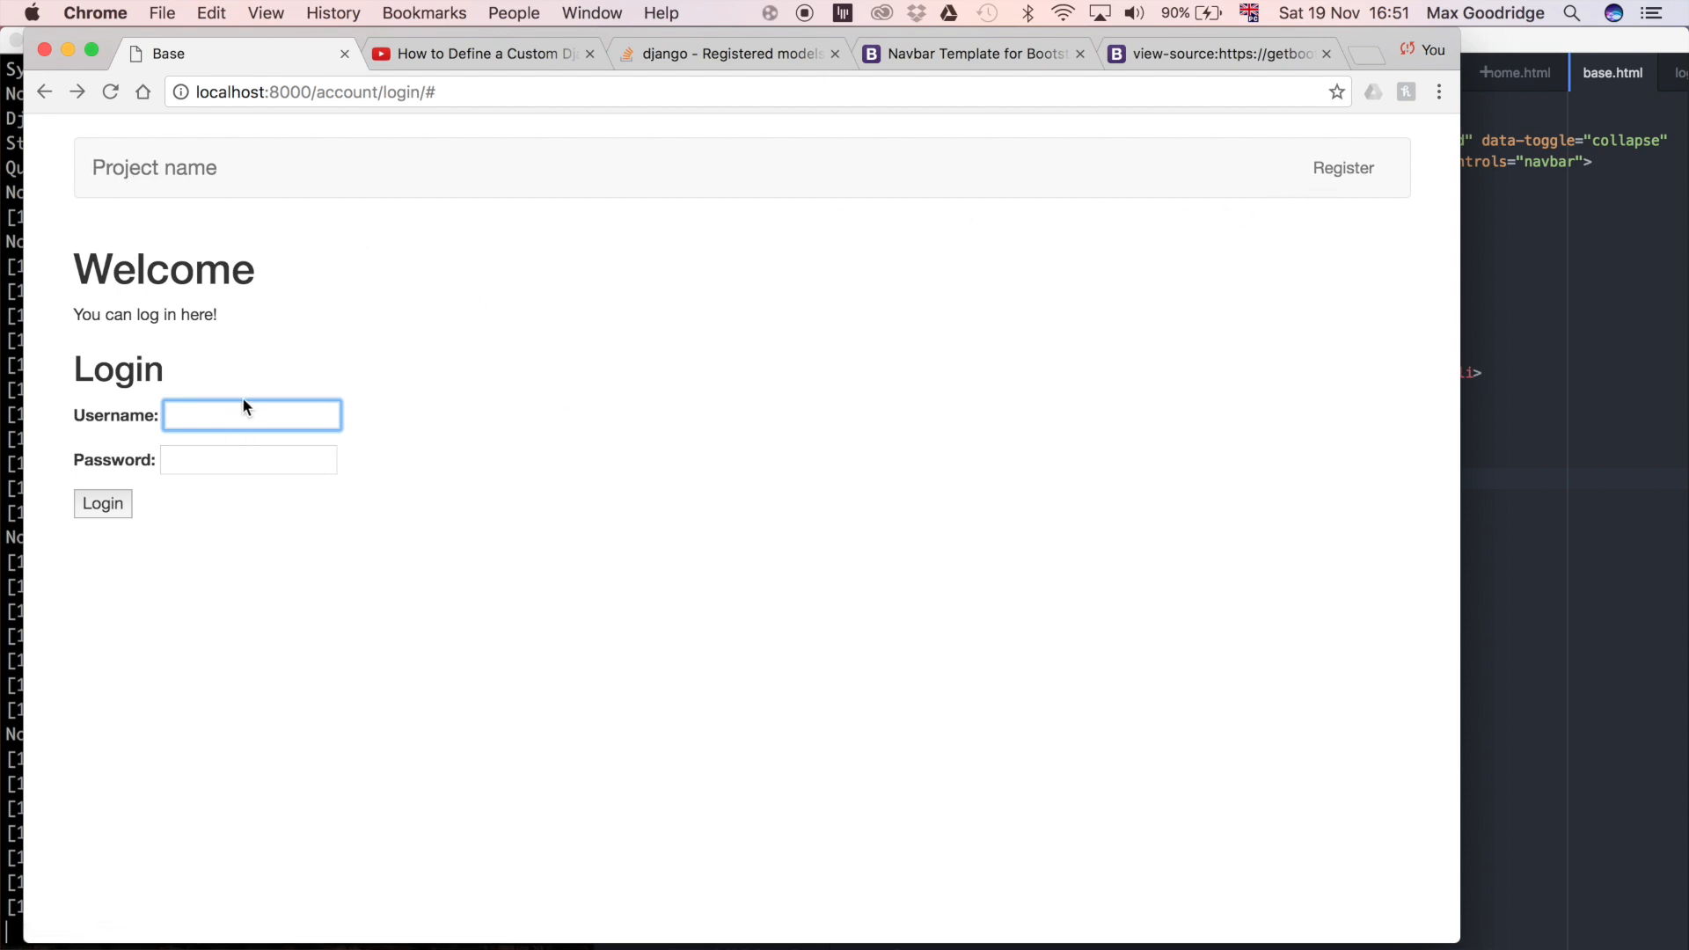
mouse_move(915, 188)
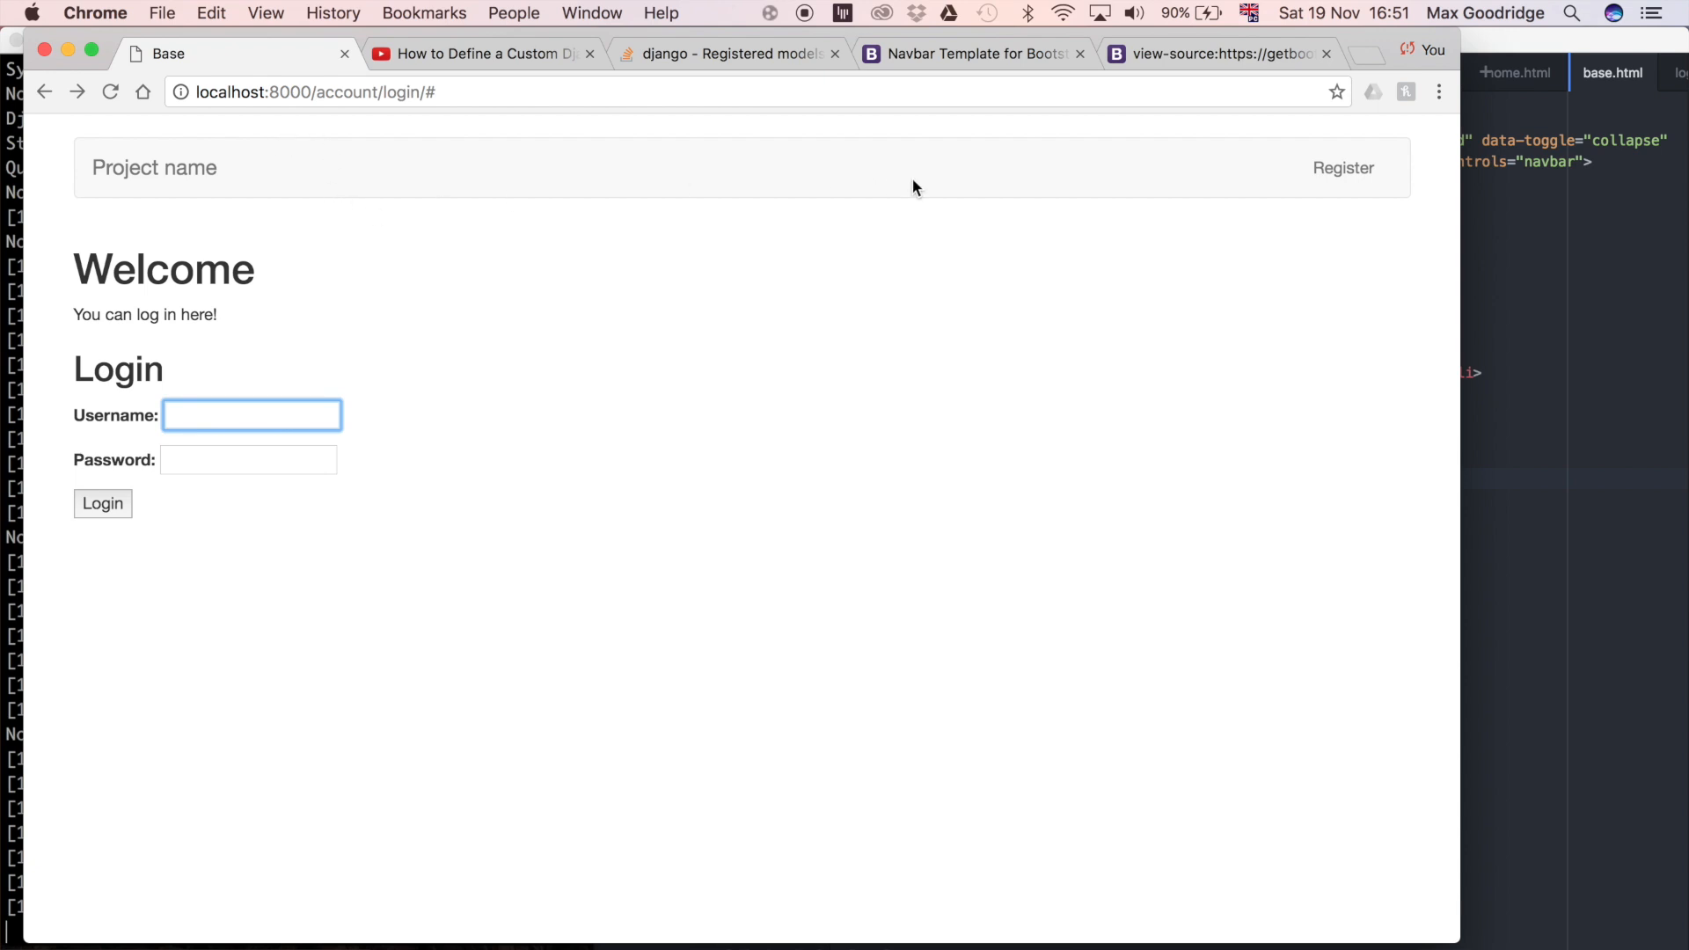
mouse_move(780, 224)
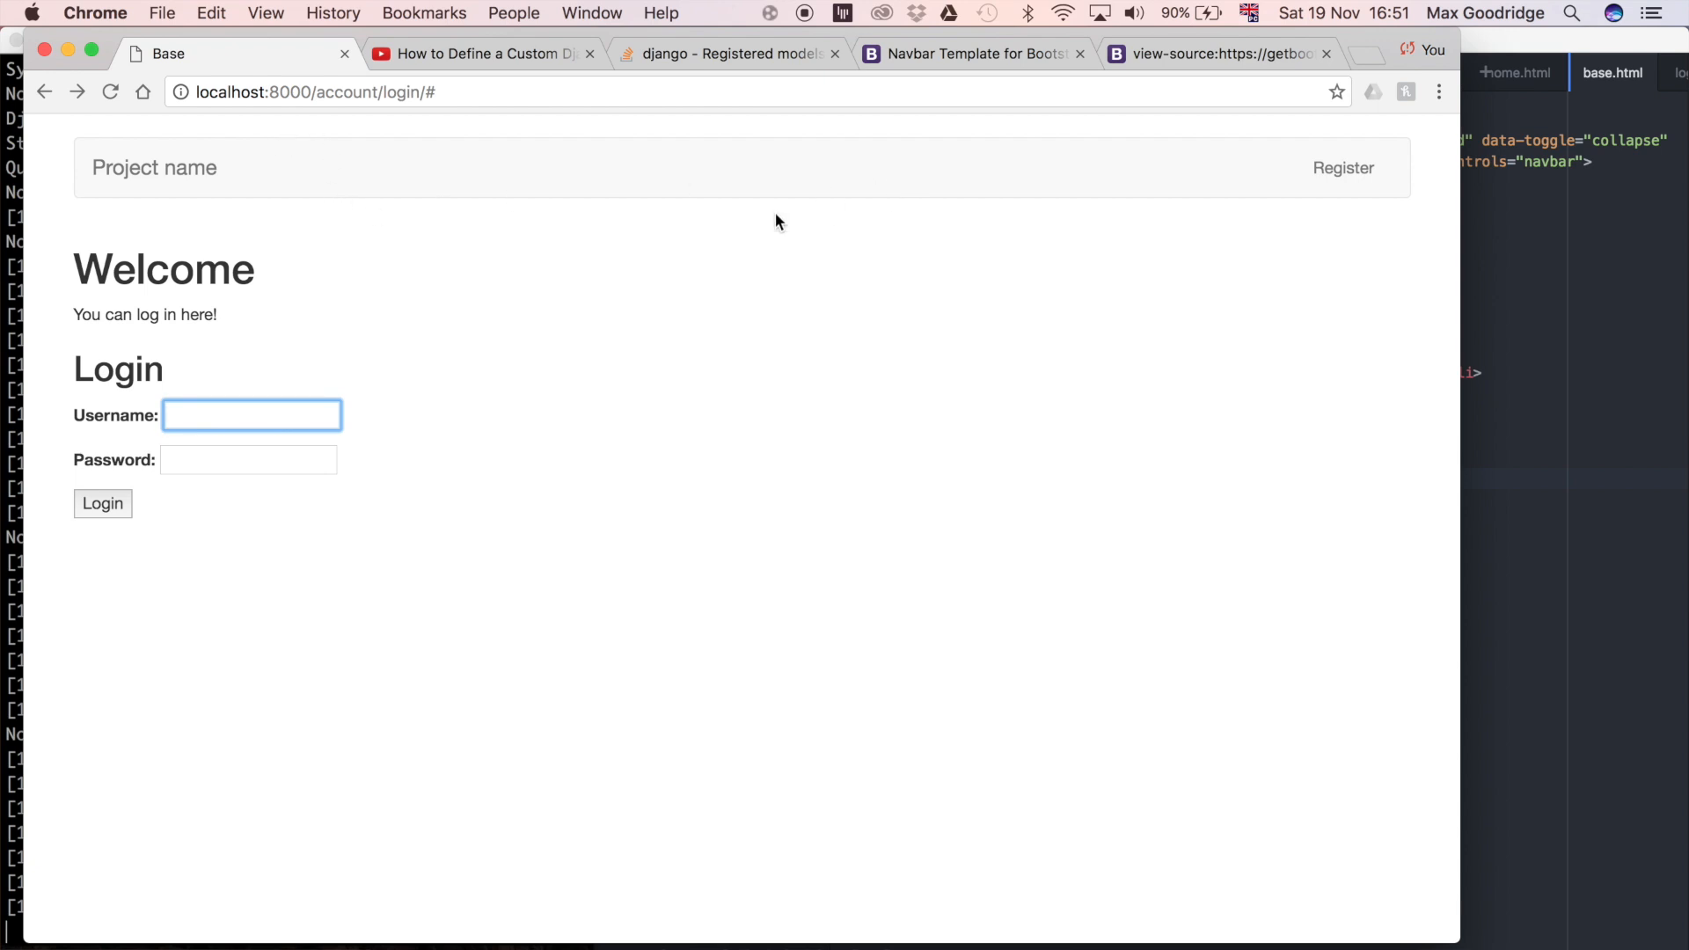
mouse_move(1173, 287)
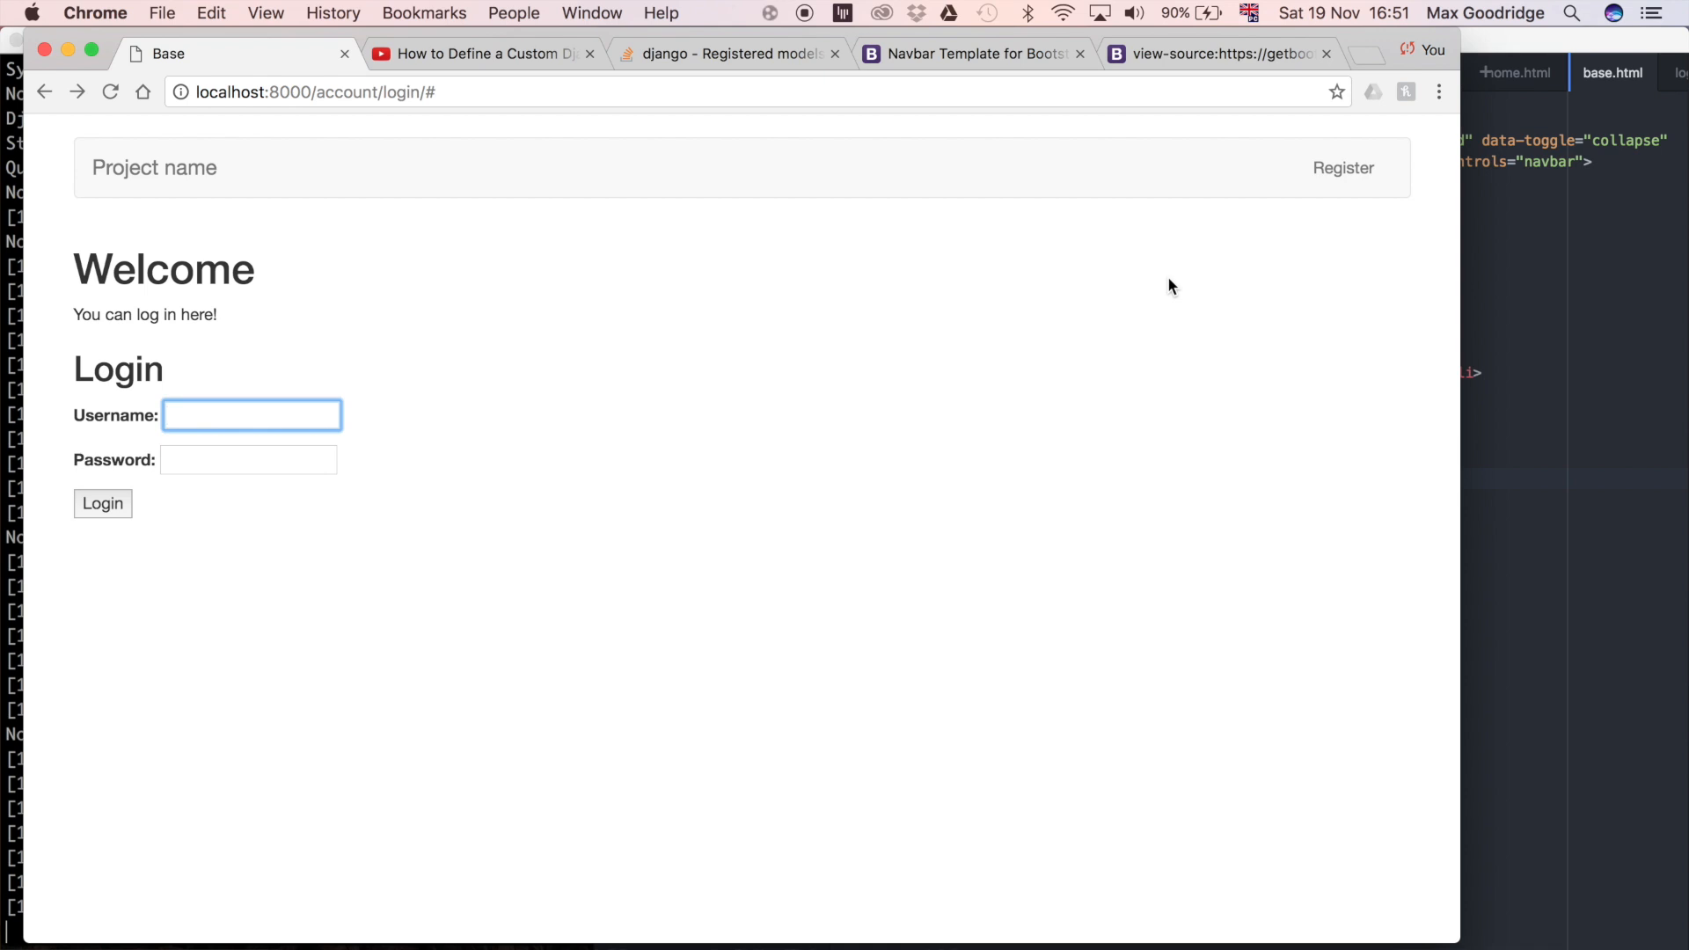
mouse_move(868, 485)
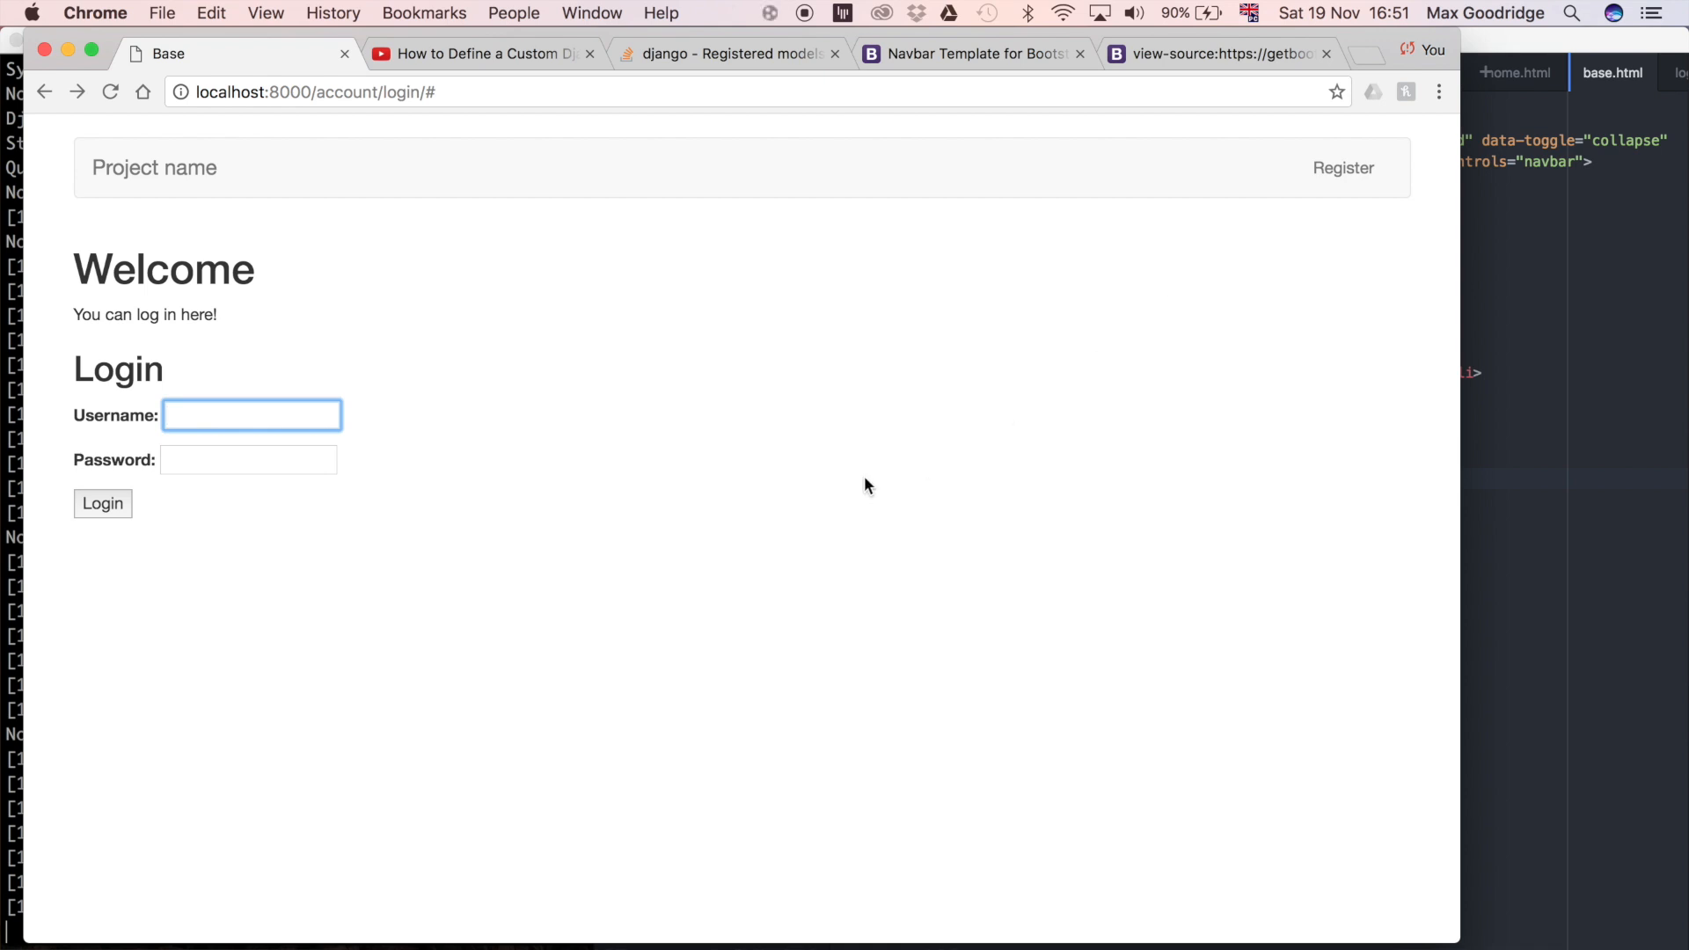
mouse_move(420, 209)
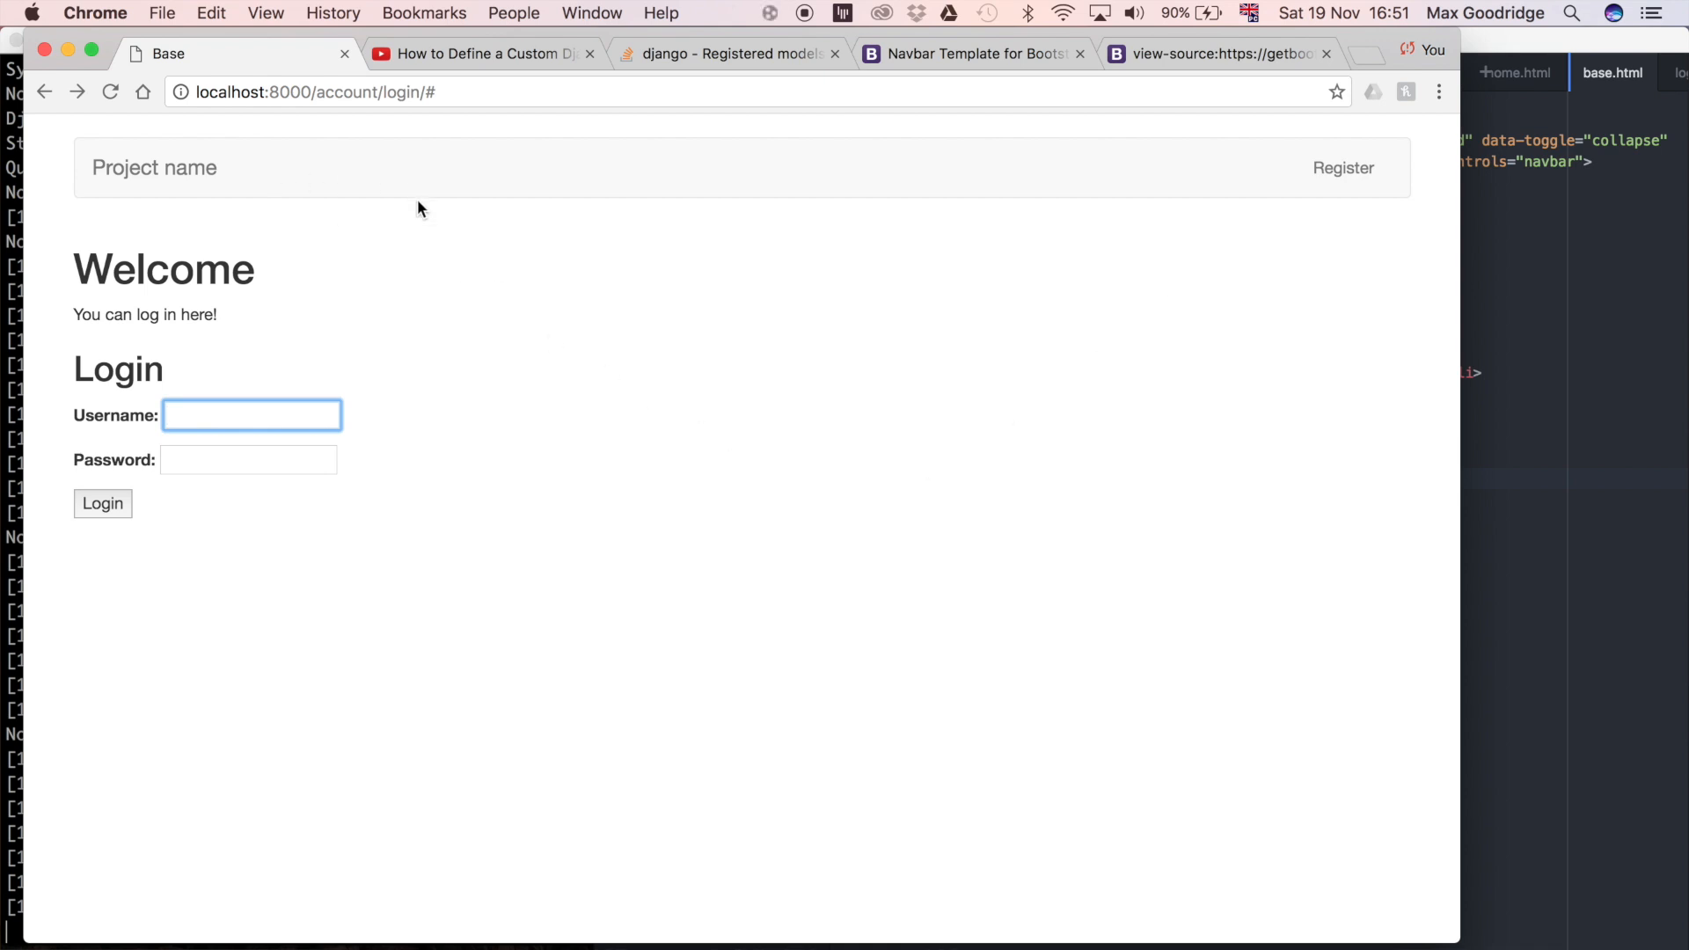
mouse_move(667, 232)
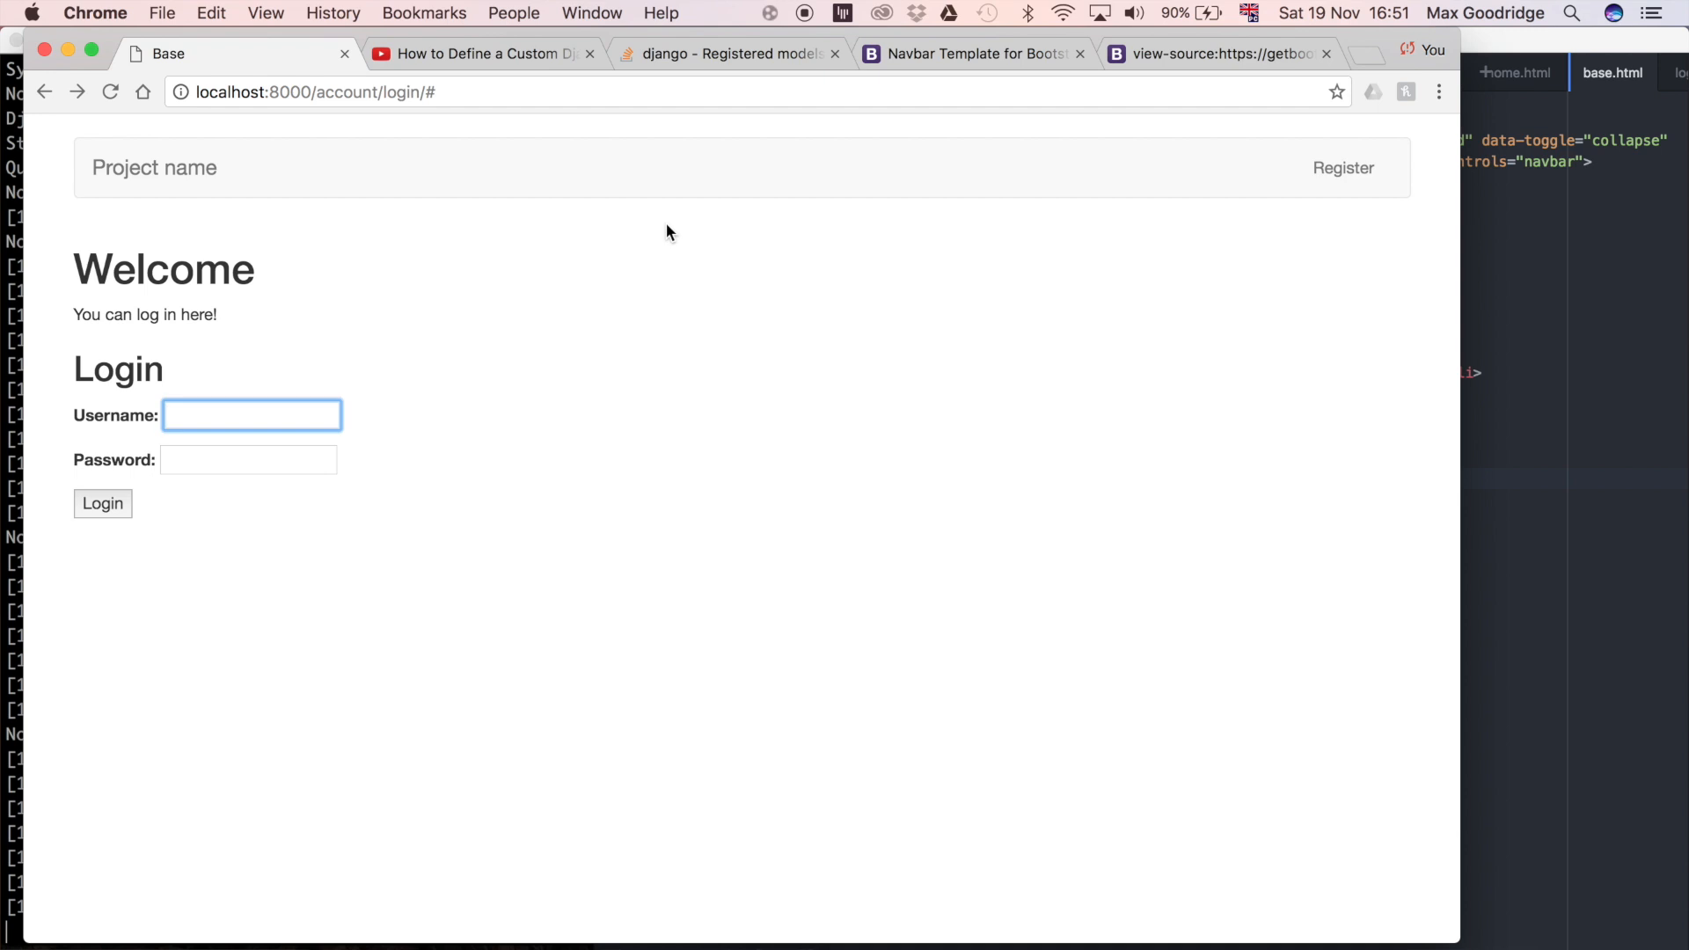
mouse_move(347, 221)
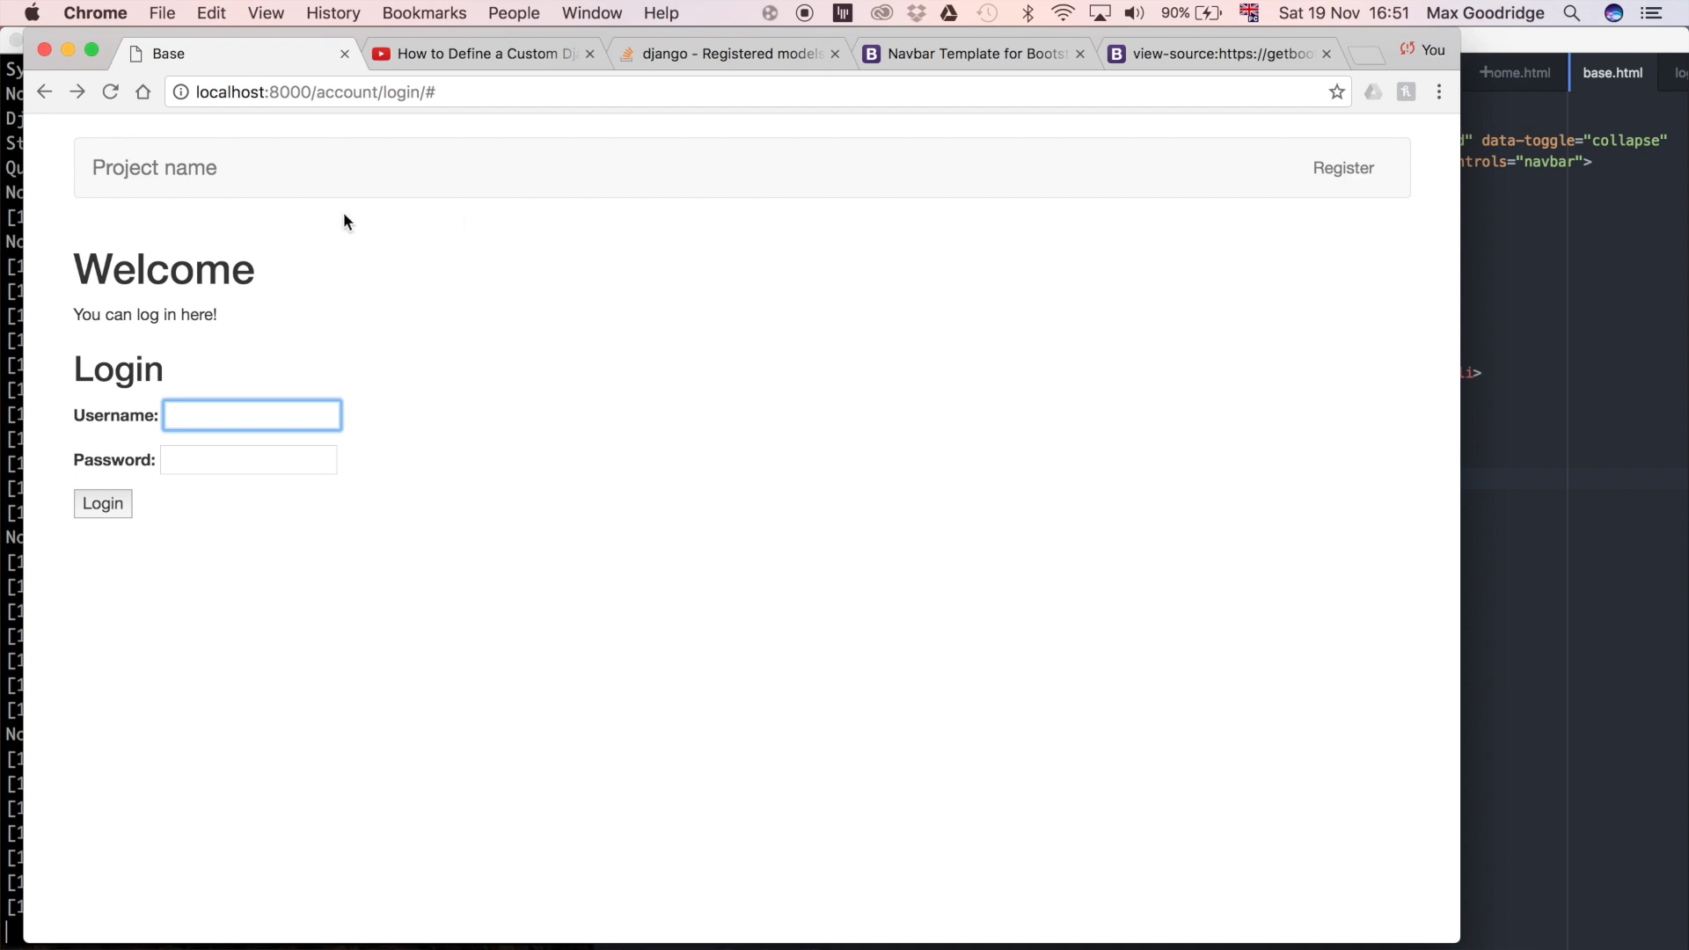
mouse_move(340, 185)
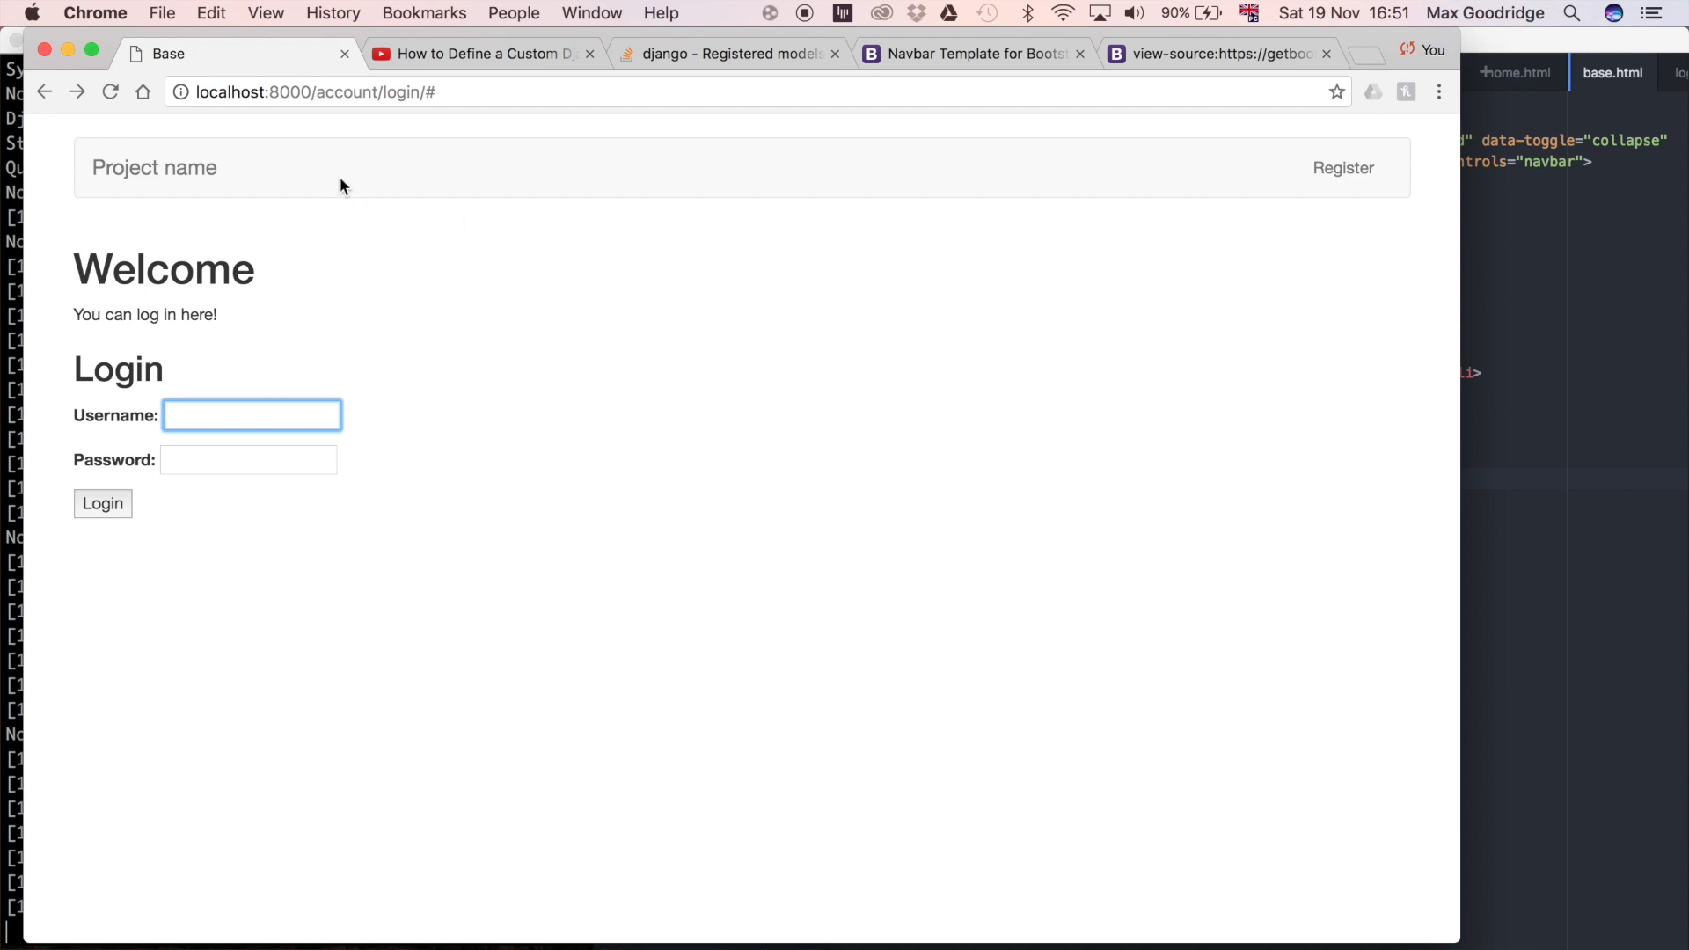
mouse_move(357, 206)
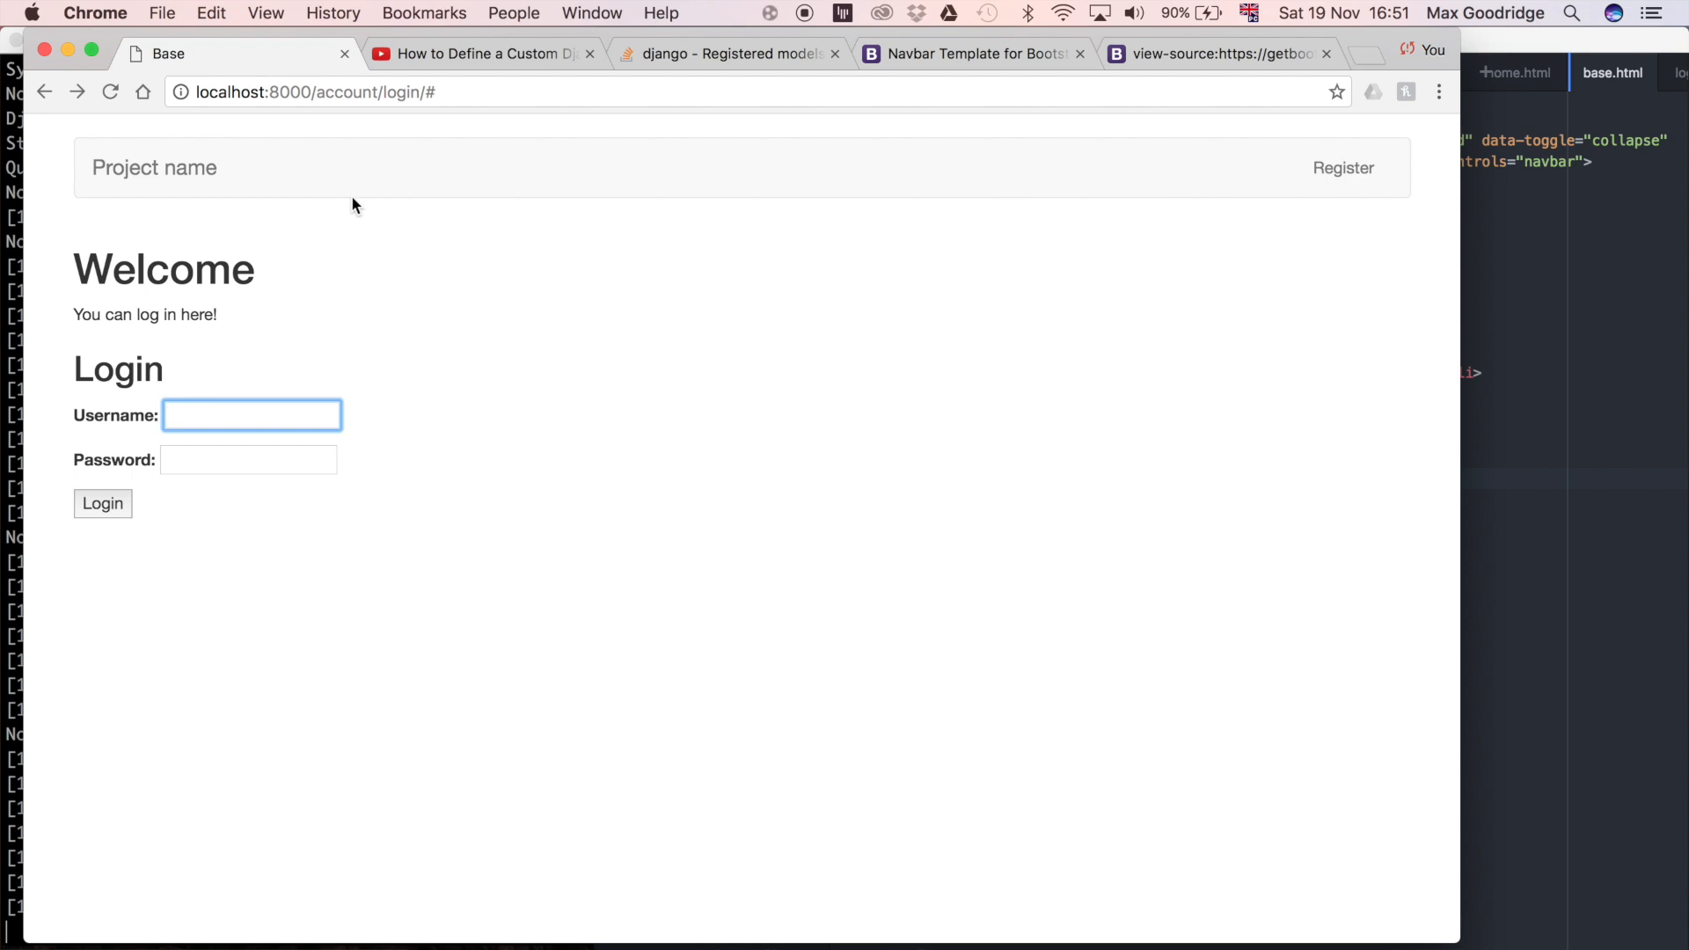
mouse_move(370, 199)
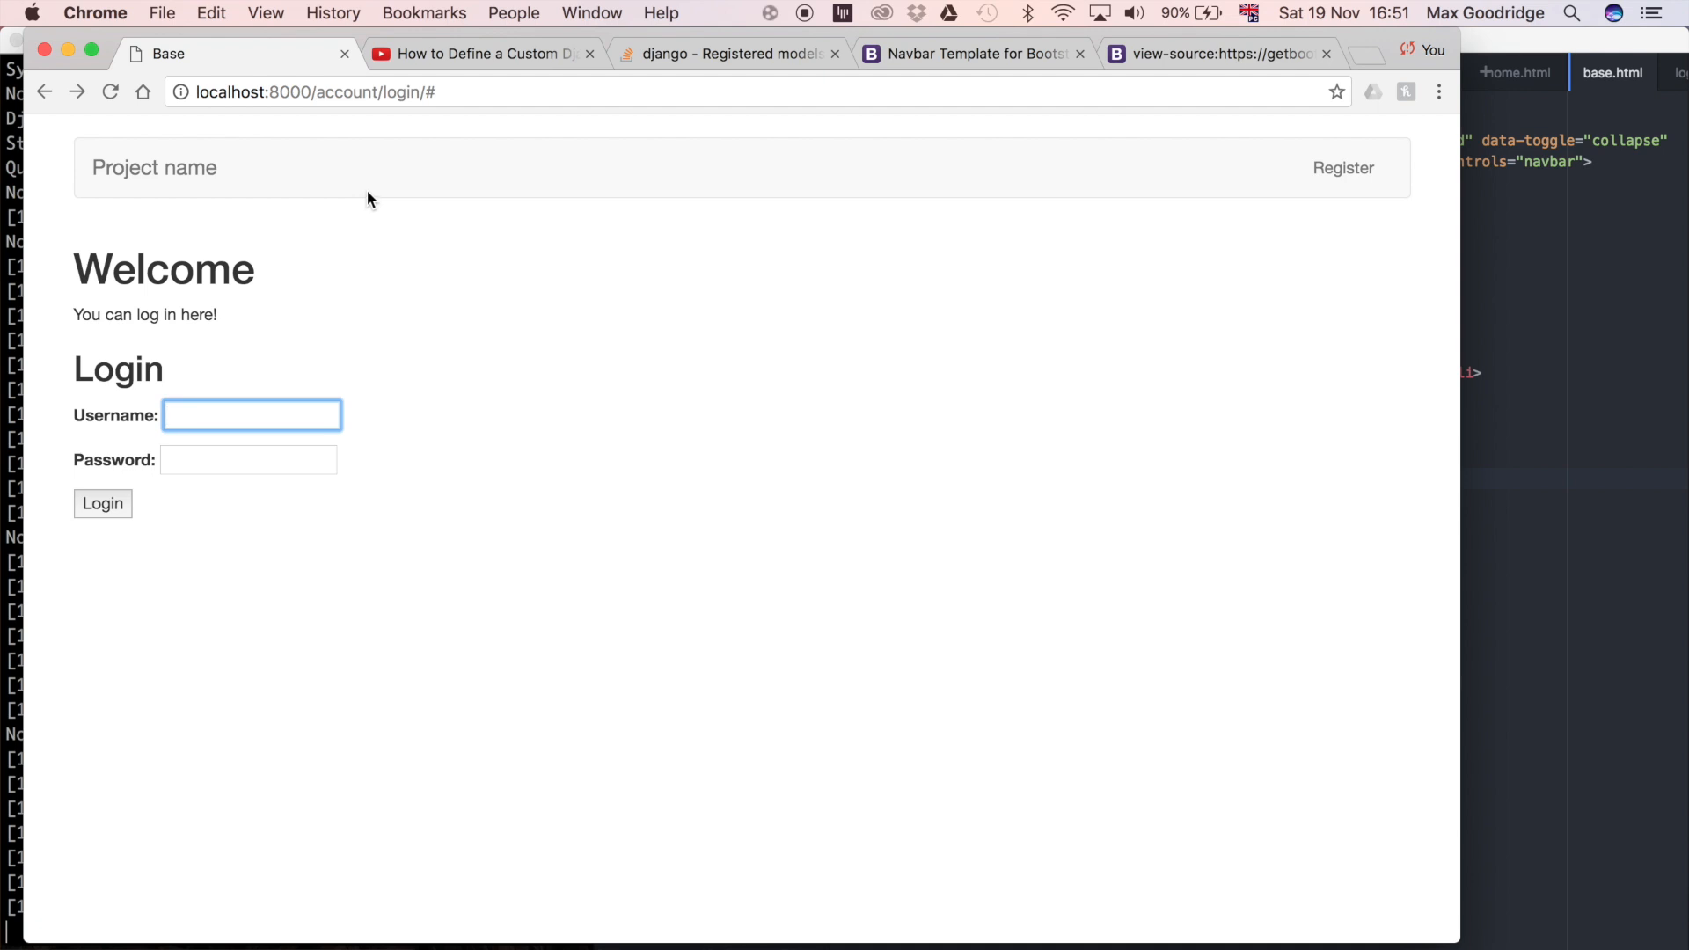
mouse_move(578, 210)
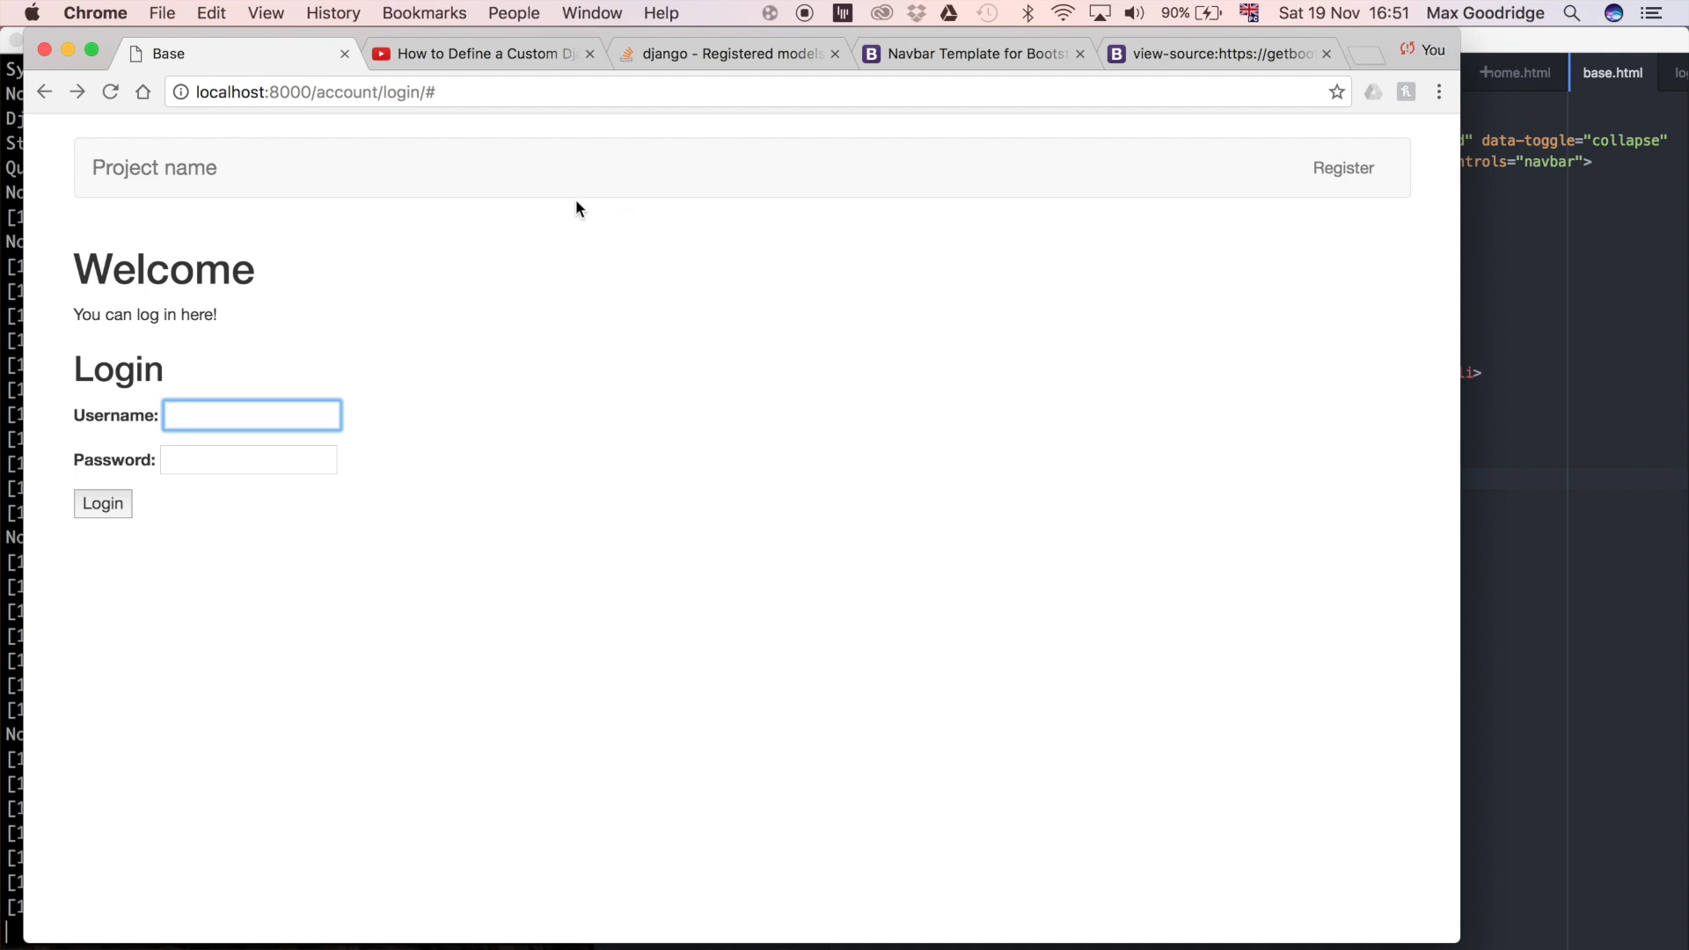
mouse_move(1086, 250)
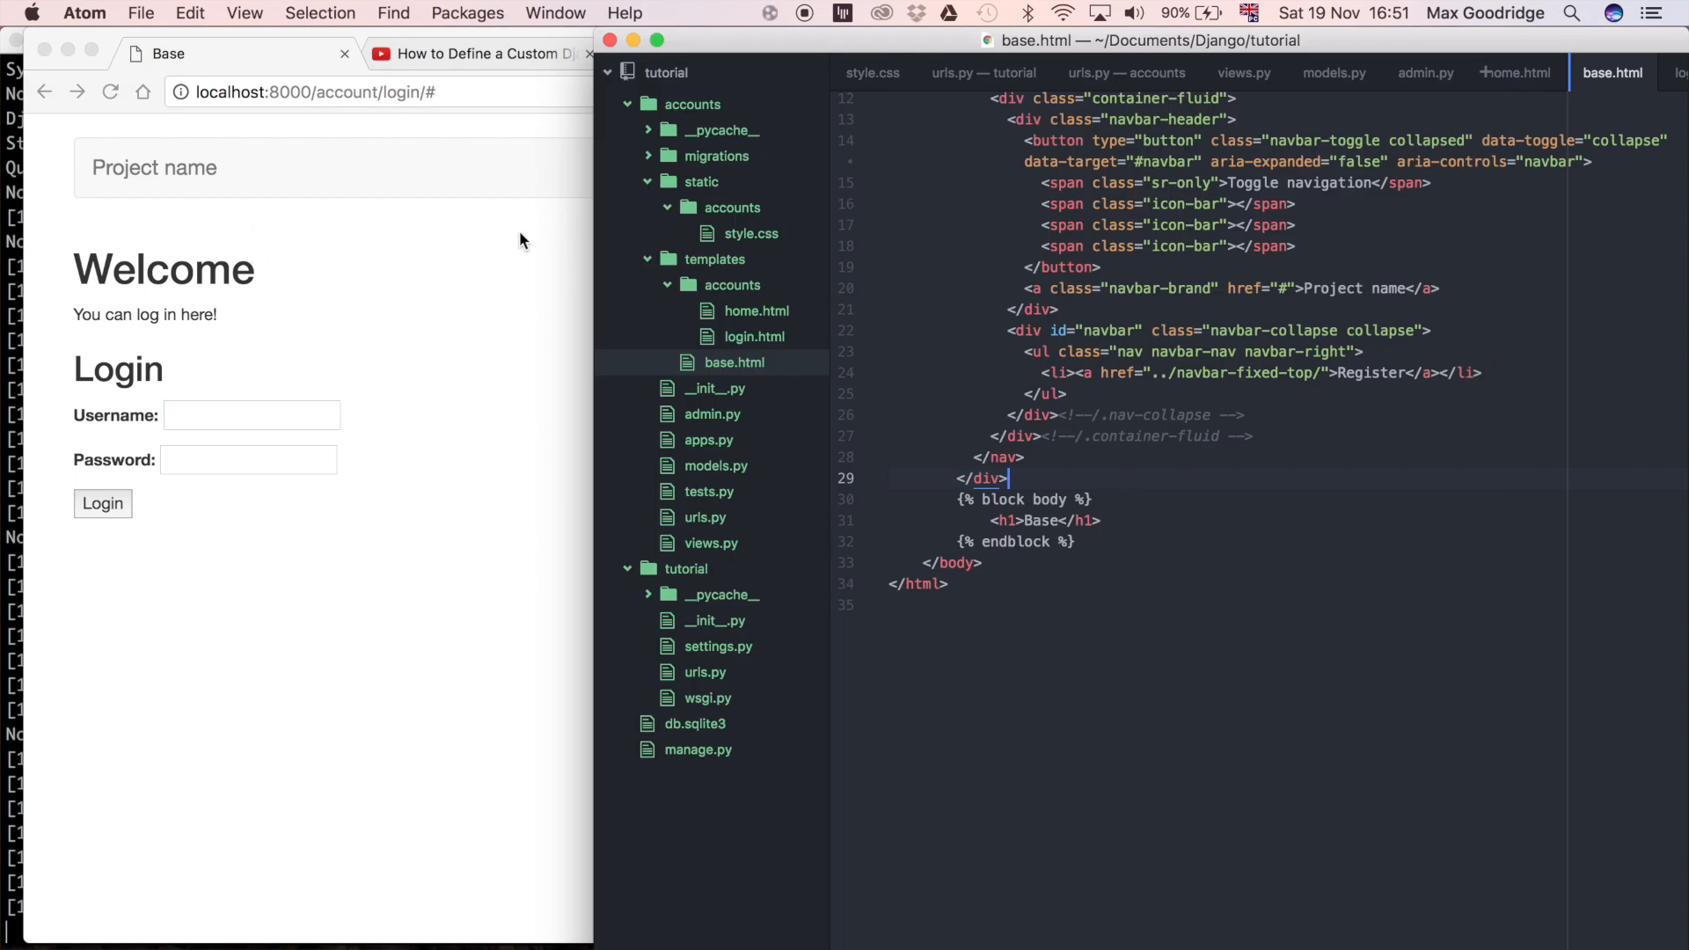
Replace the navbar-brand text 'Project name' with 'Social Network'
scroll("up", 3)
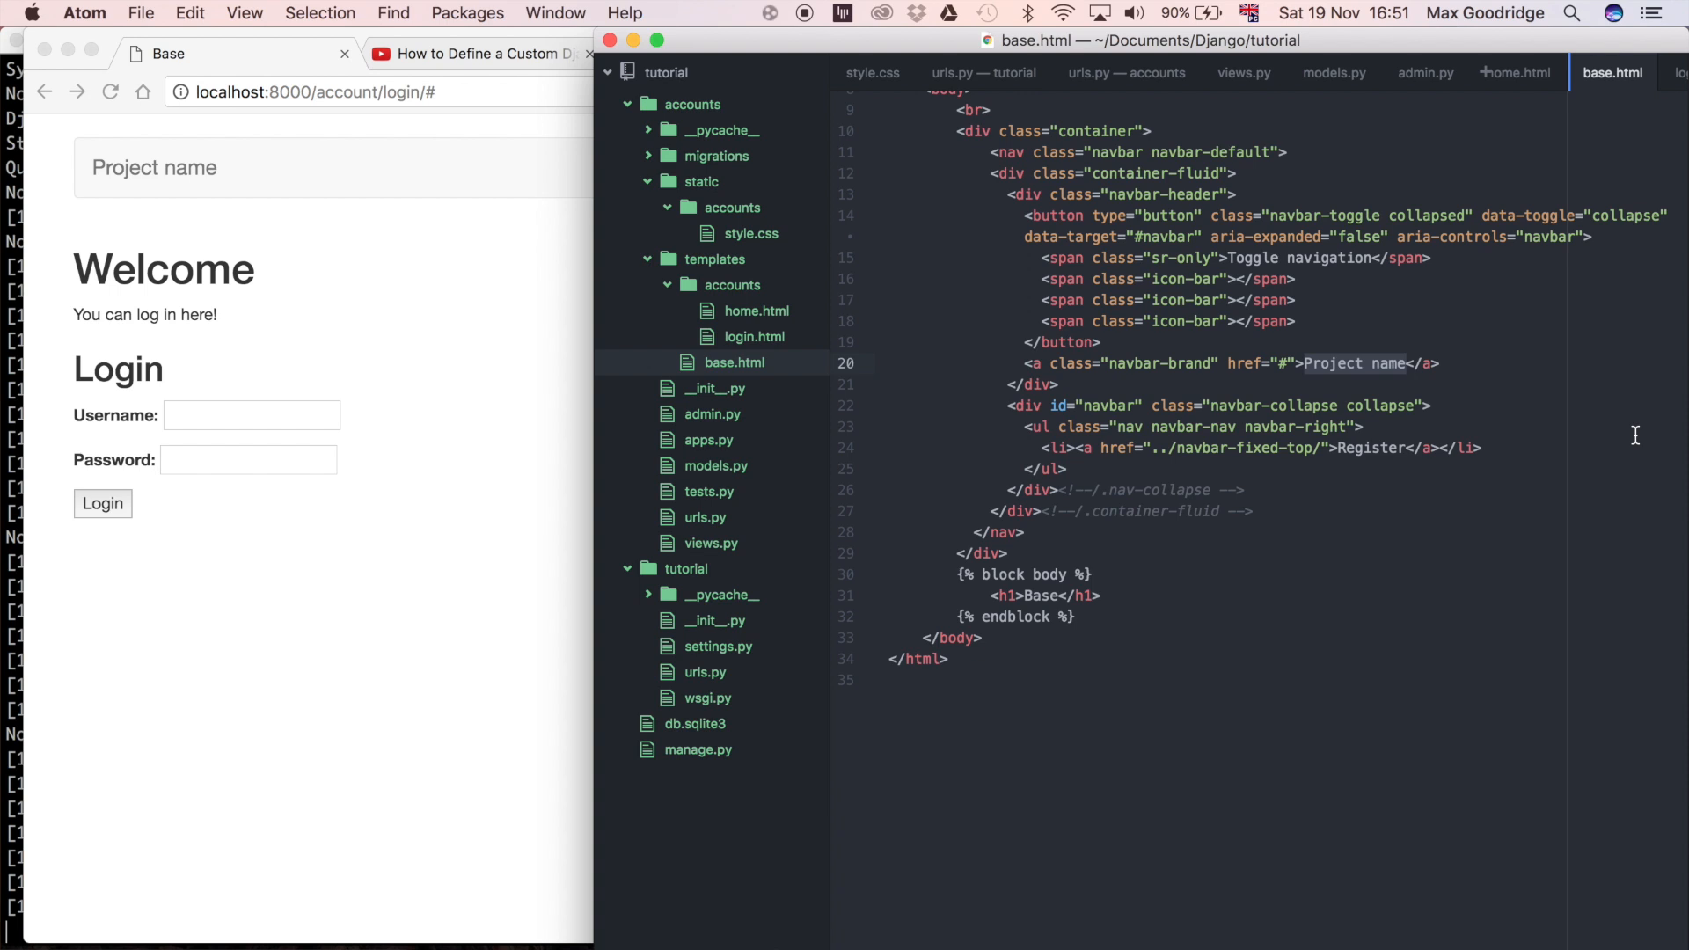
type("S")
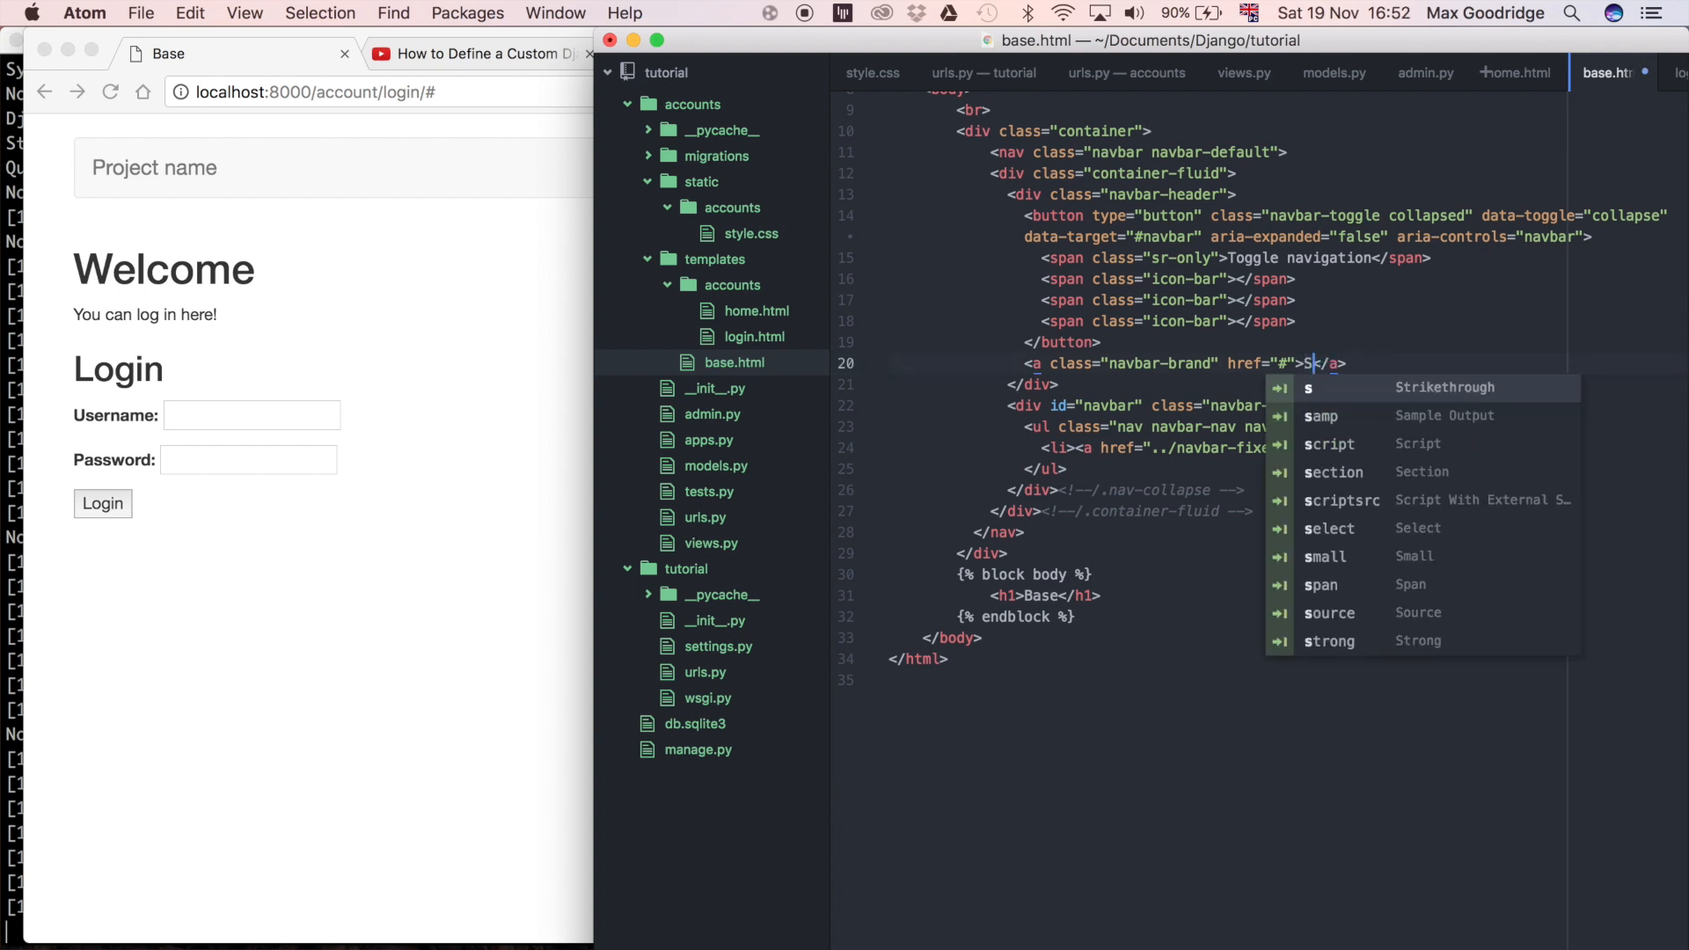
type("ocial Netw")
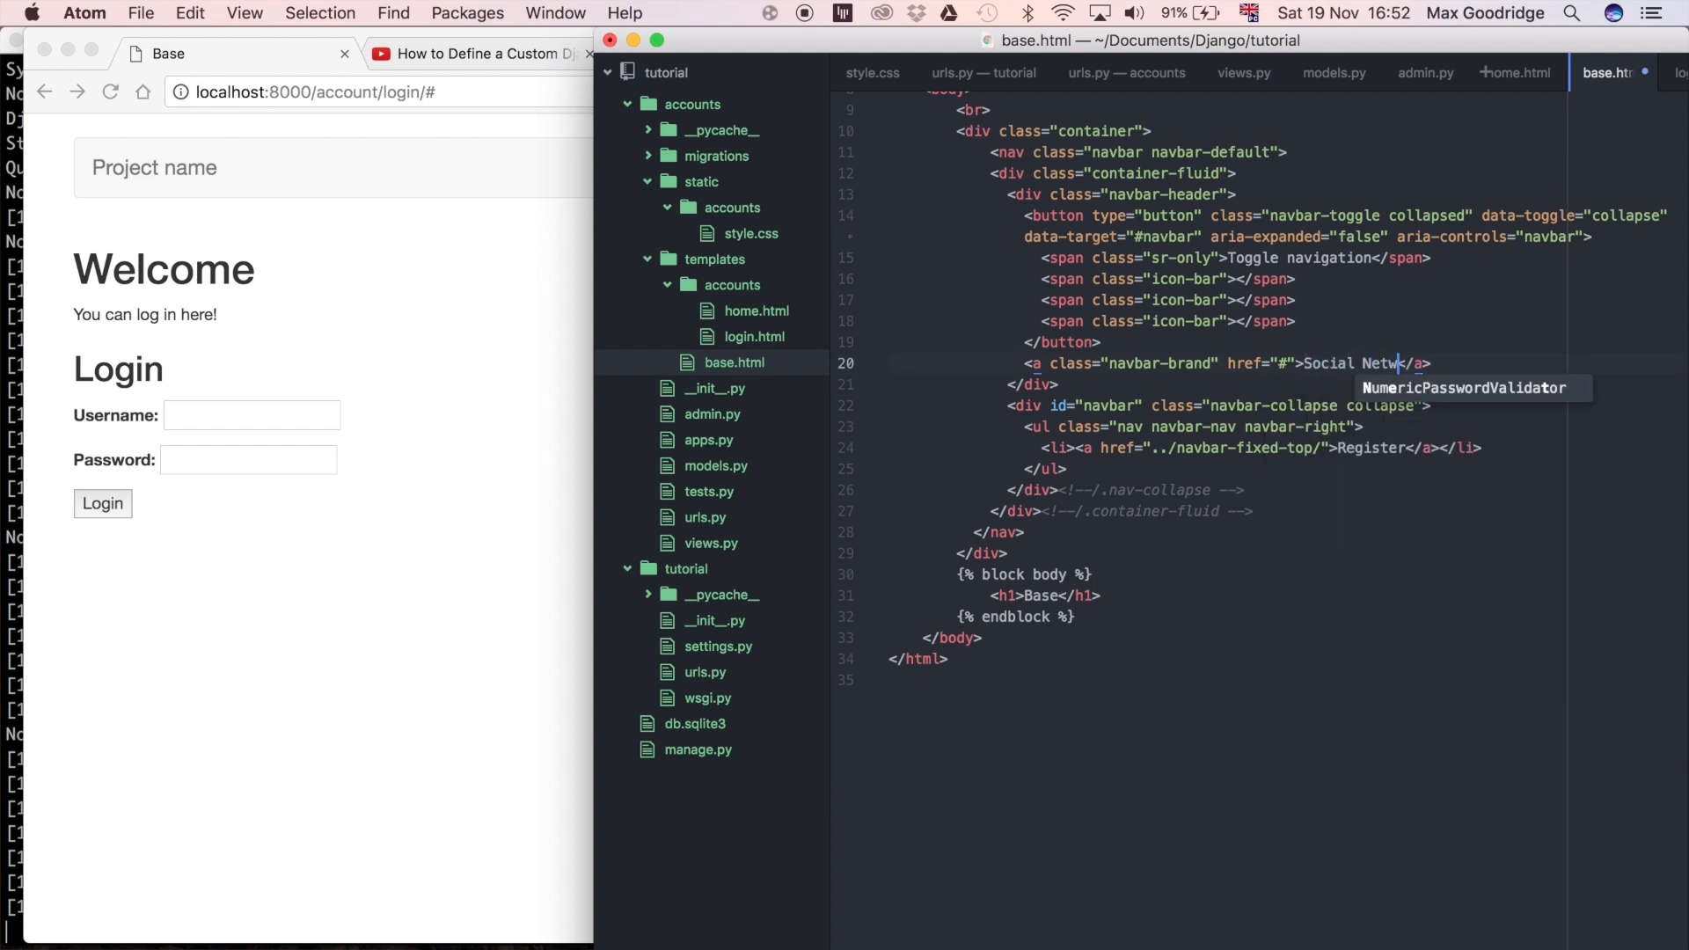
type("ork")
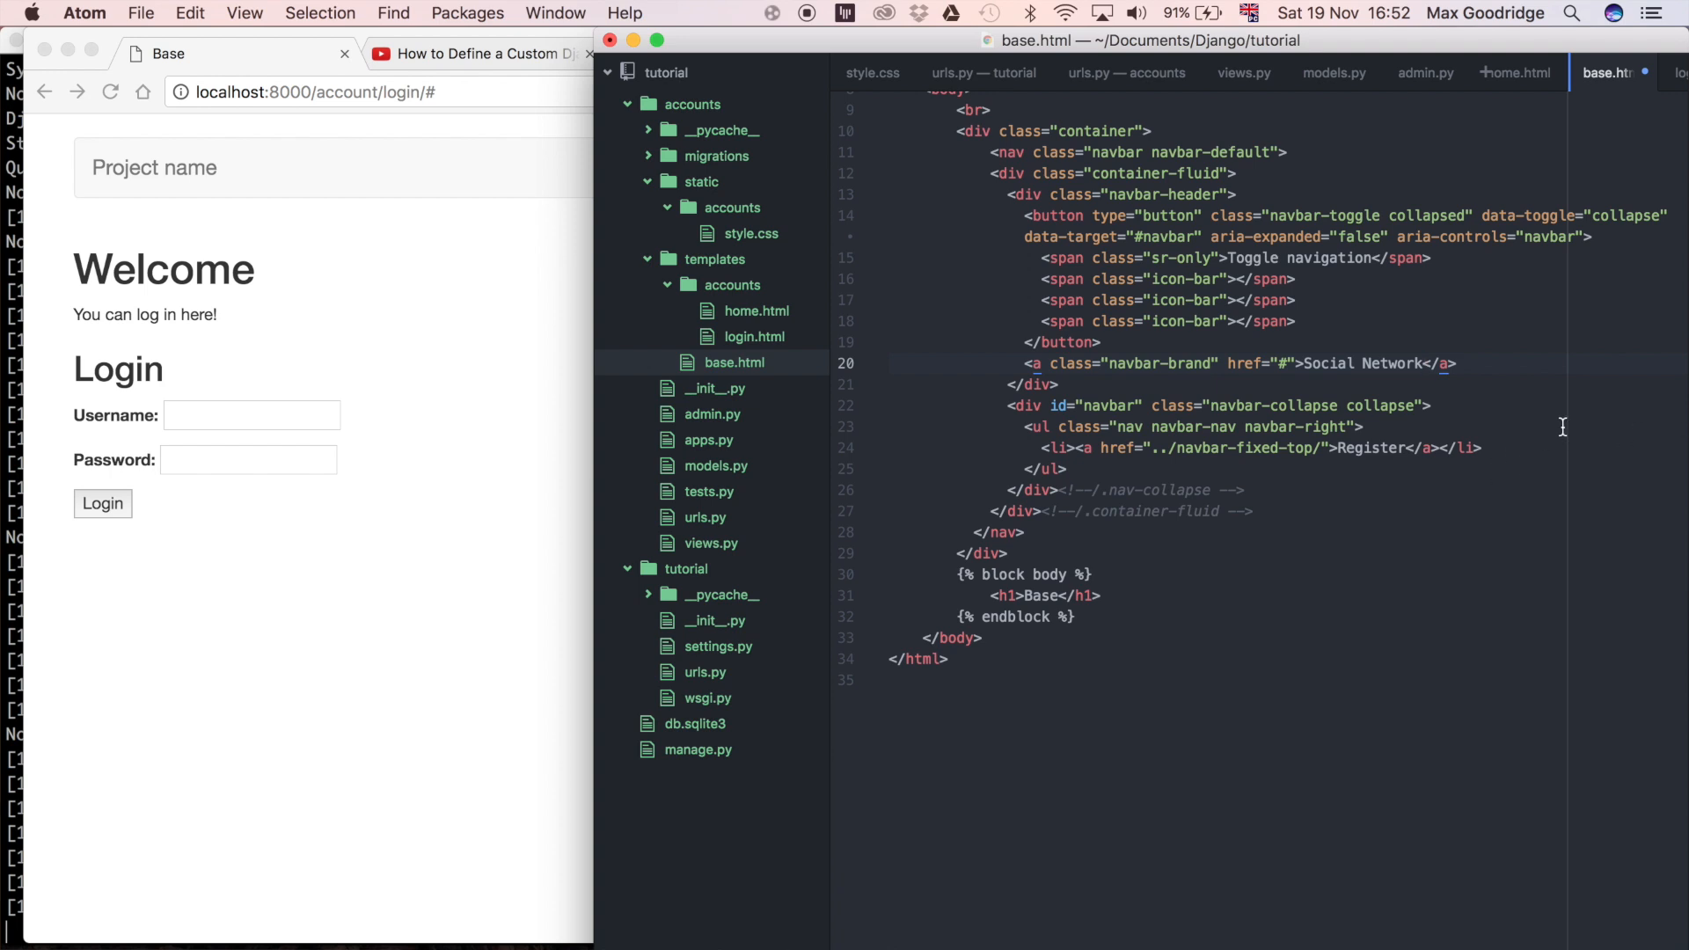
left_click(1423, 362)
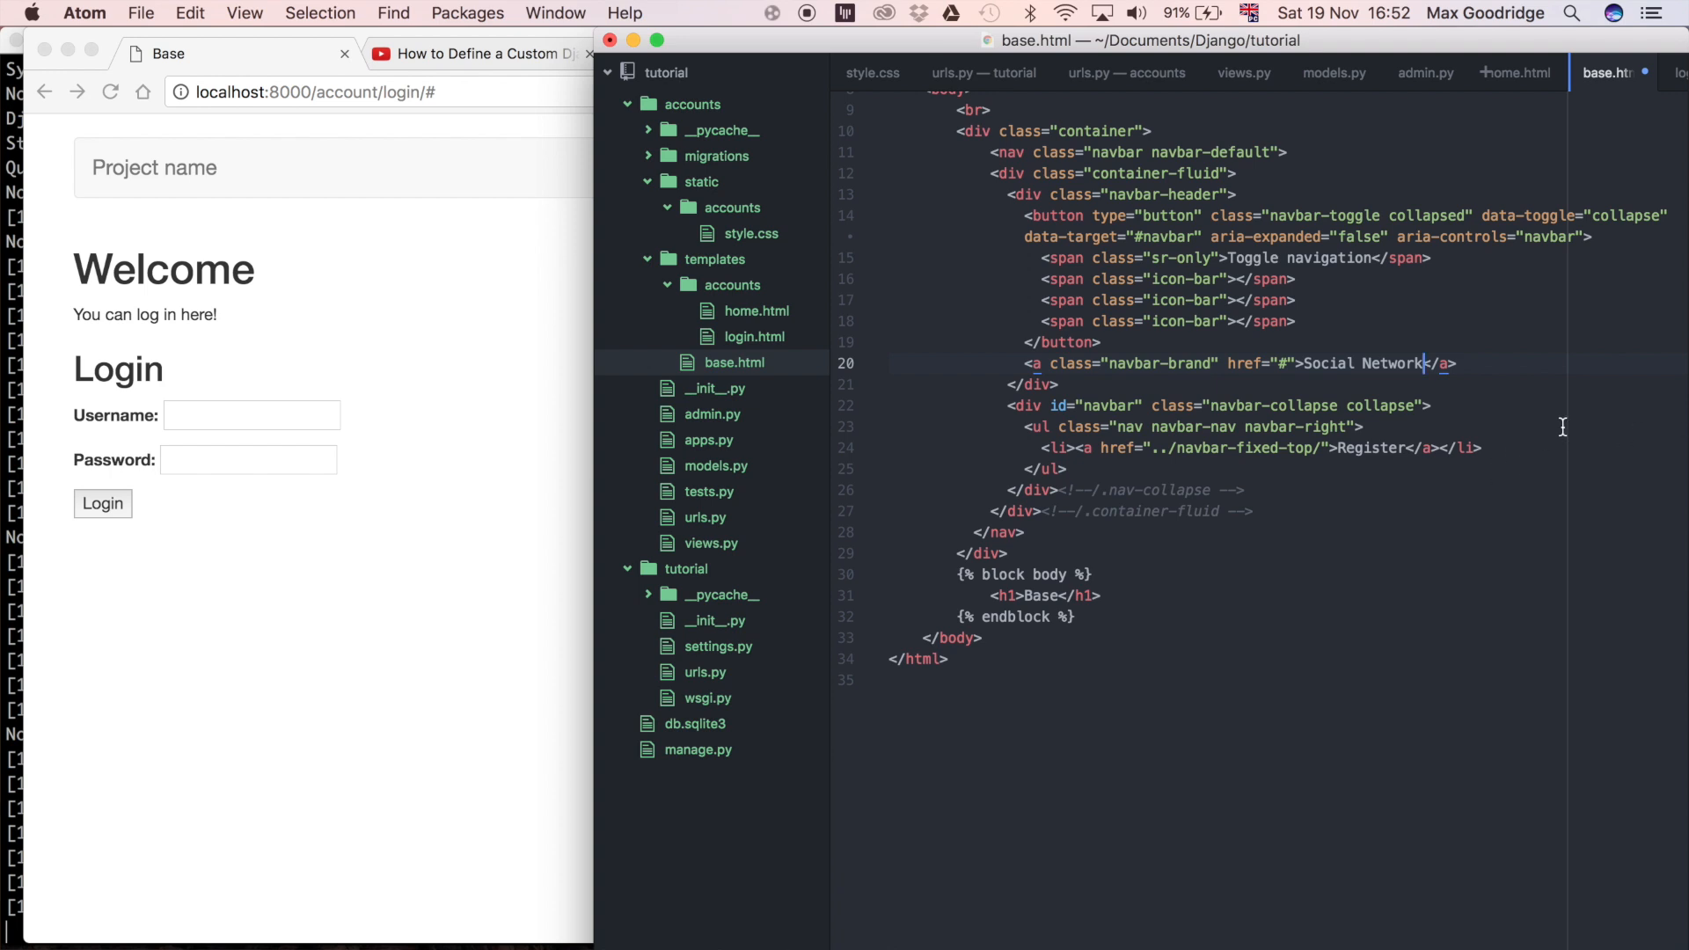